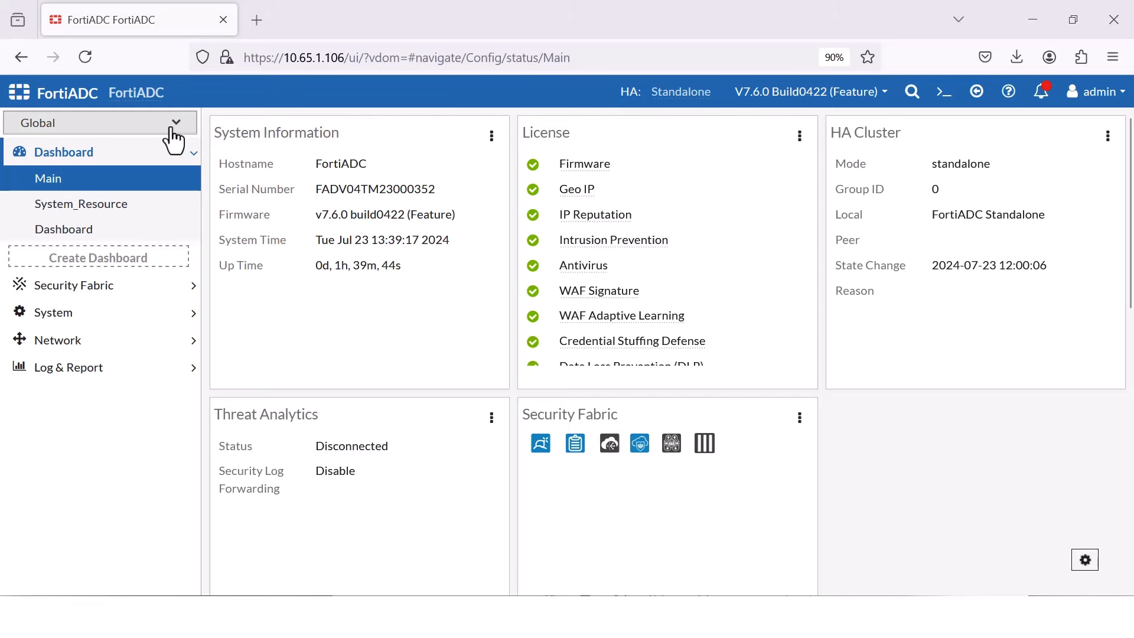
pyautogui.moveTo(92, 191)
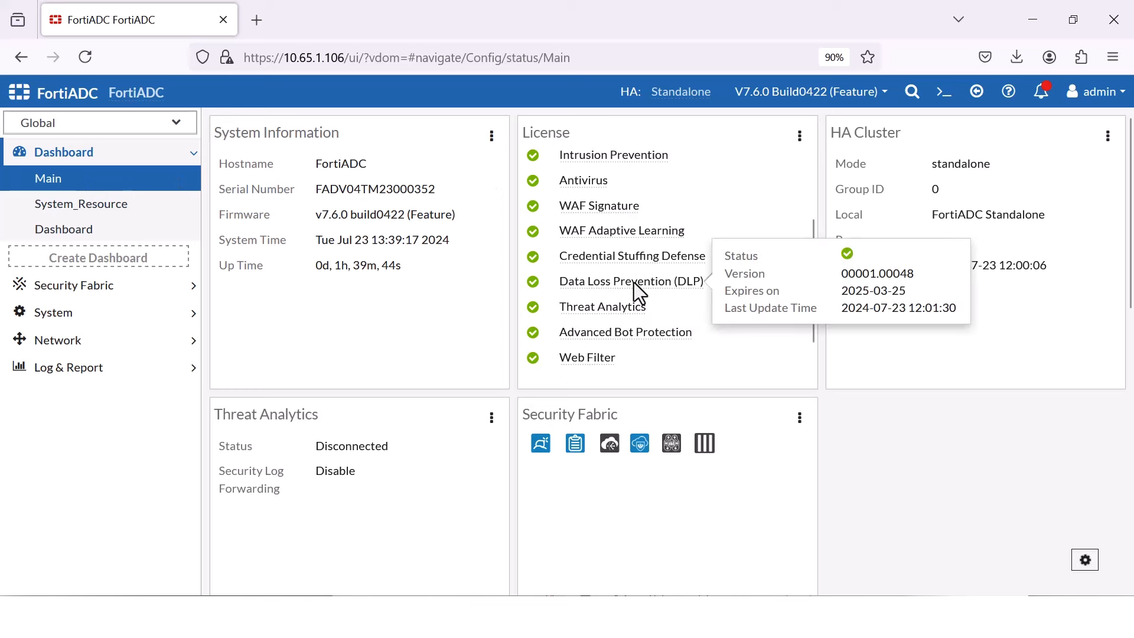
pyautogui.moveTo(621, 231)
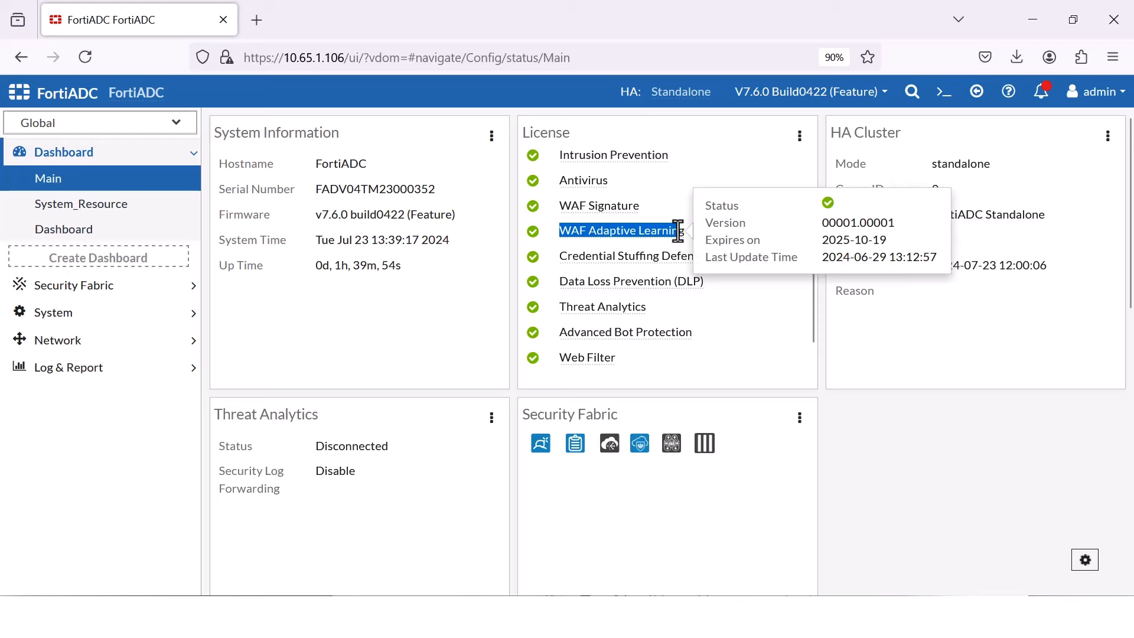
# Step: Switch the scope from Global to the root virtual domain
pyautogui.click(101, 121)
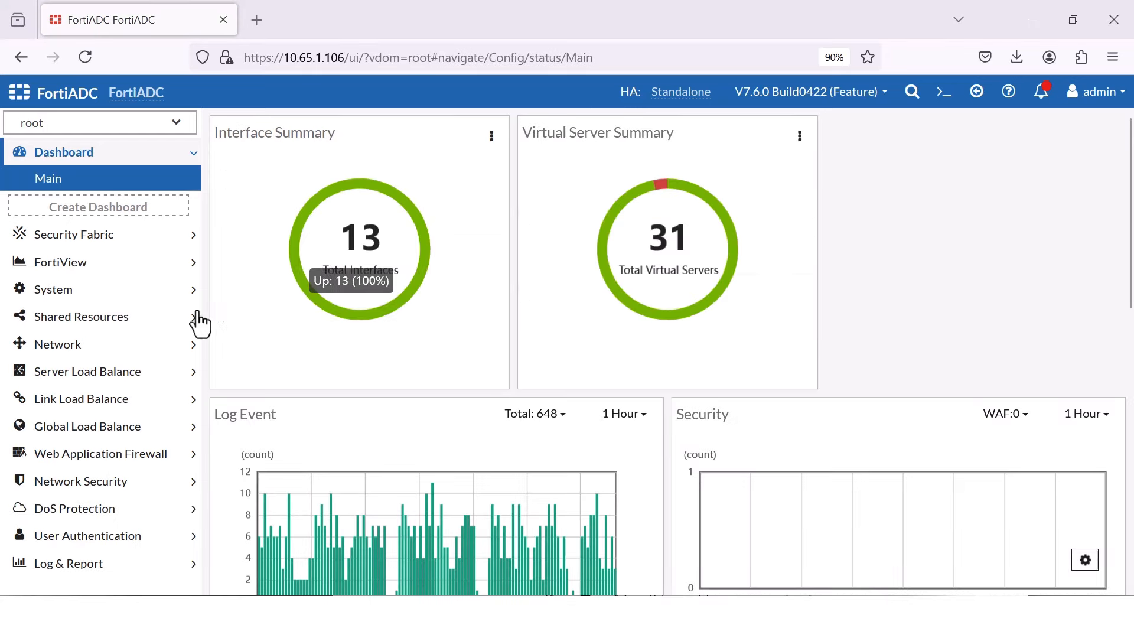
# Step: Show the virtual server list, then the Decompression profiles under Application Resources
pyautogui.click(89, 370)
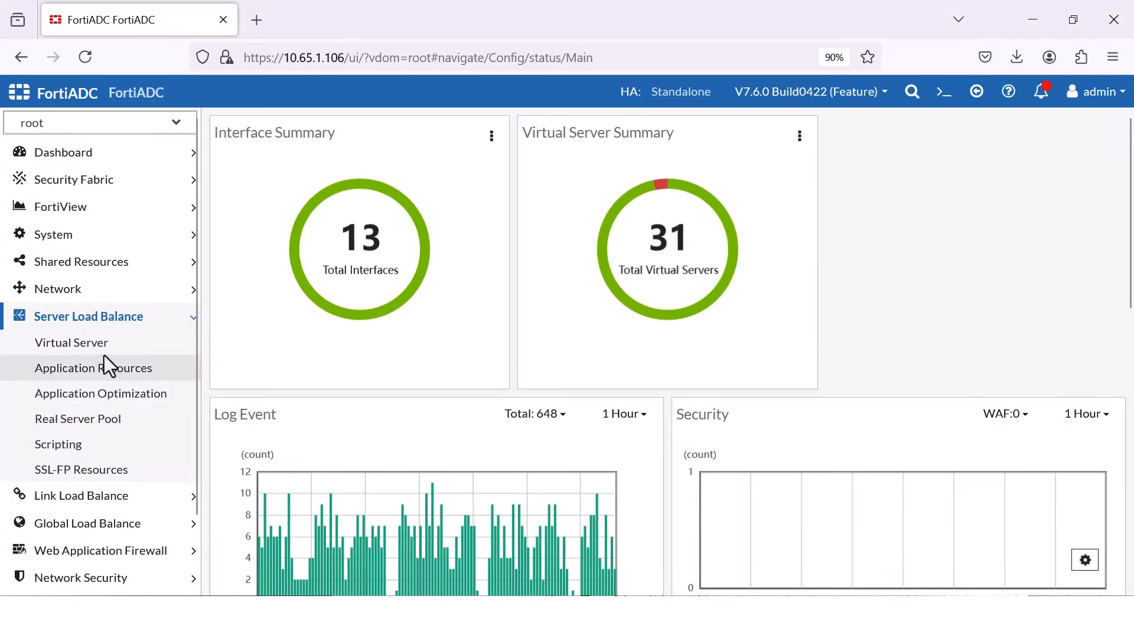
pyautogui.click(71, 343)
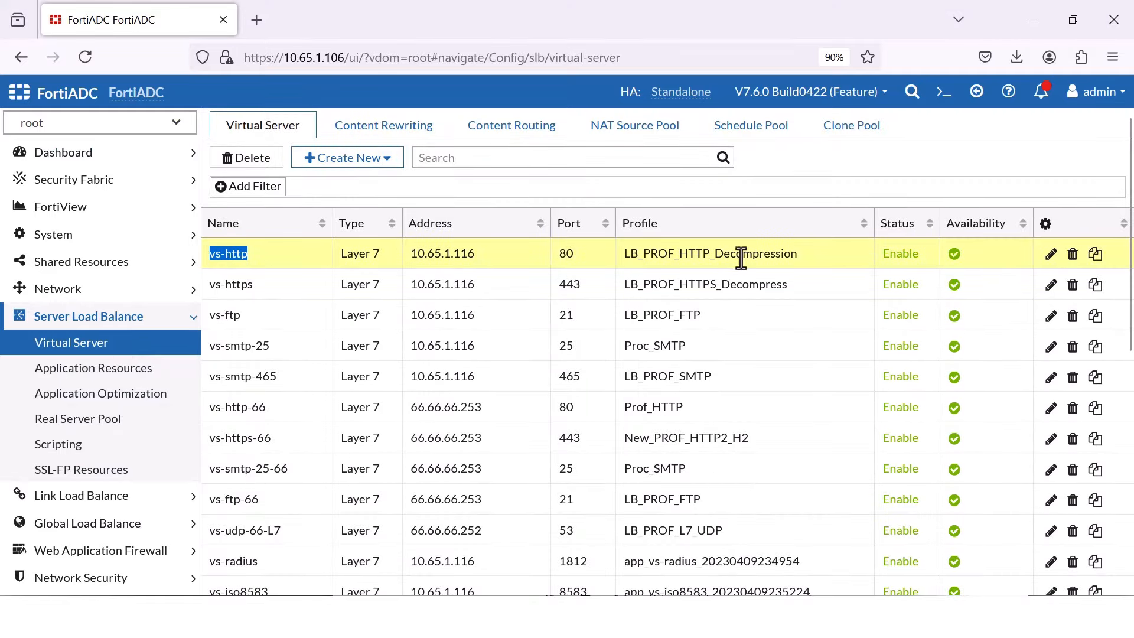
pyautogui.moveTo(1050, 254)
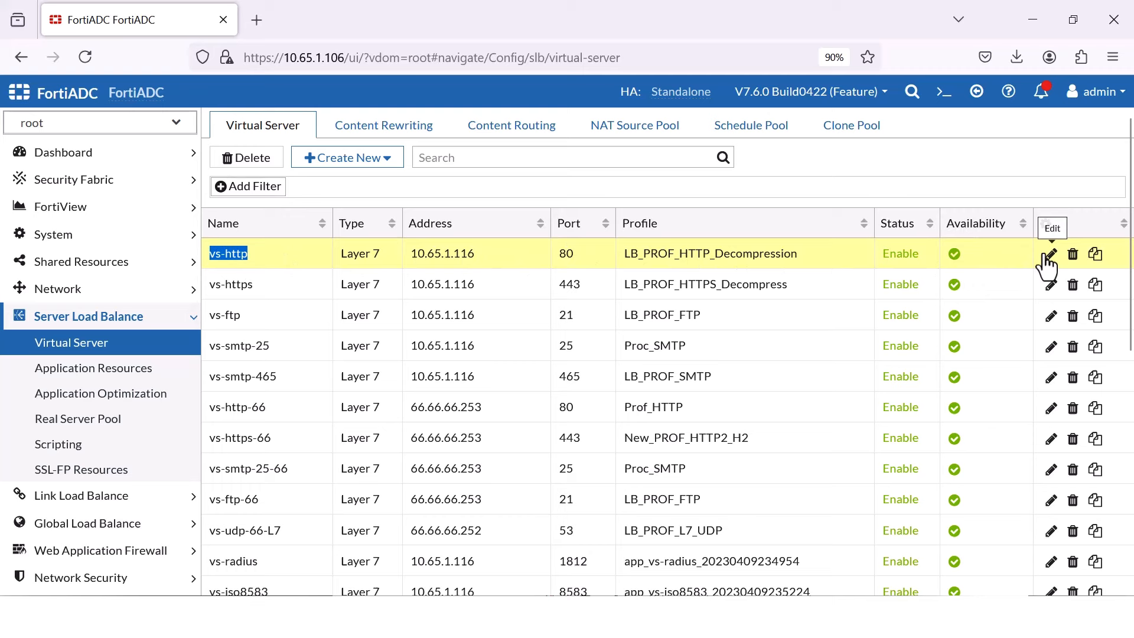
pyautogui.moveTo(659, 252)
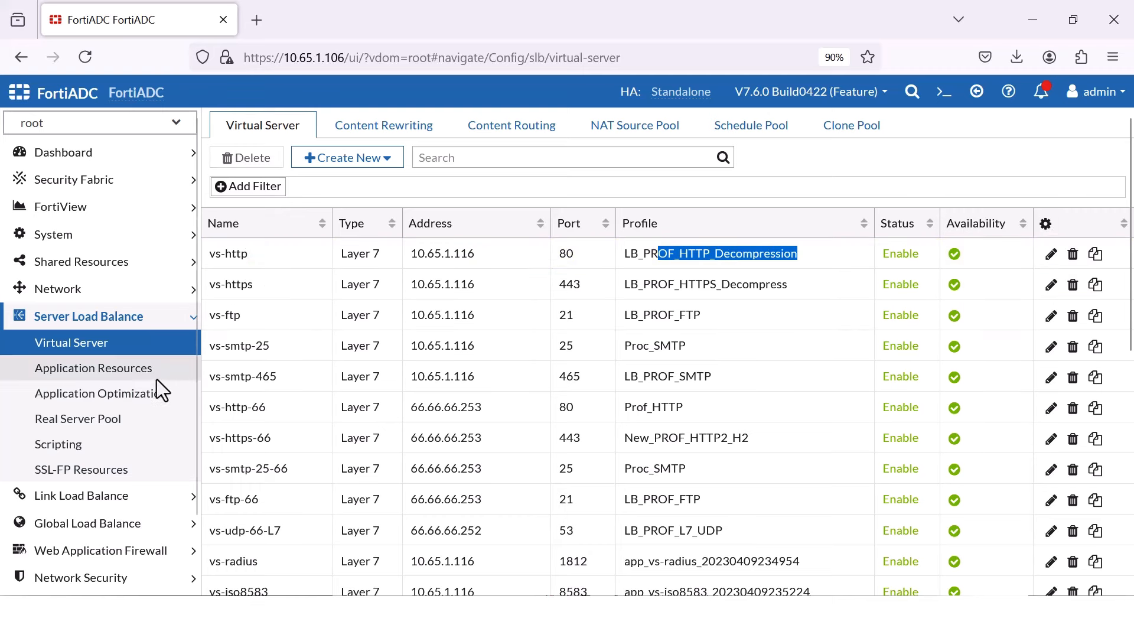
pyautogui.click(93, 367)
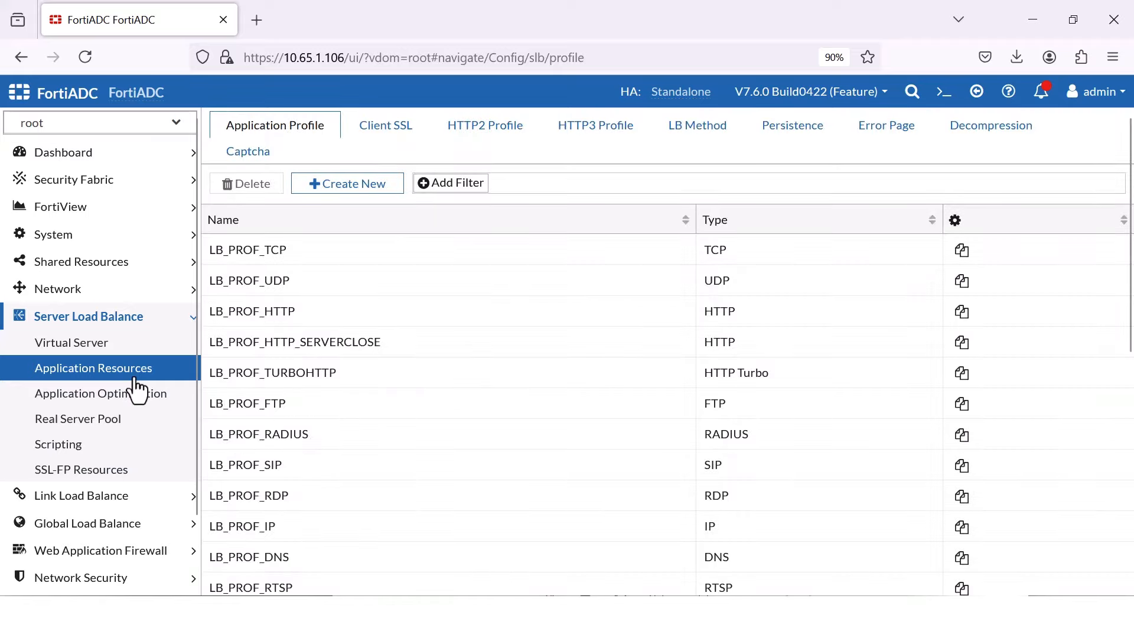
pyautogui.click(990, 124)
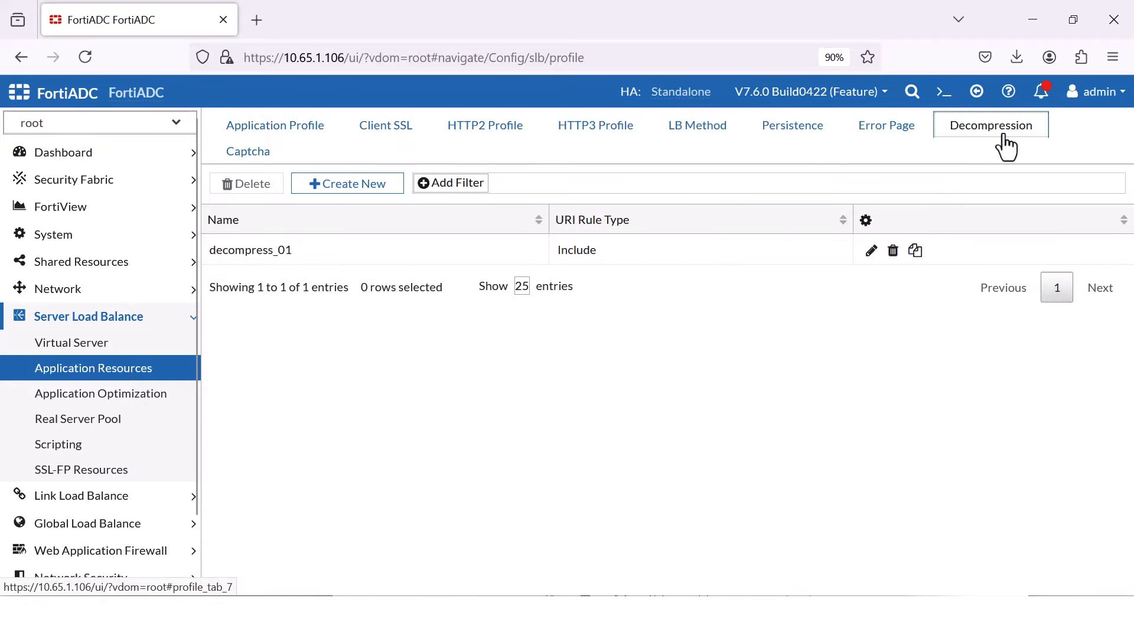
pyautogui.moveTo(867, 255)
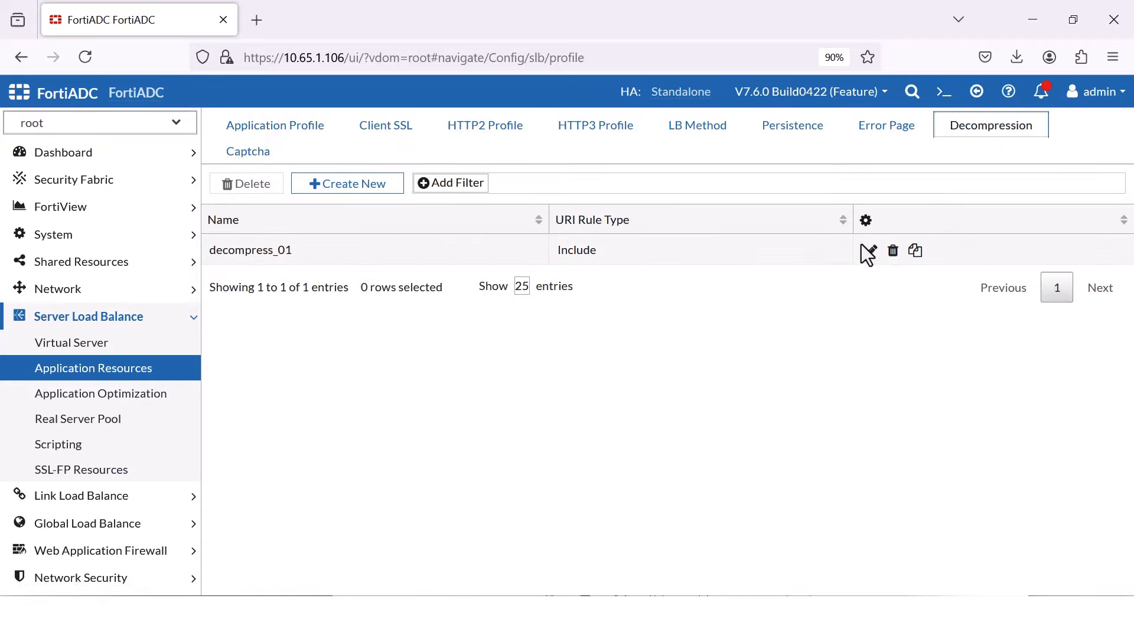
# Step: Review decompress_01's URI rule and text/html content type, then return to the virtual servers
pyautogui.click(867, 251)
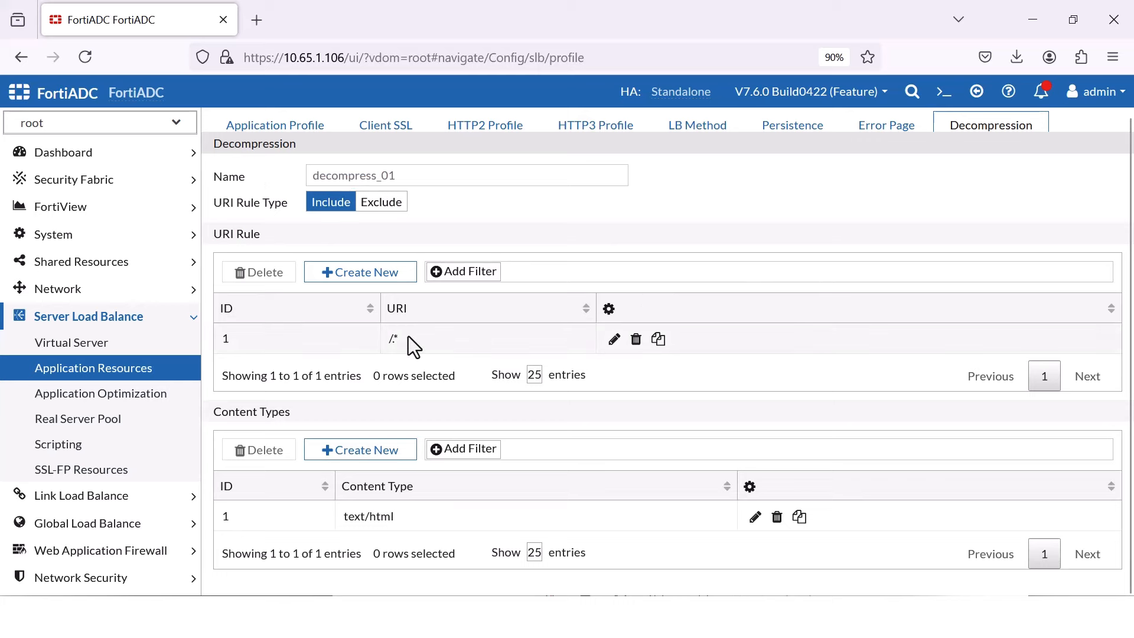
pyautogui.doubleClick(383, 516)
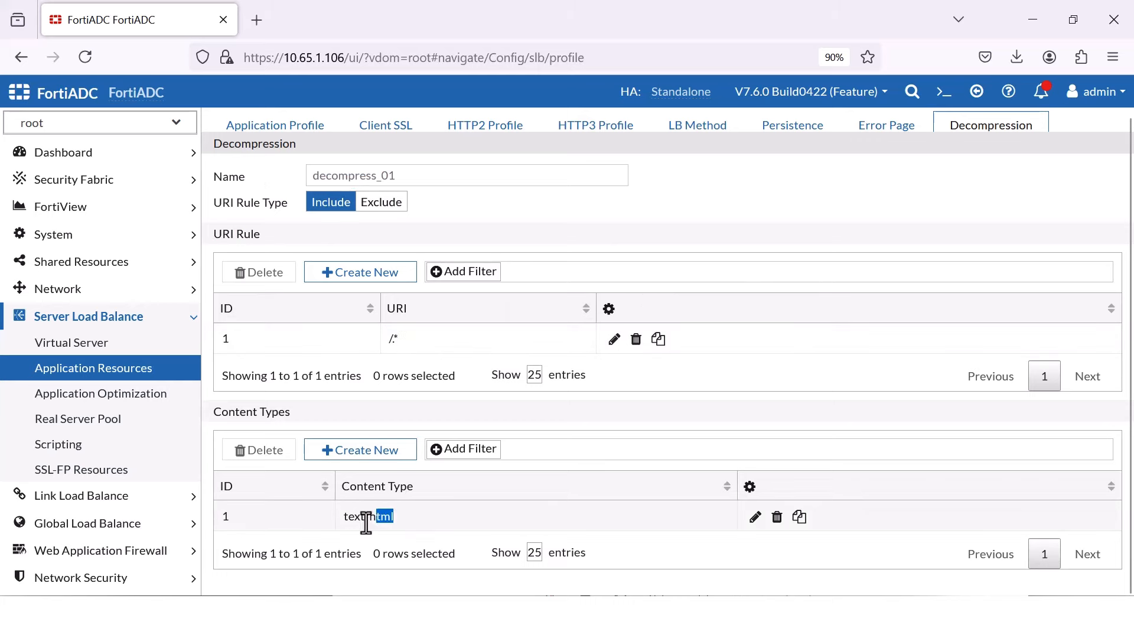
pyautogui.click(72, 343)
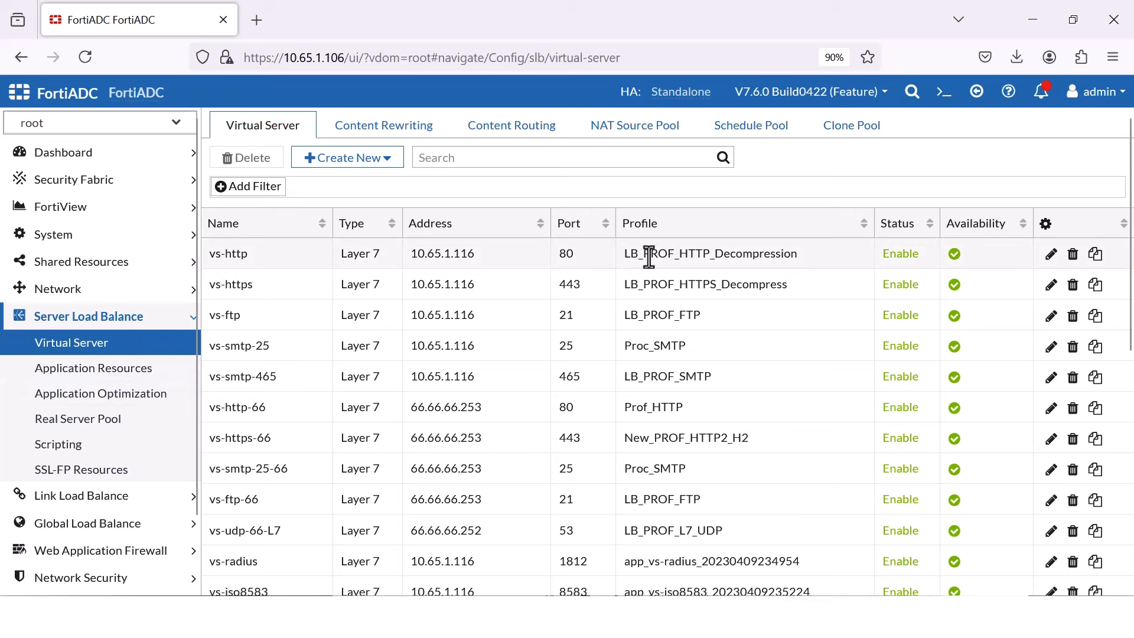
pyautogui.moveTo(1051, 254)
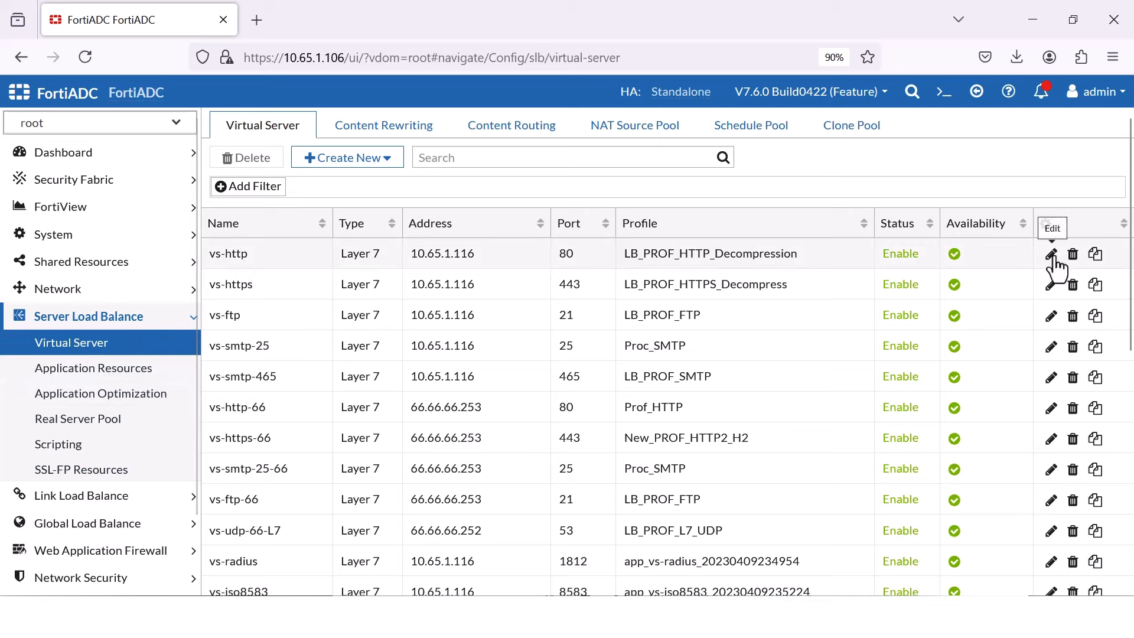
# Step: Edit vs-http and show its General settings with LB_PROF_HTTP_Decompression assigned
pyautogui.click(1050, 254)
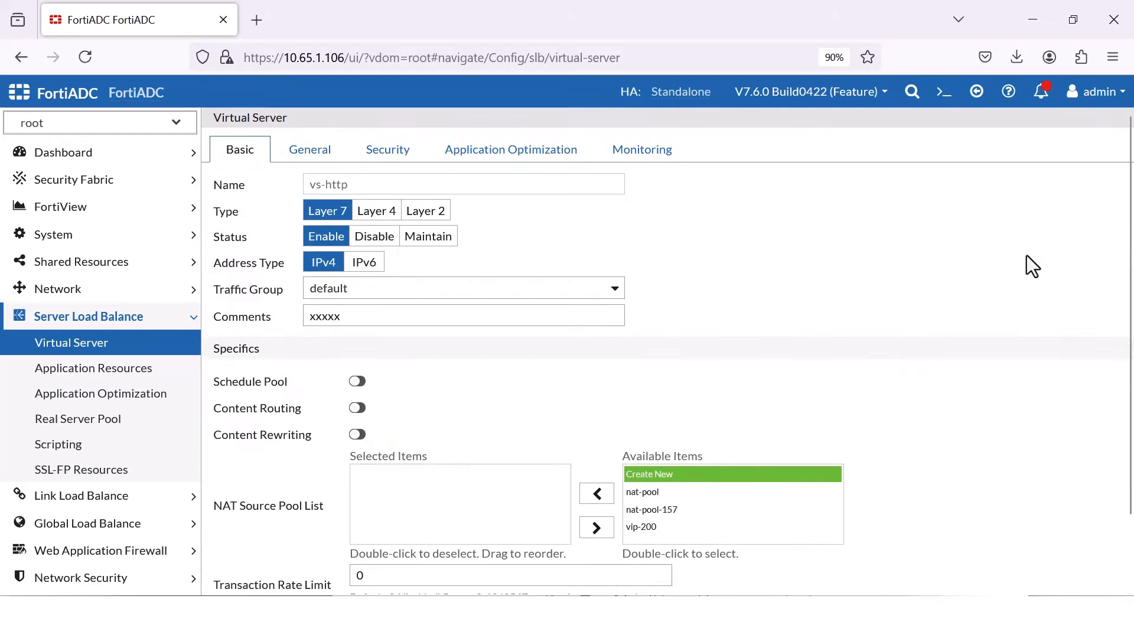
pyautogui.moveTo(561, 163)
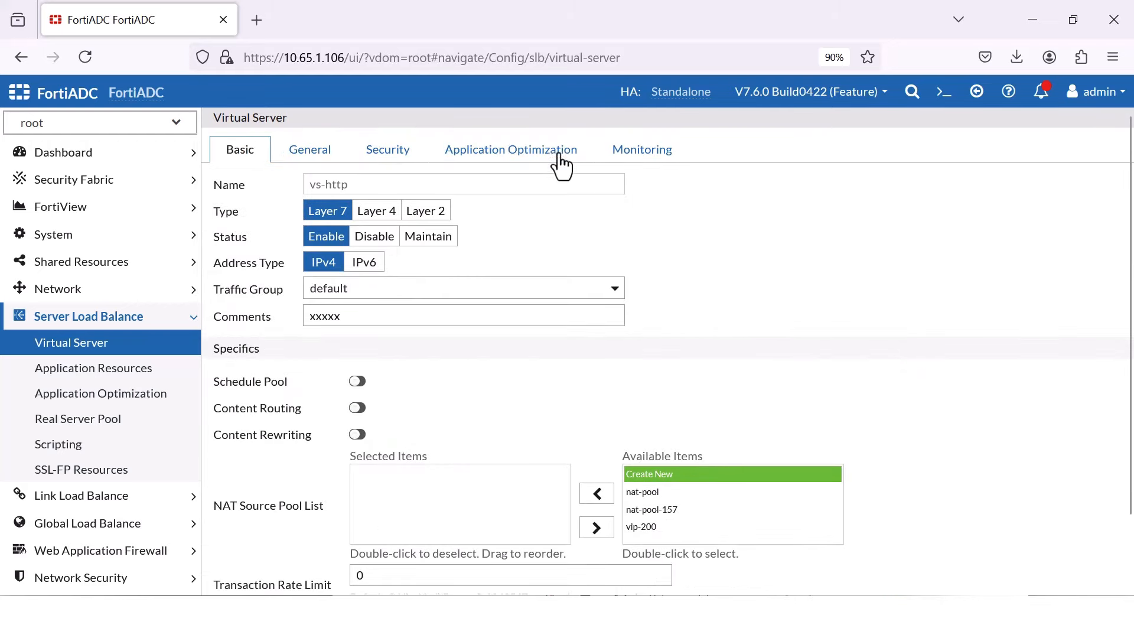
pyautogui.moveTo(495, 383)
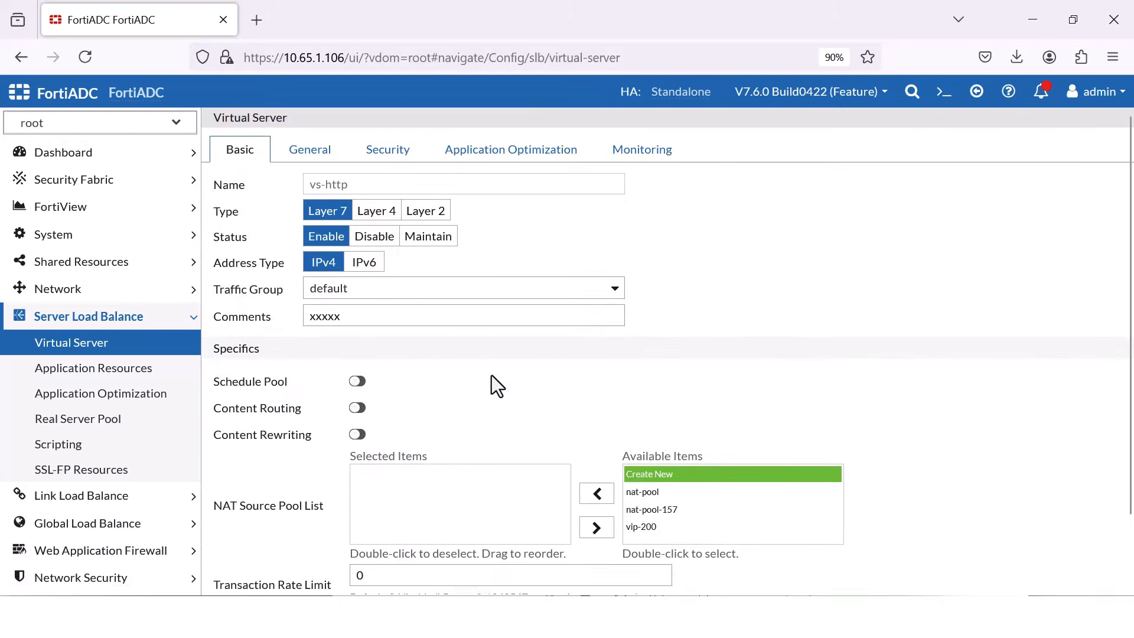
pyautogui.click(309, 148)
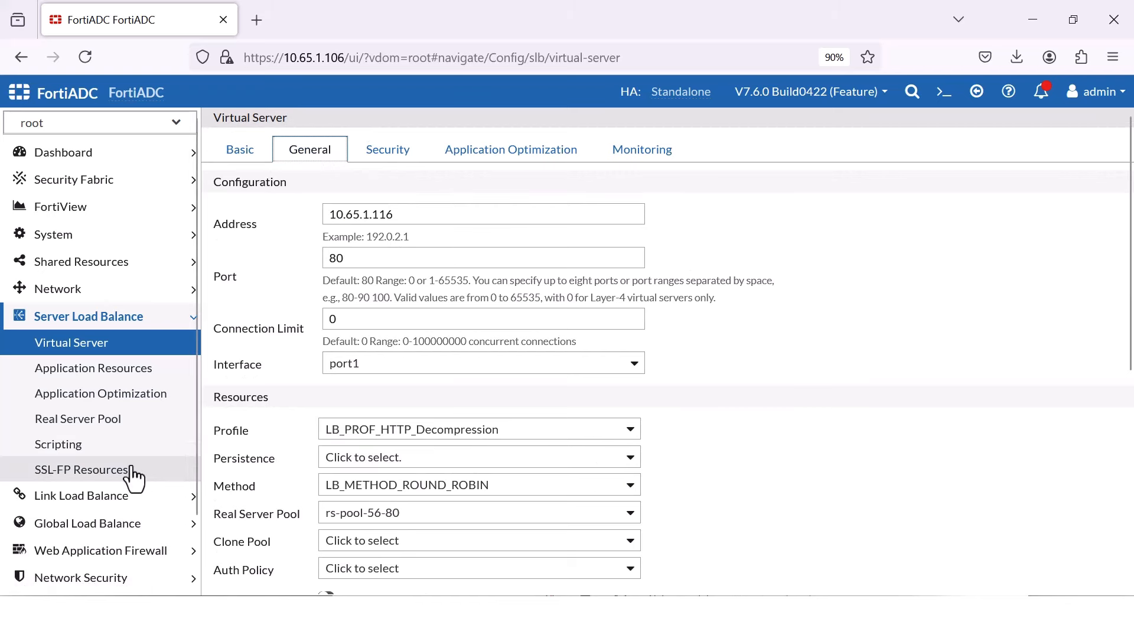
# Step: Show the WAF Profile list and select the testAL entry
pyautogui.click(102, 550)
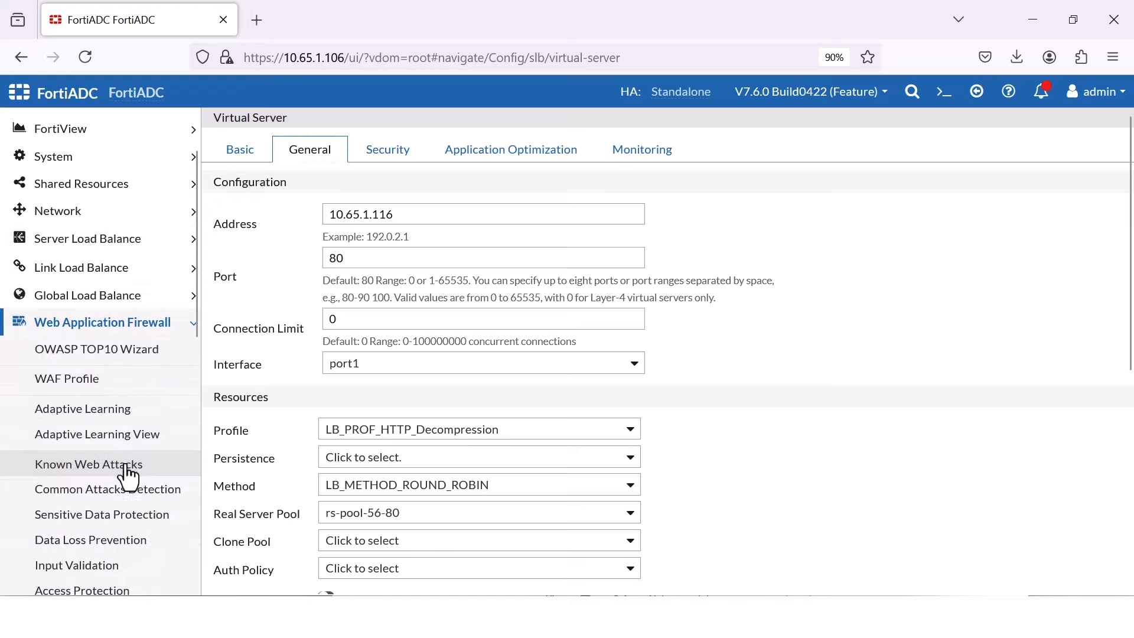
pyautogui.click(66, 377)
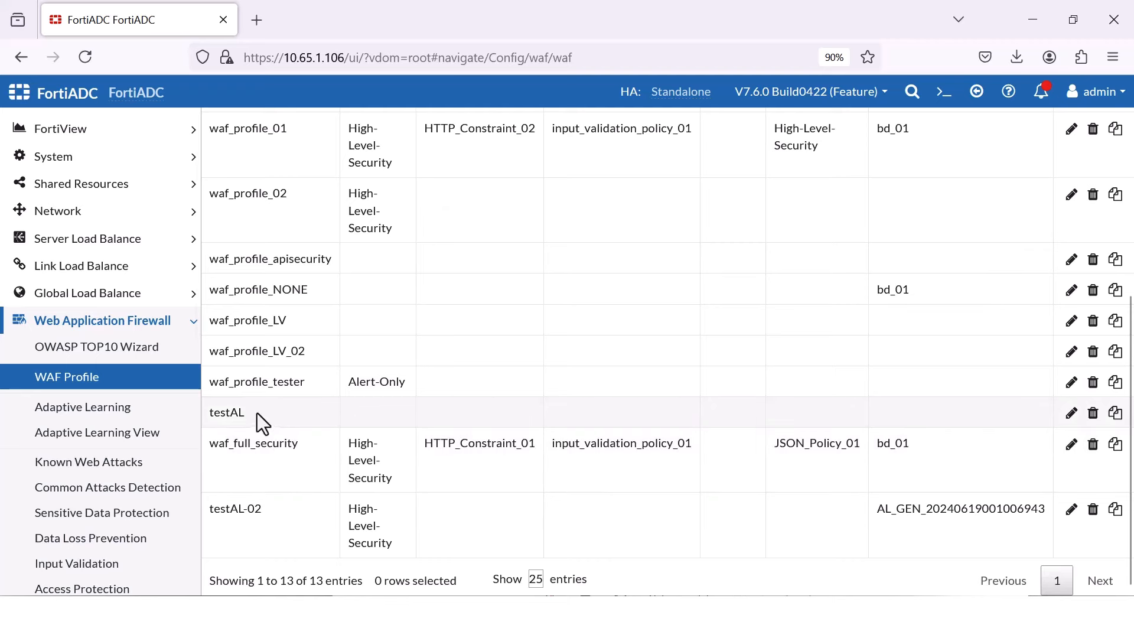
pyautogui.click(227, 412)
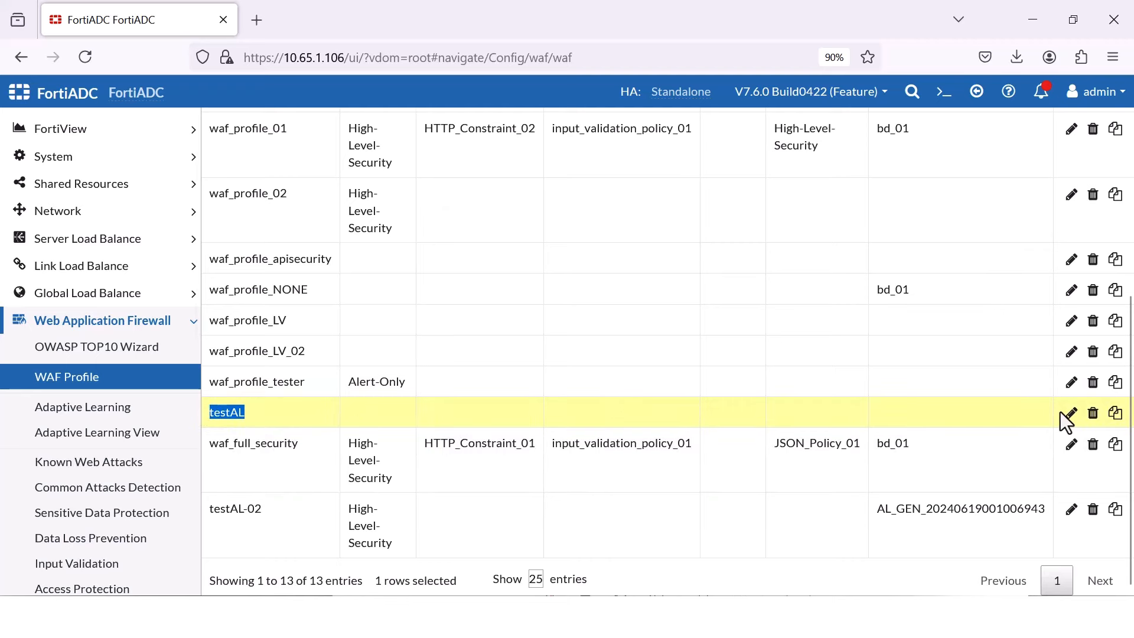
pyautogui.scroll(3)
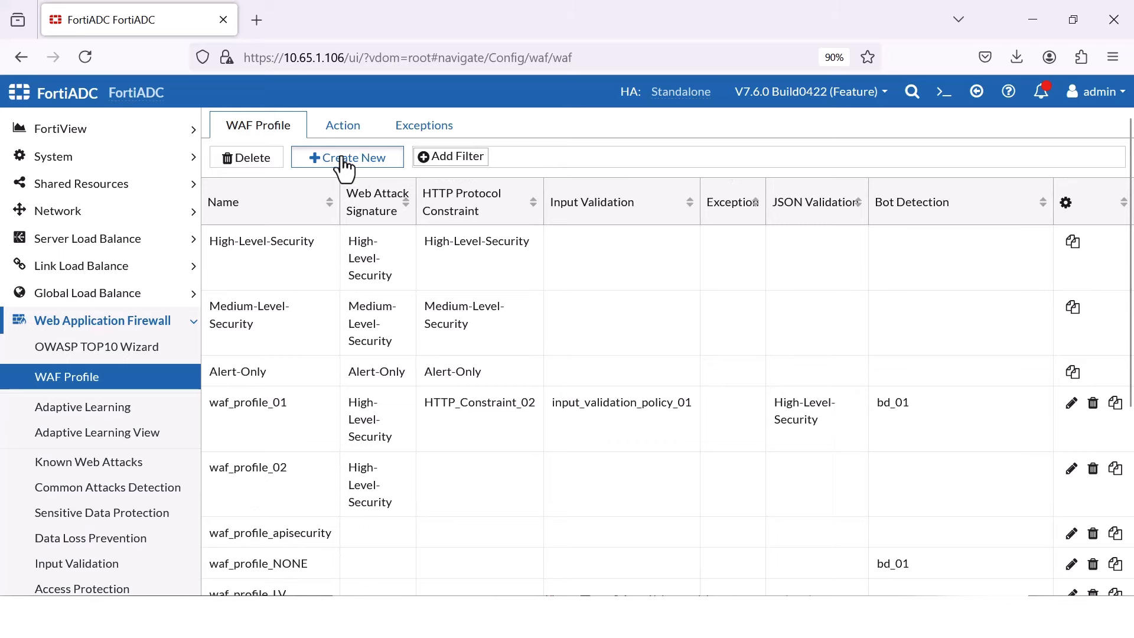
# Step: Start a new WAF profile and cancel it without saving
pyautogui.click(347, 157)
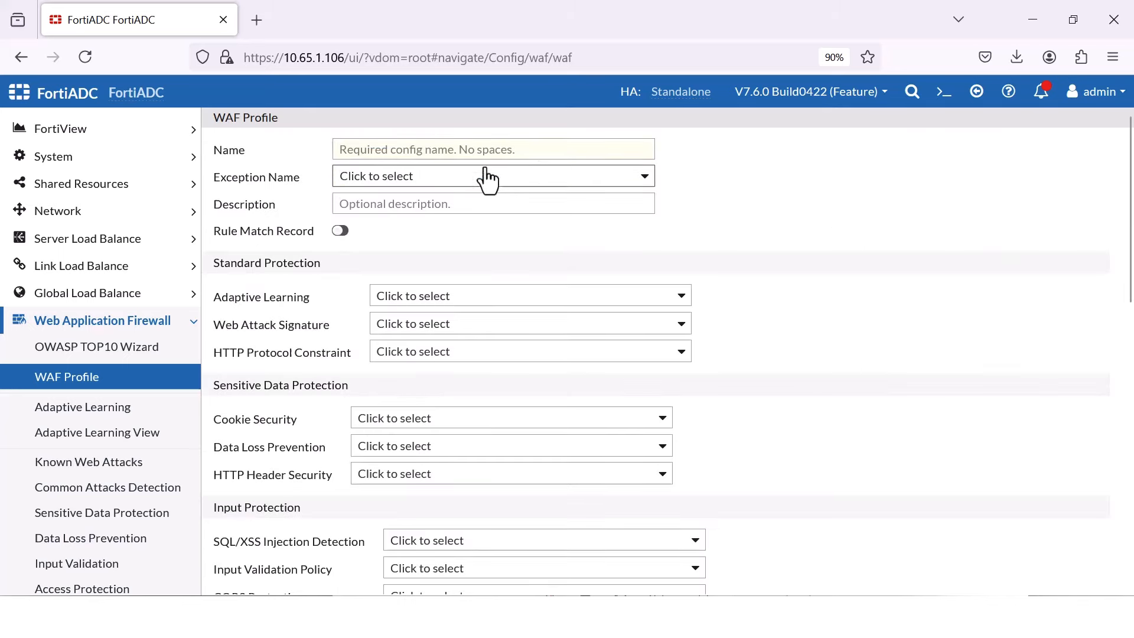
pyautogui.scroll(-3)
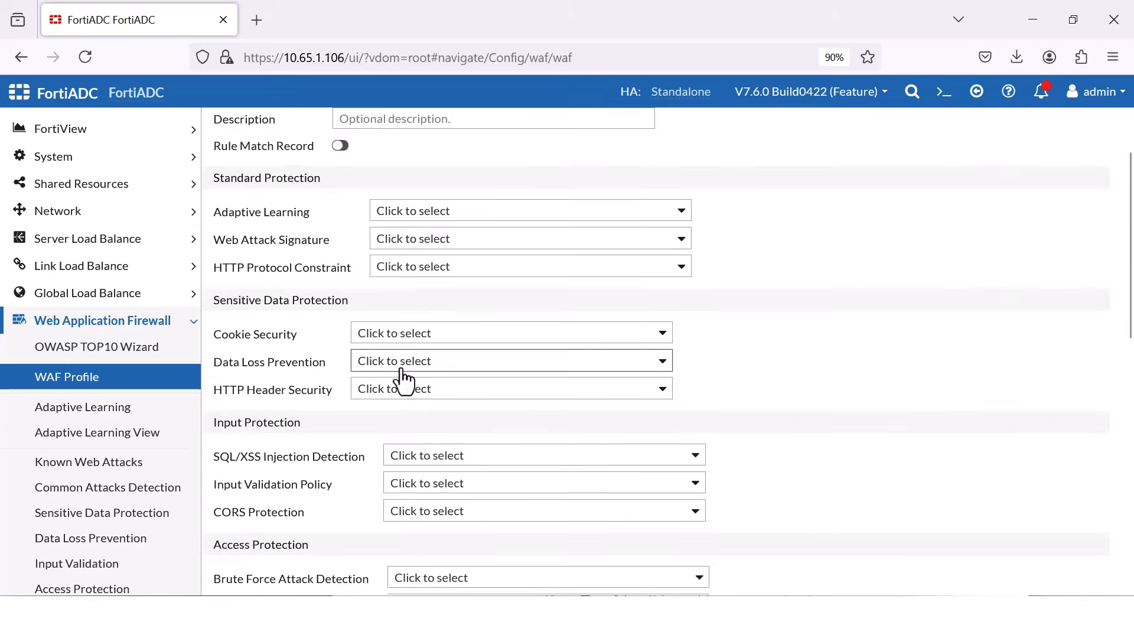
pyautogui.scroll(-3)
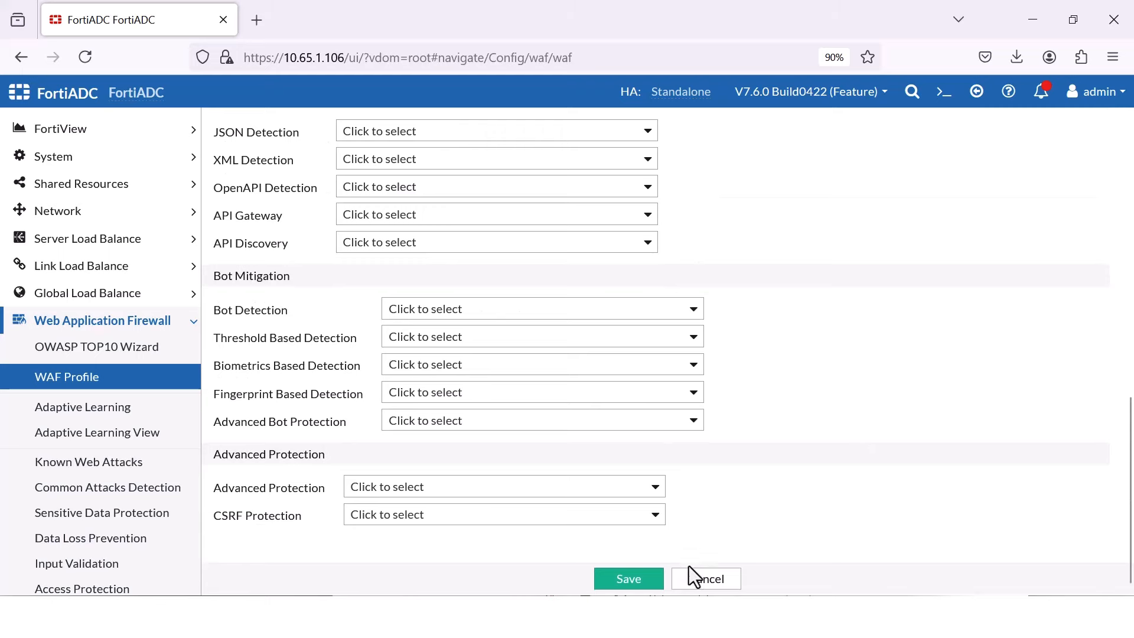
pyautogui.click(705, 578)
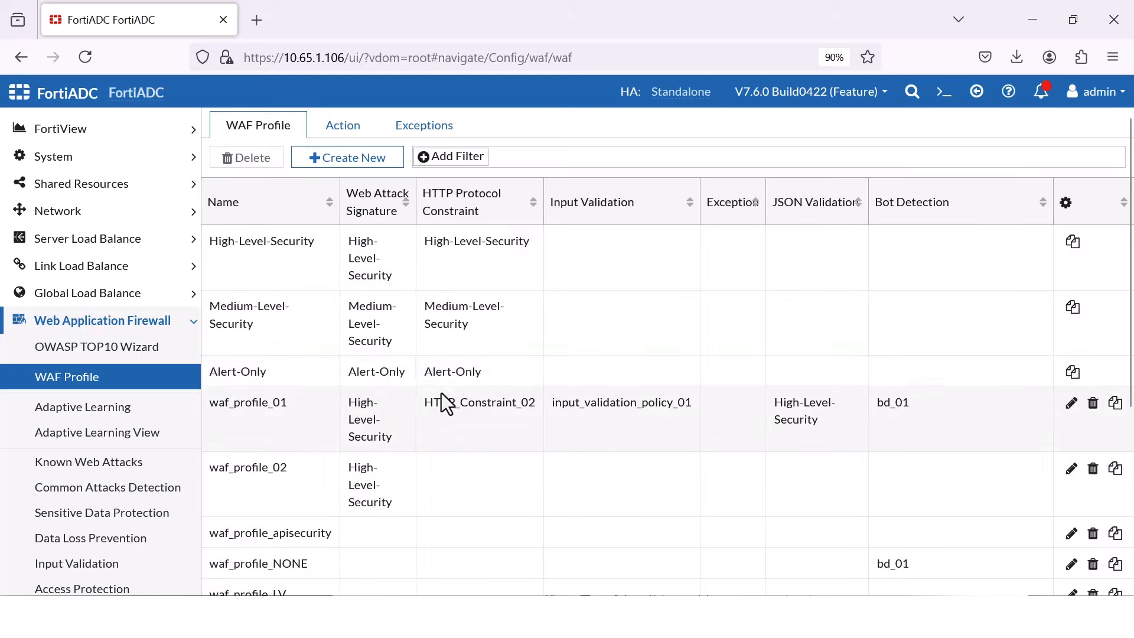
# Step: Edit the testAL profile showing AL_Fatest with rule match recording on
pyautogui.scroll(-3)
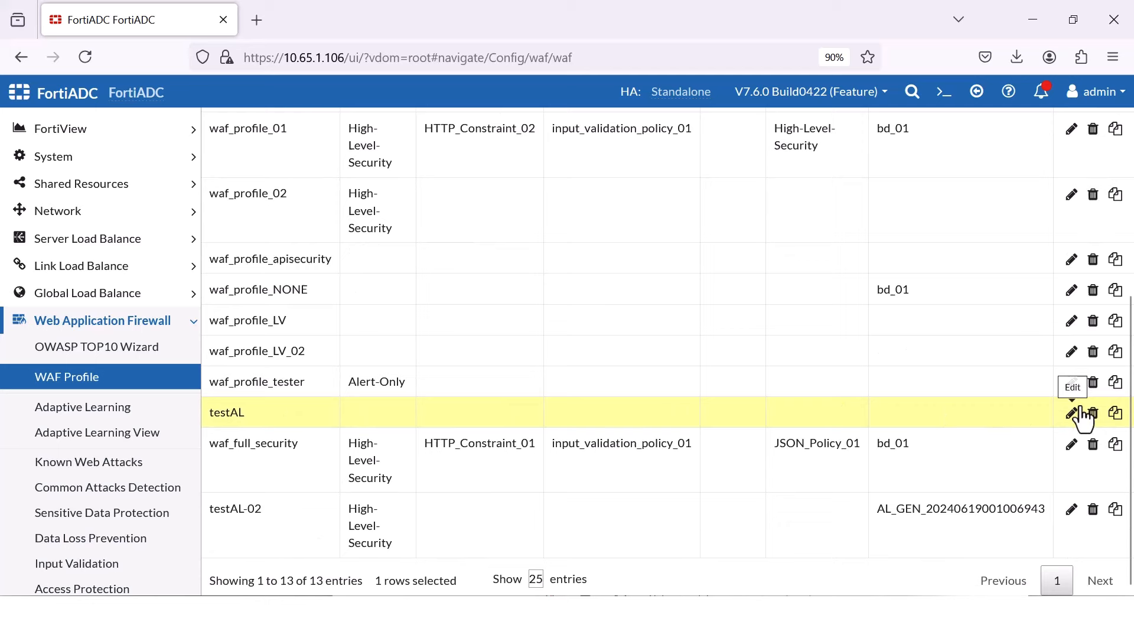
pyautogui.click(1071, 413)
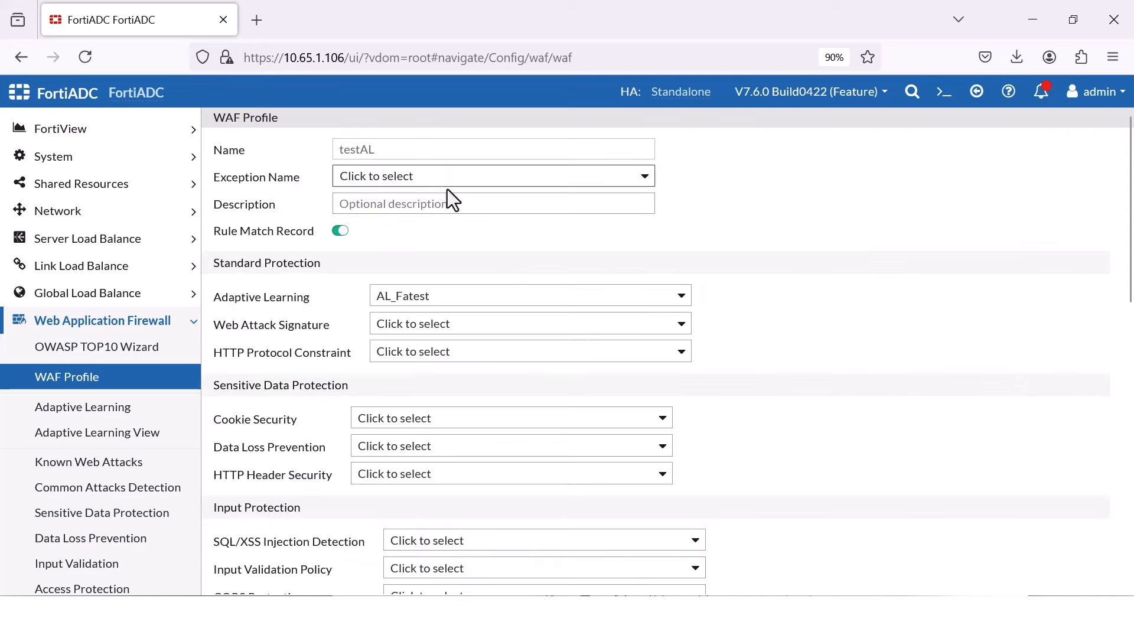
pyautogui.moveTo(133, 333)
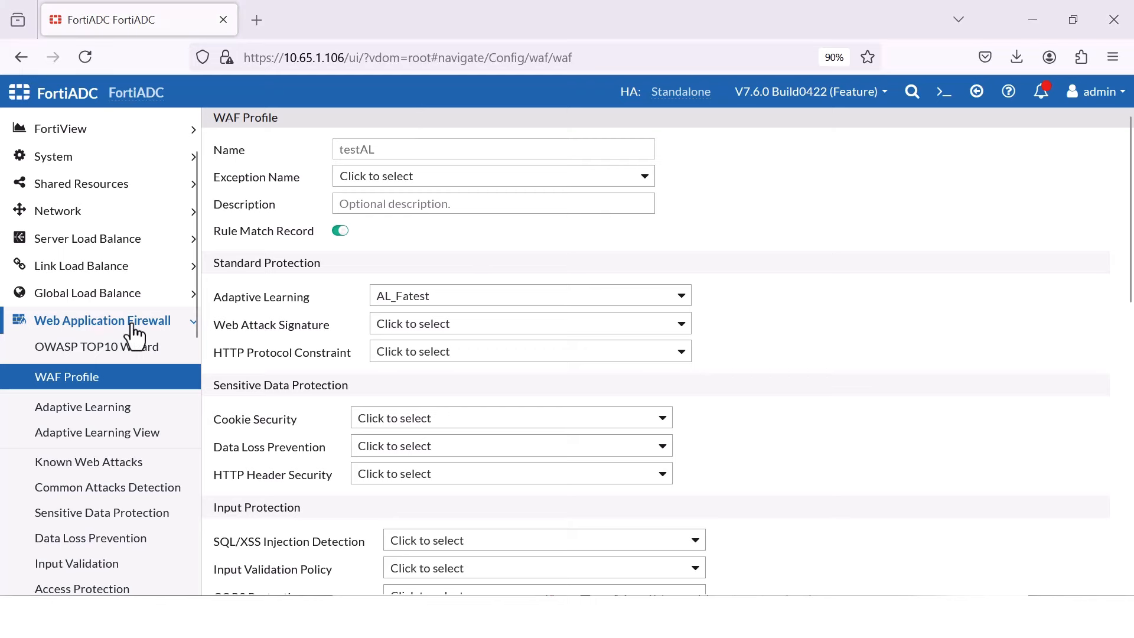
# Step: Return to the virtual server list and edit vs-http
pyautogui.click(88, 237)
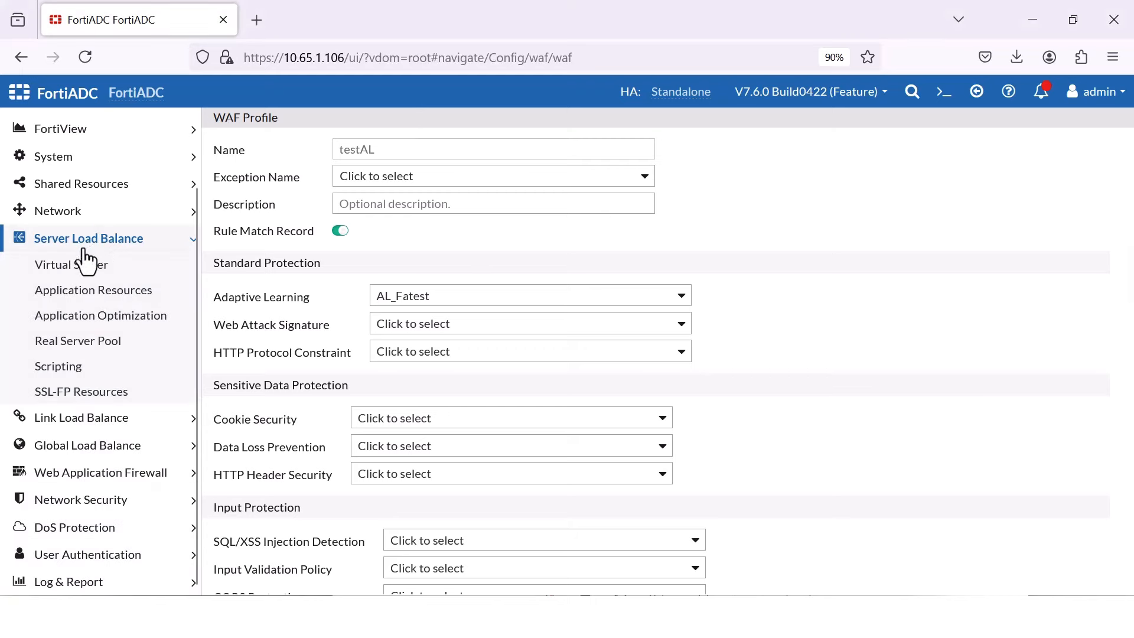
pyautogui.click(71, 263)
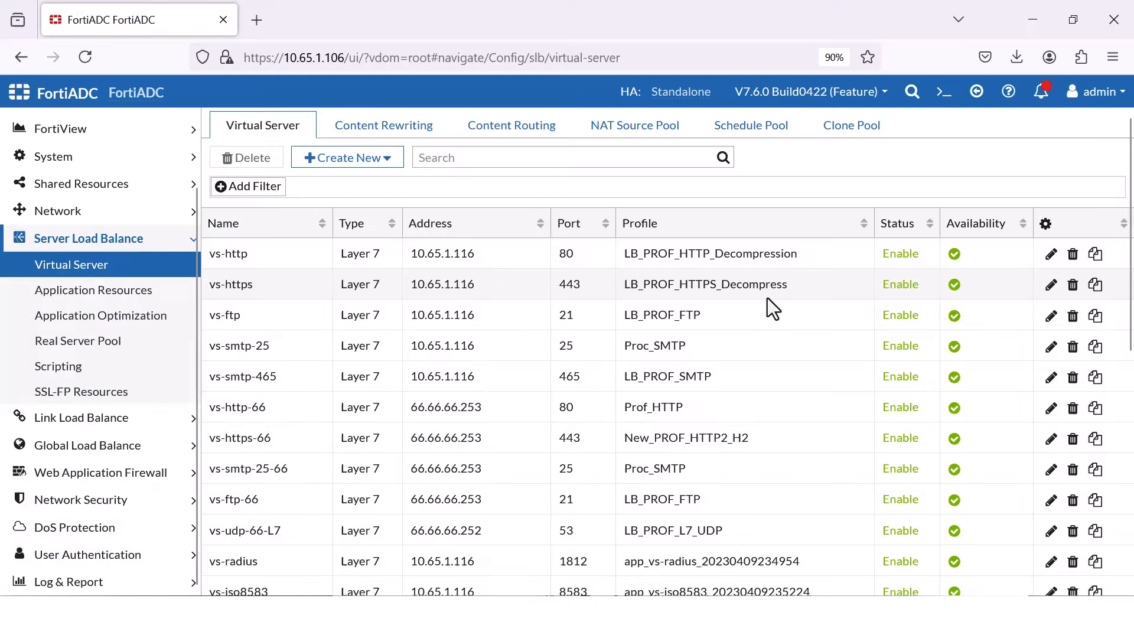
pyautogui.scroll(-3)
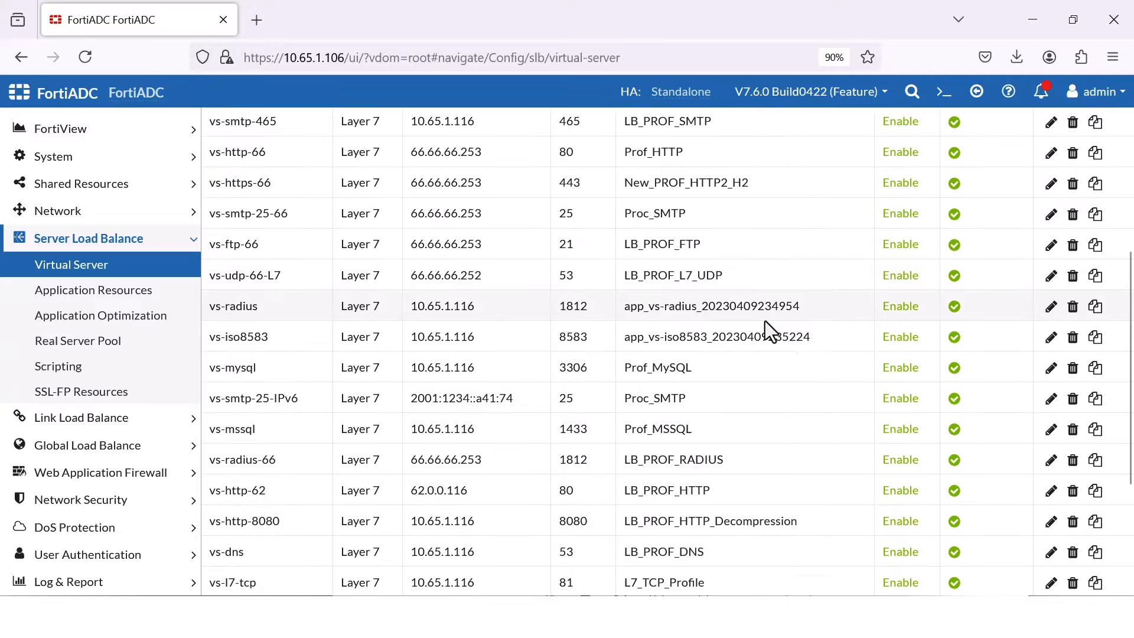
pyautogui.scroll(3)
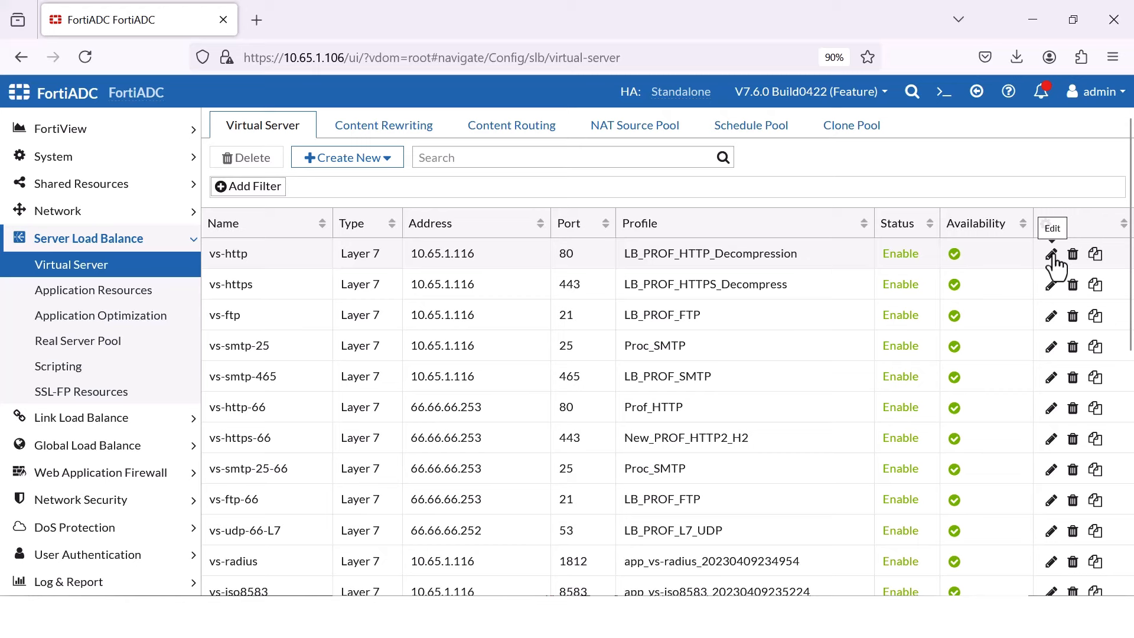
pyautogui.click(1050, 252)
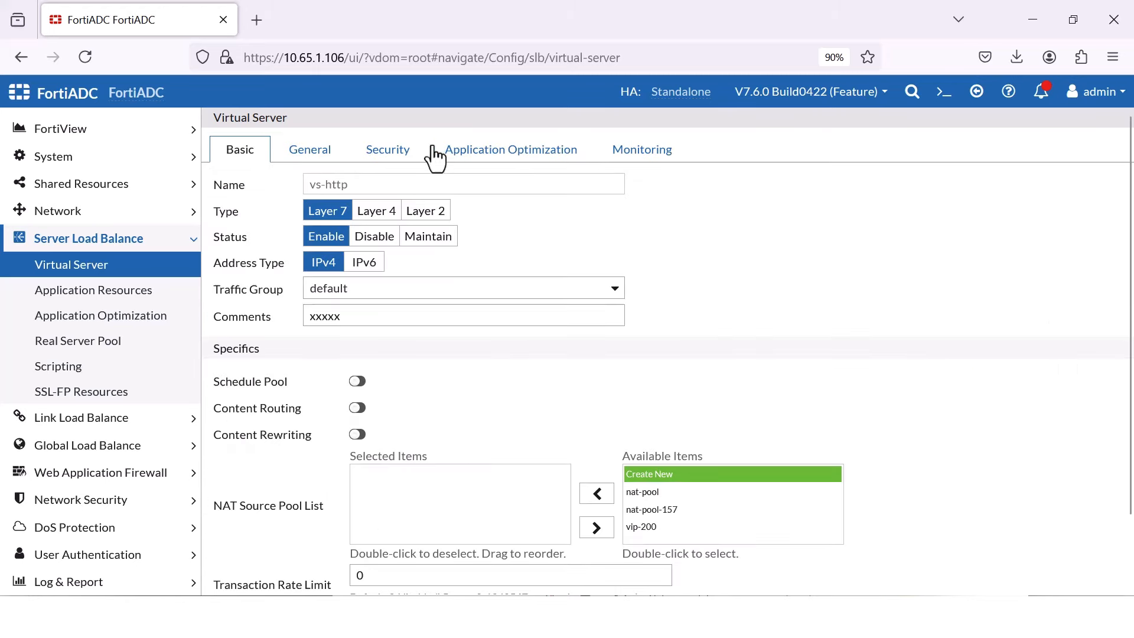
# Step: Set vs-http's security WAF Profile to testAL and save the virtual server
pyautogui.click(387, 150)
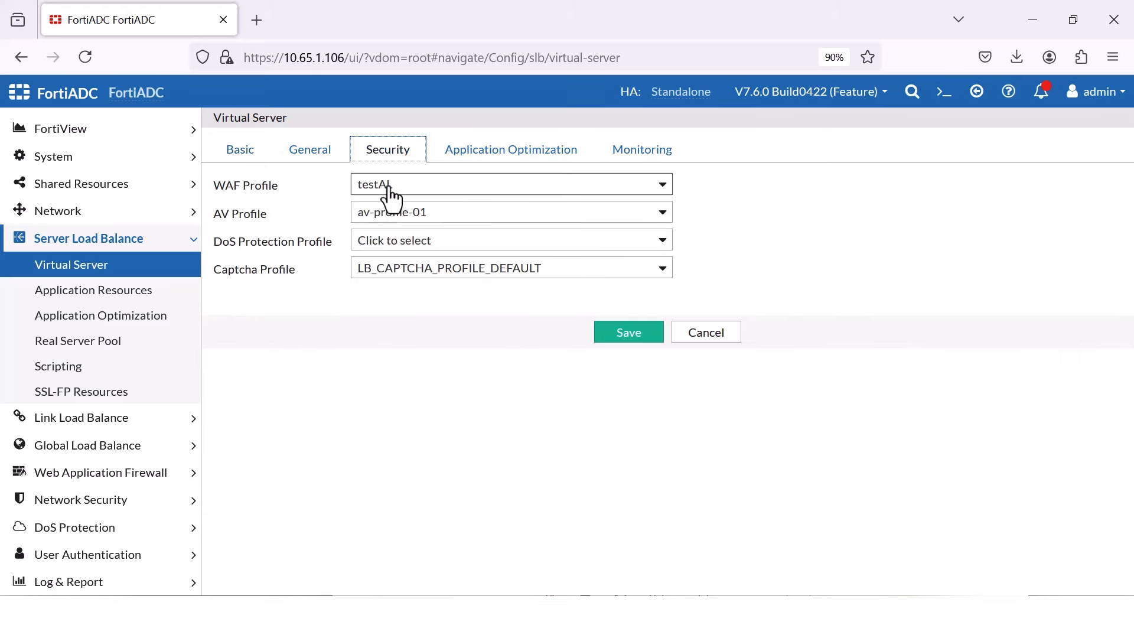
pyautogui.click(510, 184)
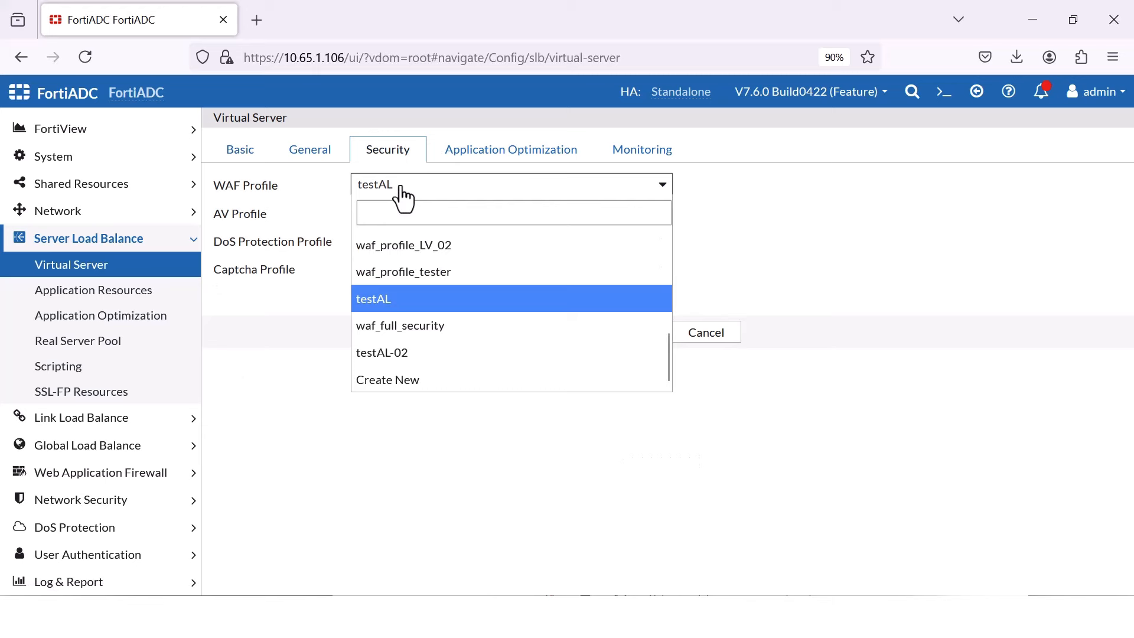
pyautogui.click(374, 299)
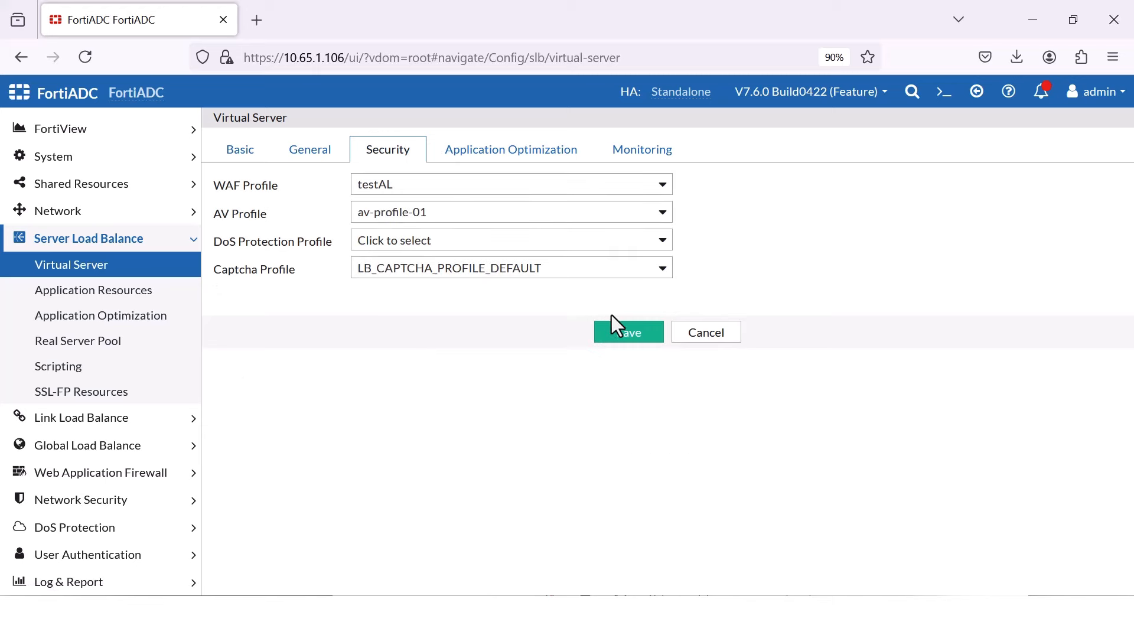
pyautogui.click(628, 330)
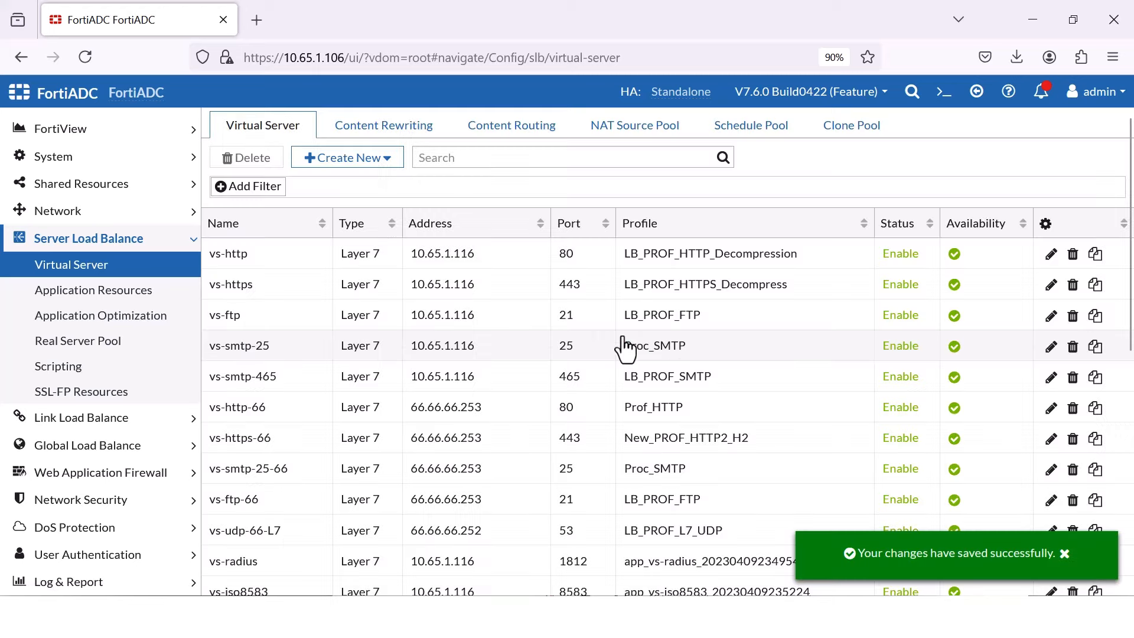
pyautogui.click(83, 407)
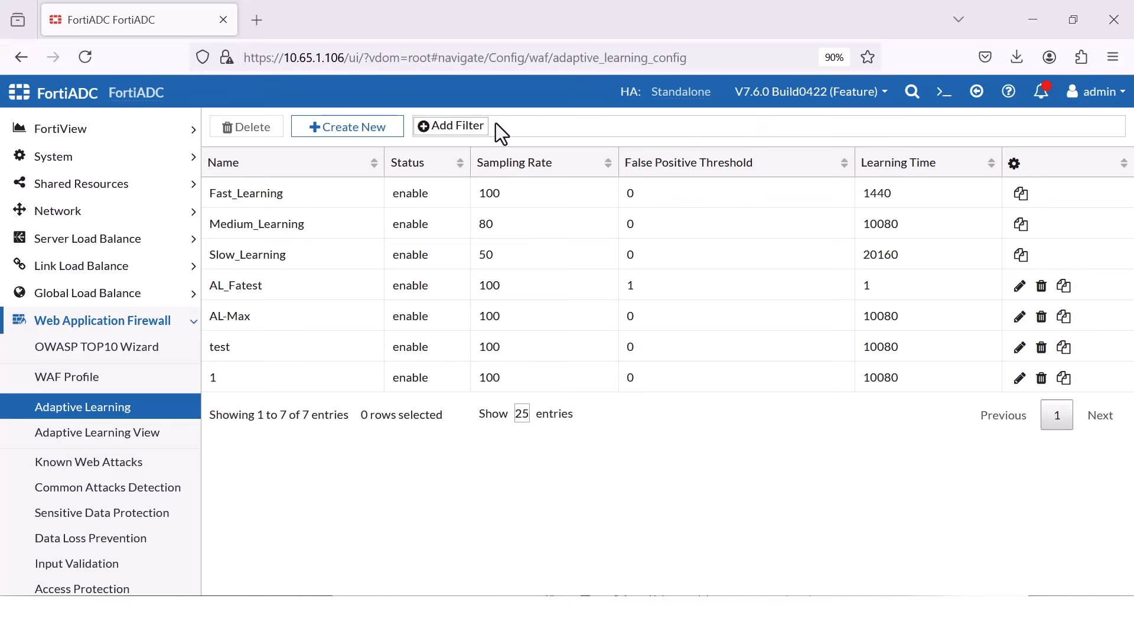
pyautogui.moveTo(347, 126)
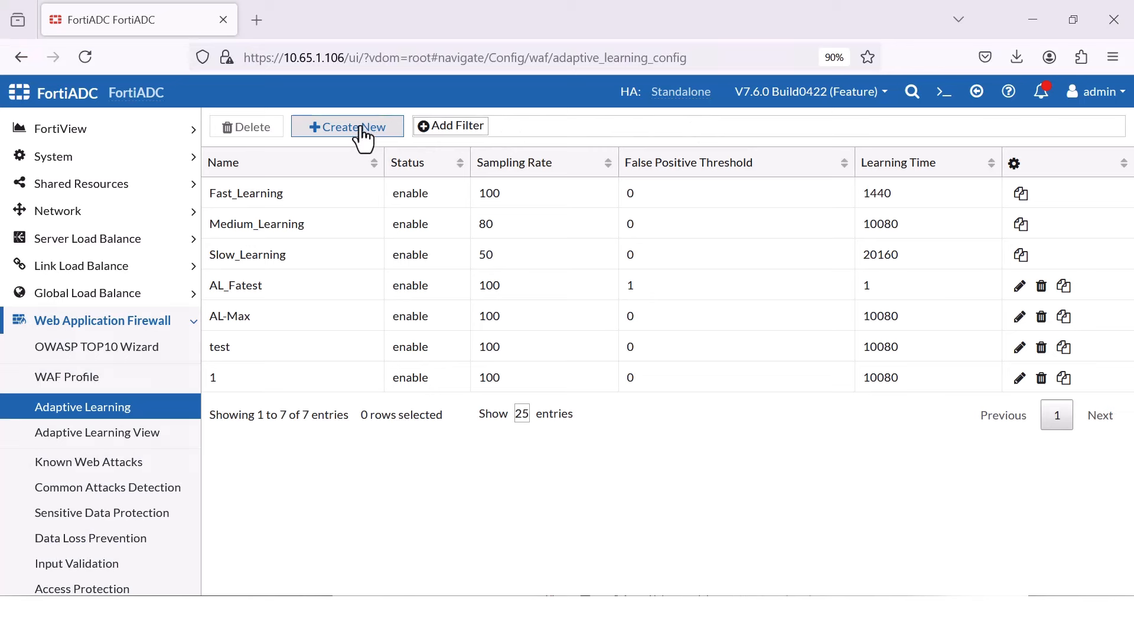
pyautogui.moveTo(324, 291)
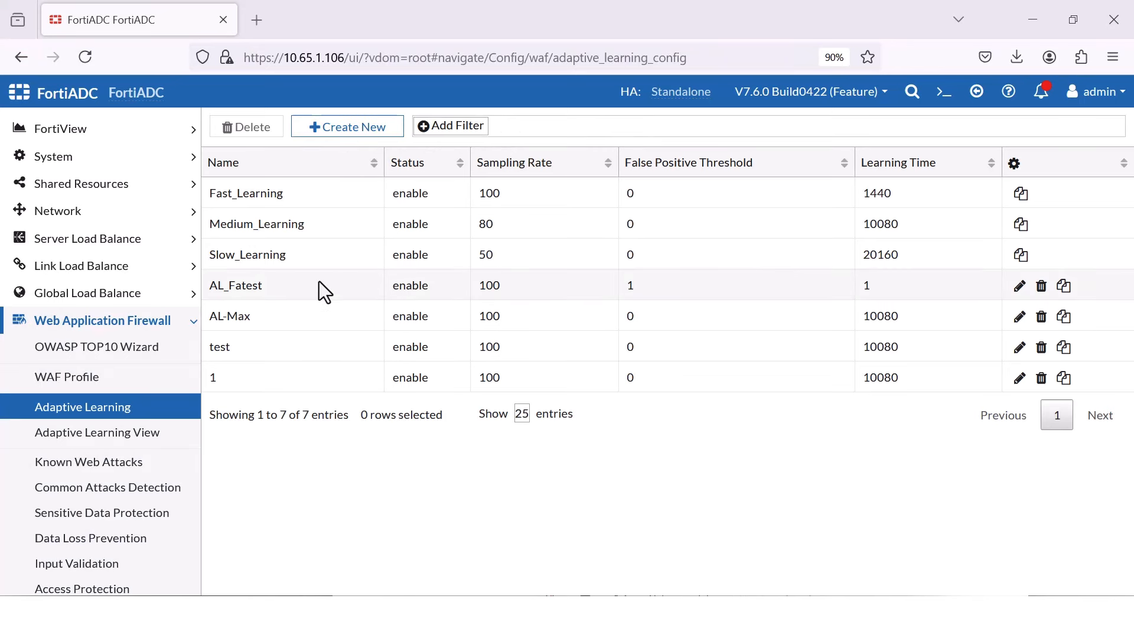
pyautogui.moveTo(615, 301)
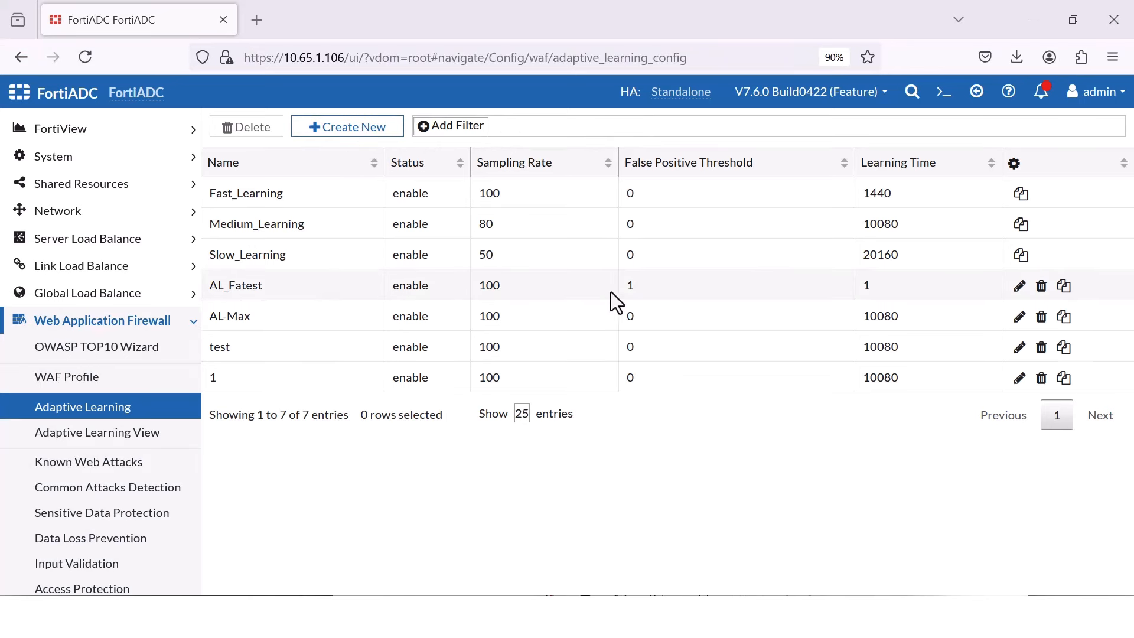
# Step: Review AL_Fatest's sampling rate and keep deny as its learning action
pyautogui.click(1018, 285)
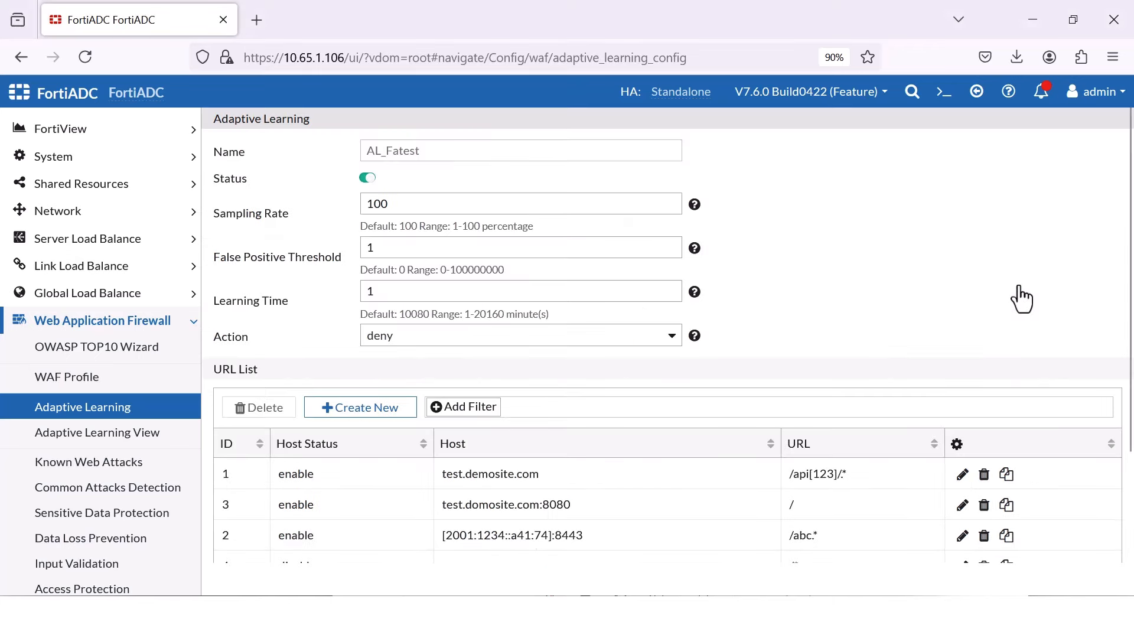
pyautogui.moveTo(406, 160)
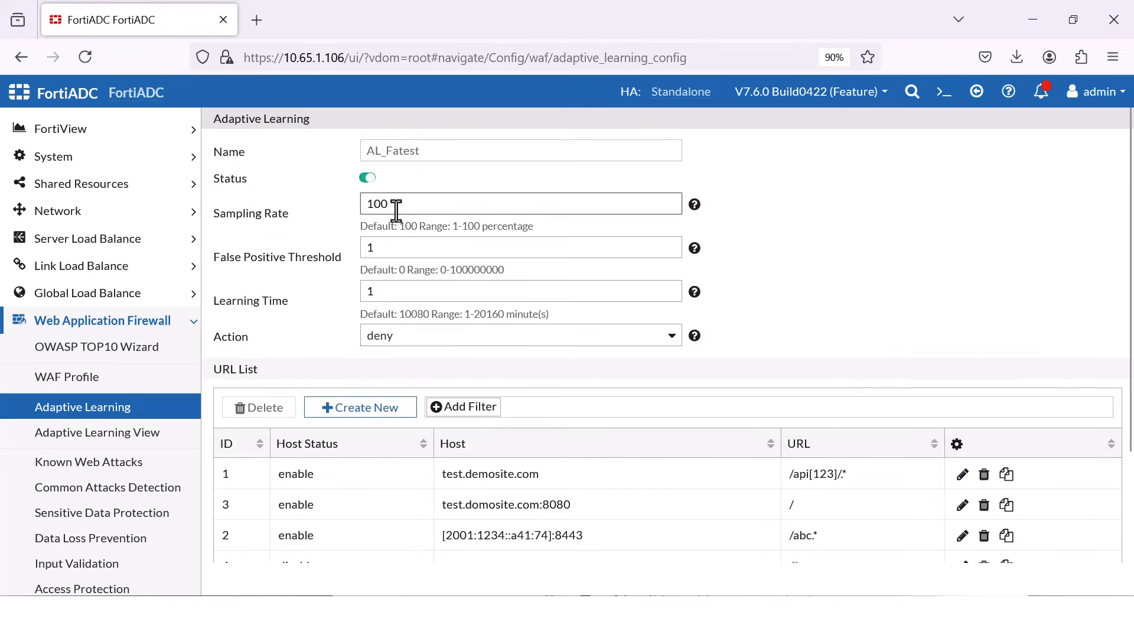
pyautogui.click(520, 247)
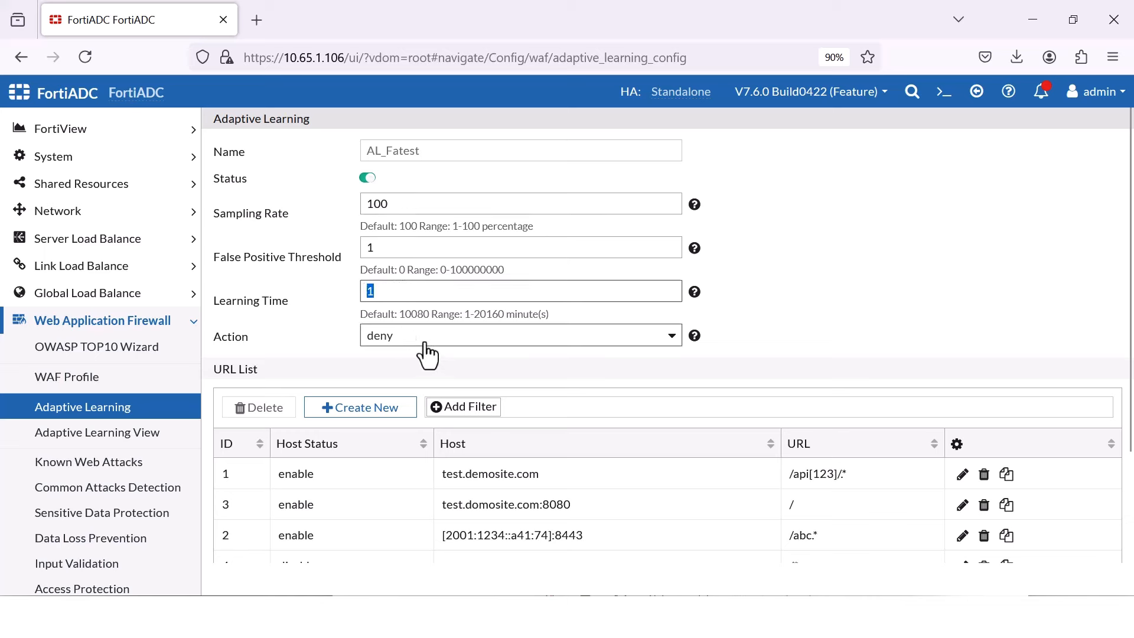
pyautogui.click(520, 334)
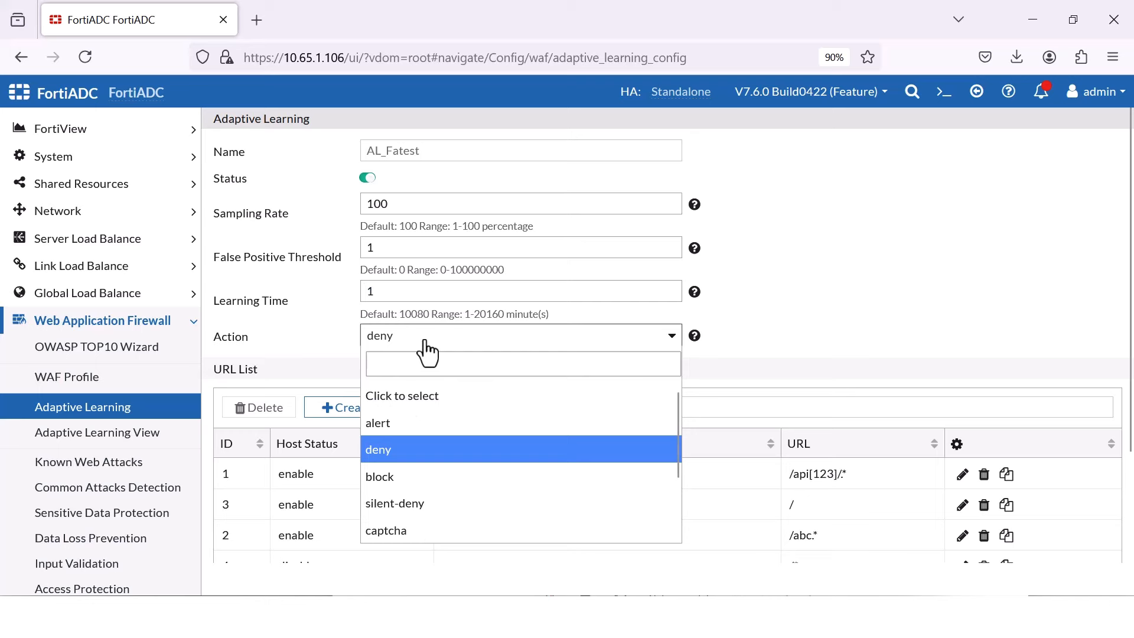
pyautogui.click(377, 449)
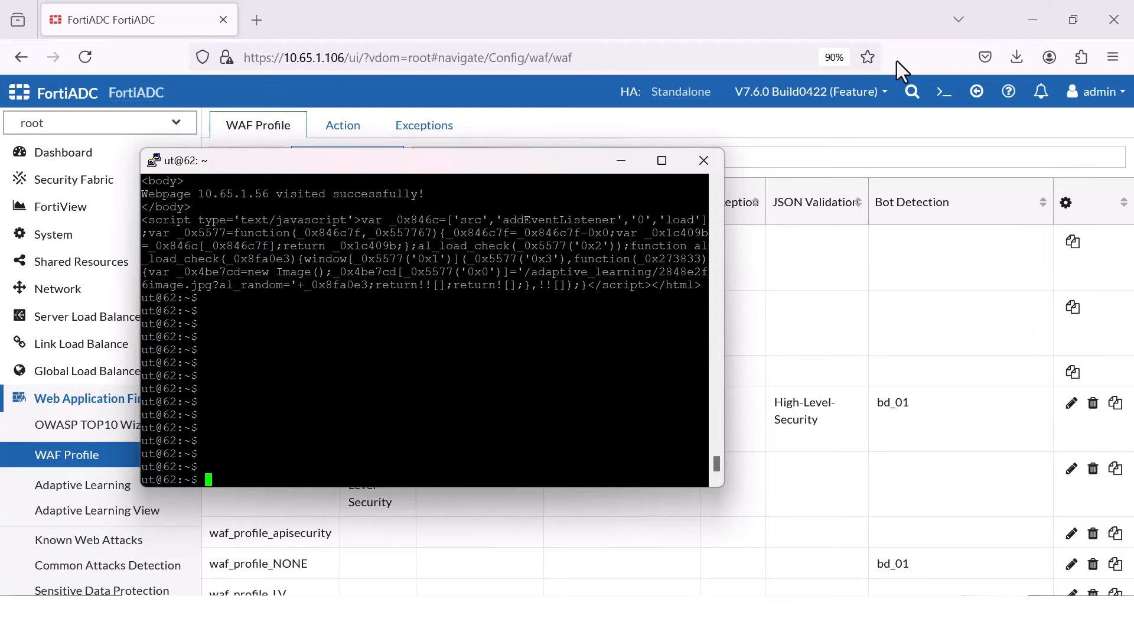
pyautogui.moveTo(531, 303)
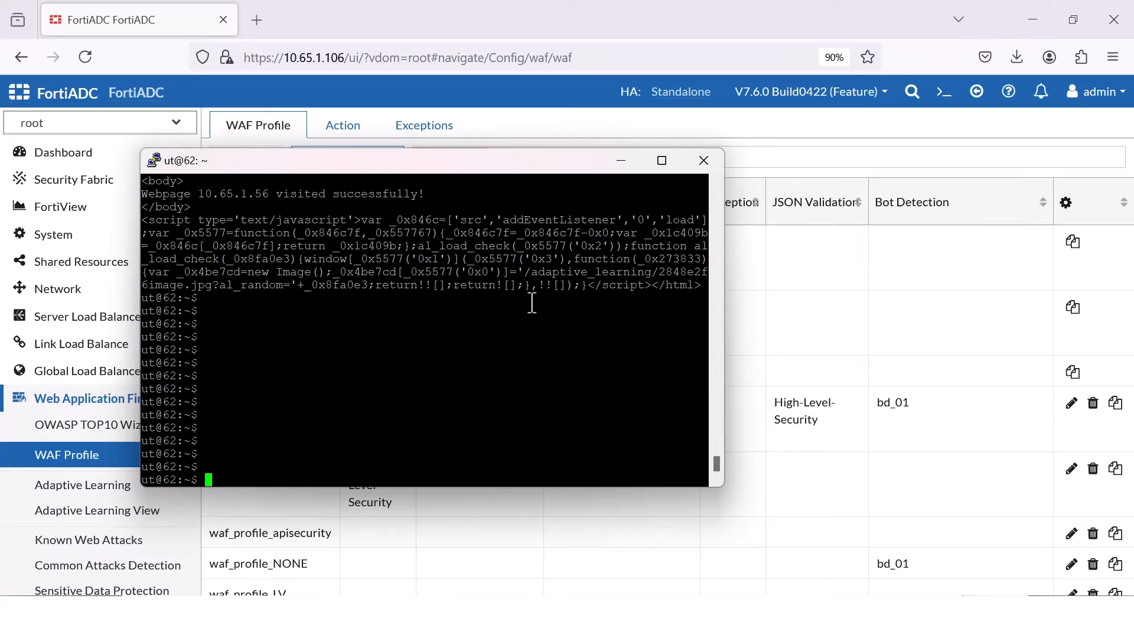
# Step: Hide the terminal and show the Adaptive Learning View analysis with attack and hit counts
pyautogui.click(703, 159)
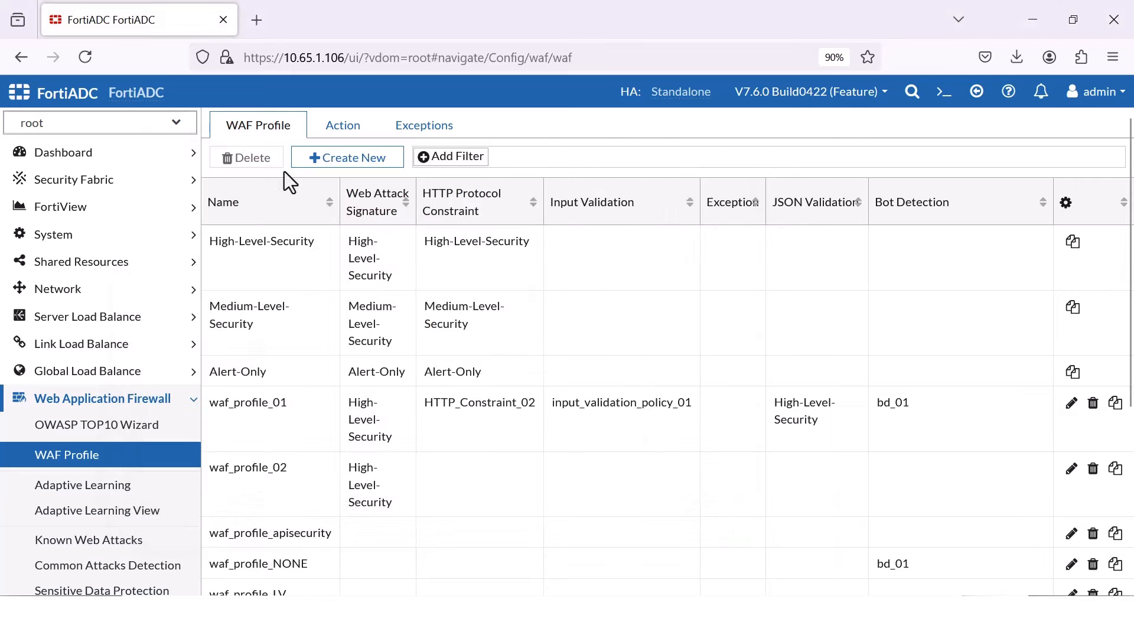
pyautogui.moveTo(95, 391)
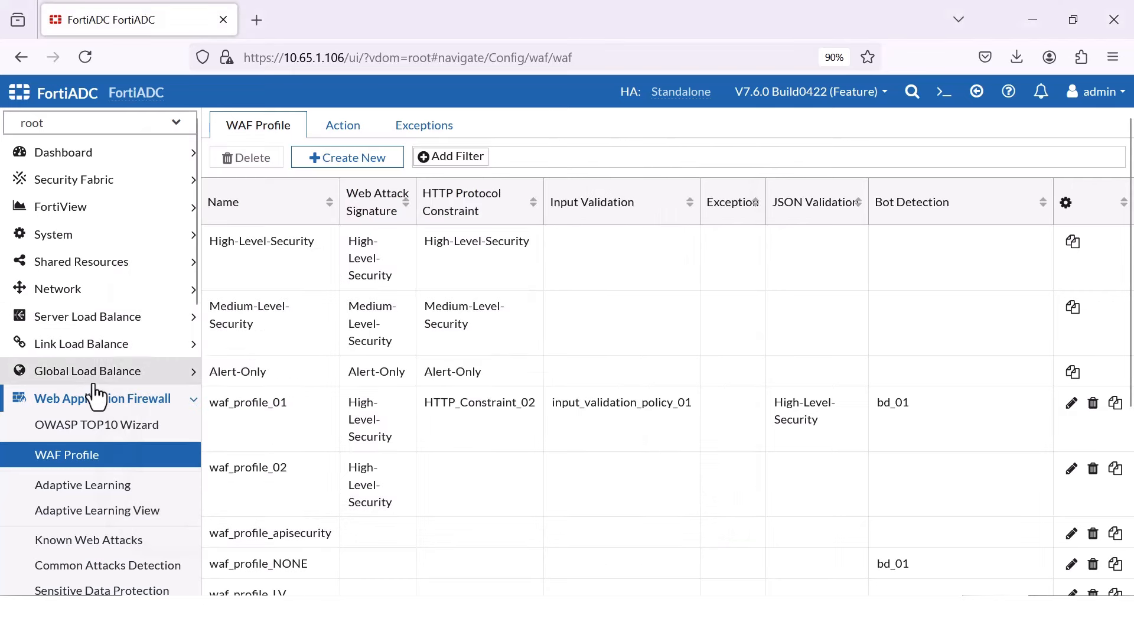
pyautogui.click(99, 398)
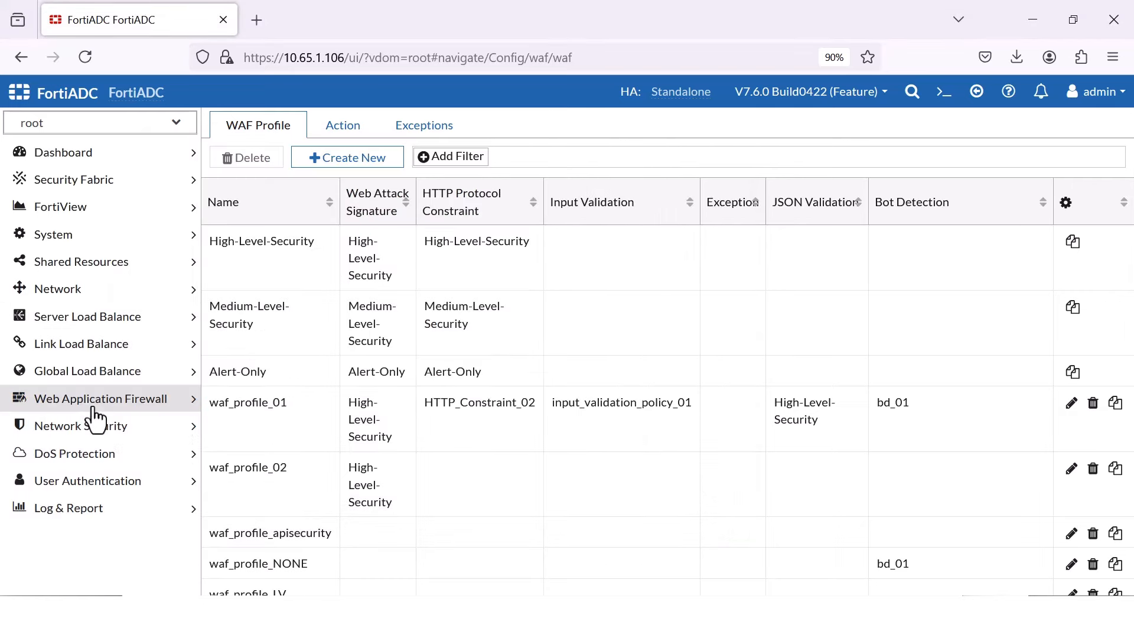
pyautogui.click(83, 484)
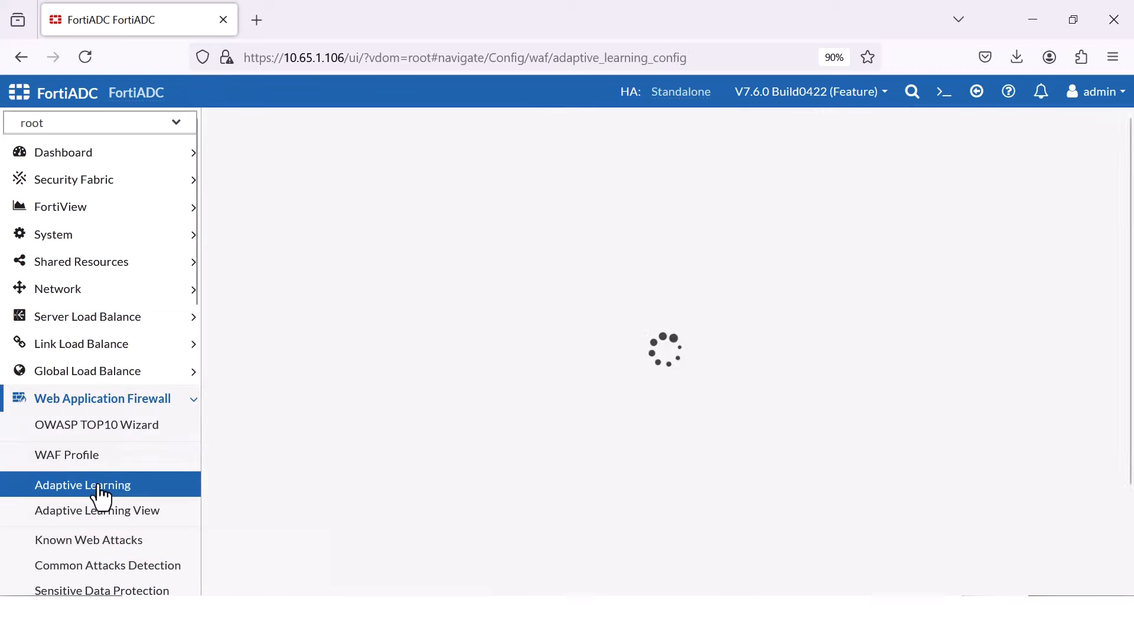
pyautogui.click(96, 511)
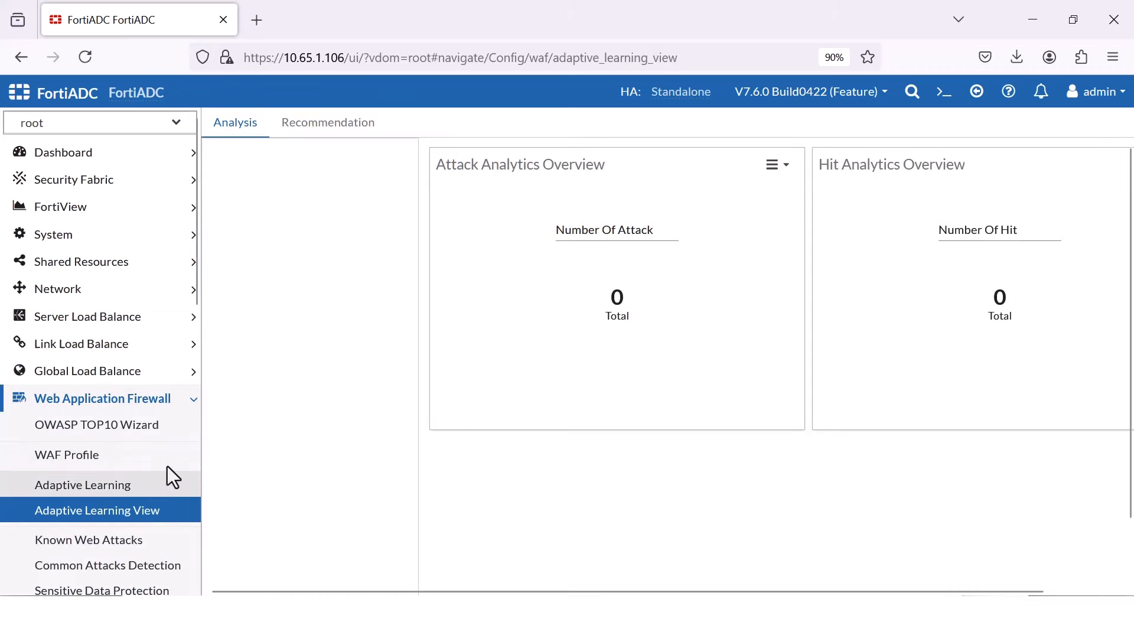
pyautogui.moveTo(120, 316)
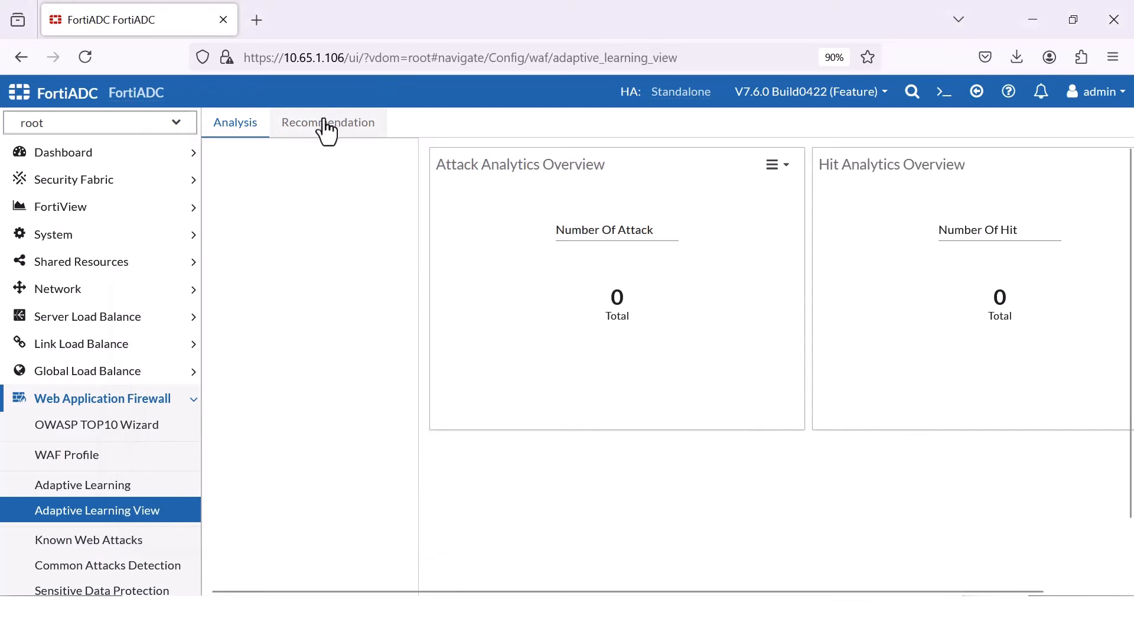
pyautogui.moveTo(327, 137)
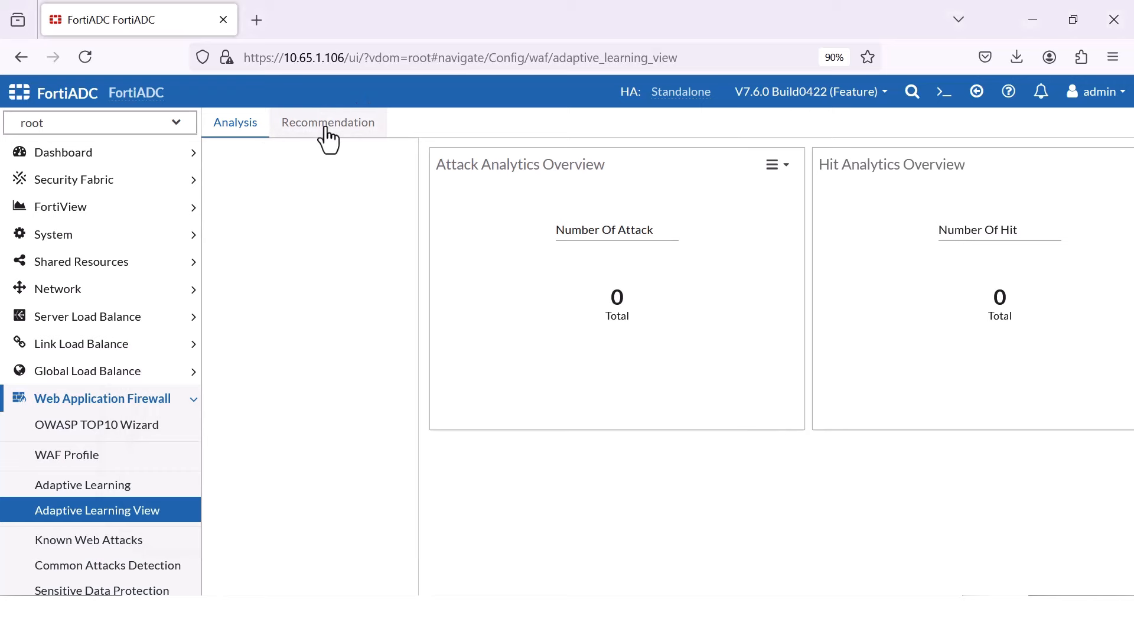
pyautogui.moveTo(111, 508)
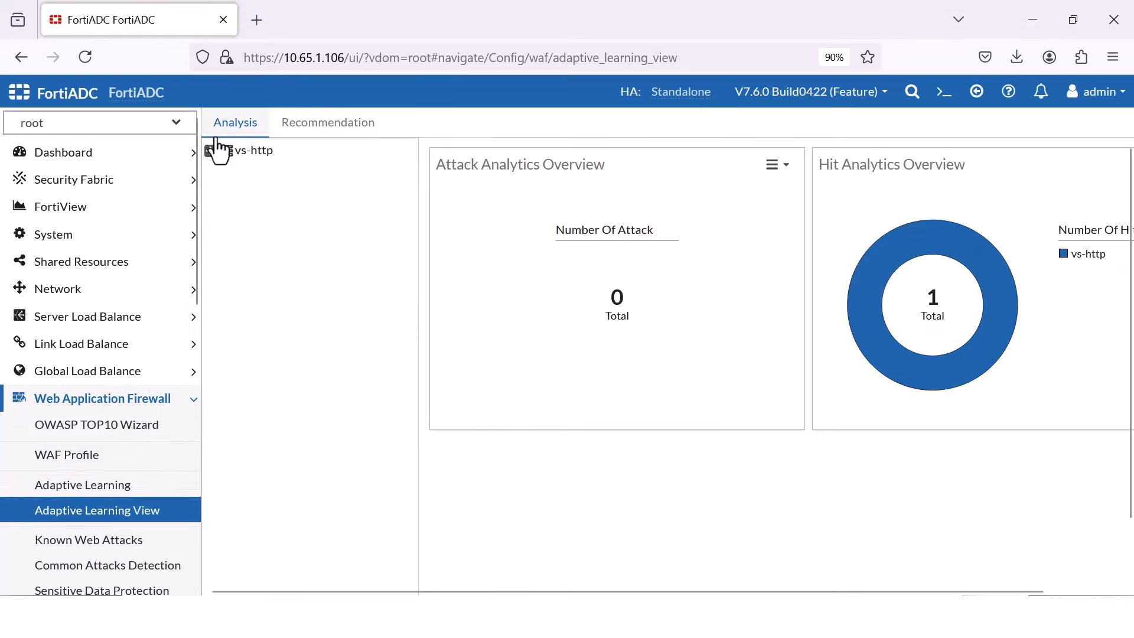
pyautogui.click(210, 150)
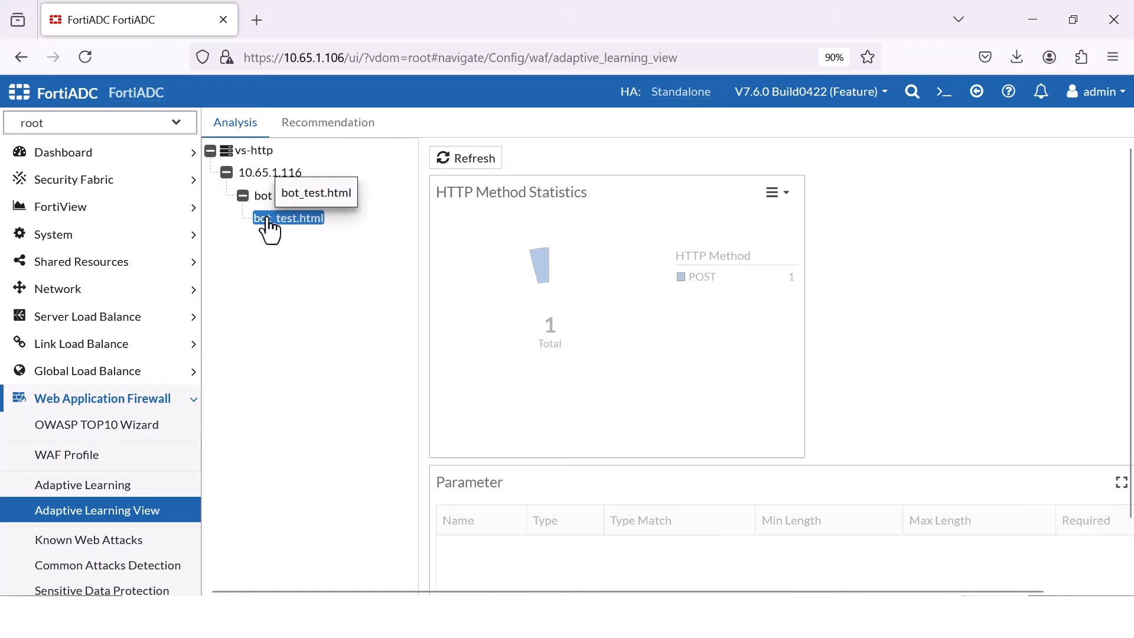
pyautogui.click(327, 122)
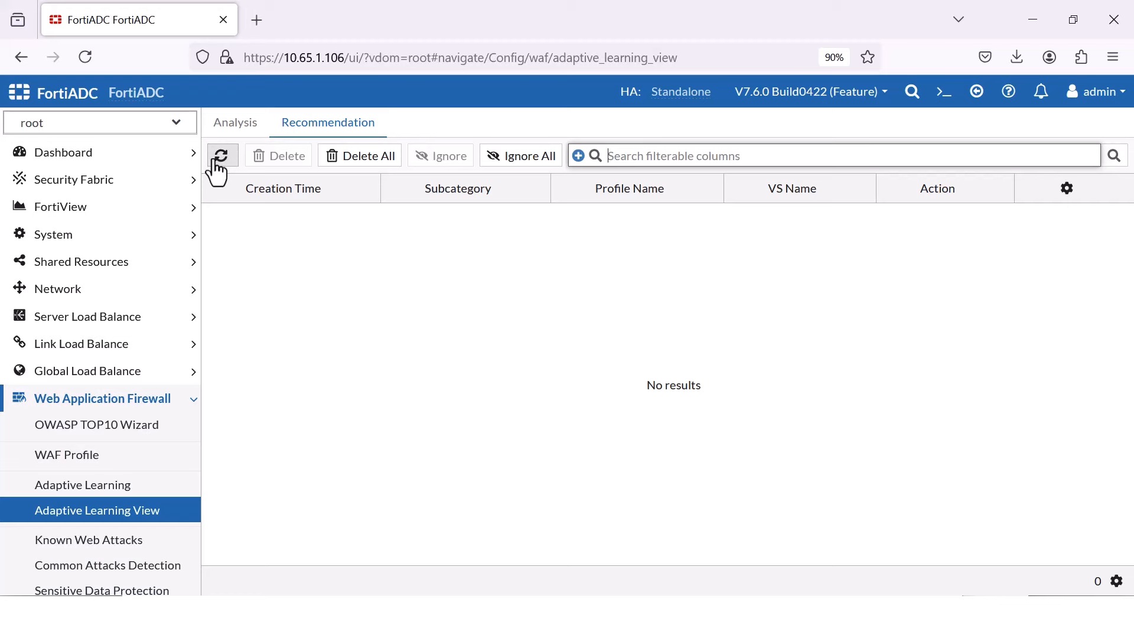
pyautogui.click(222, 156)
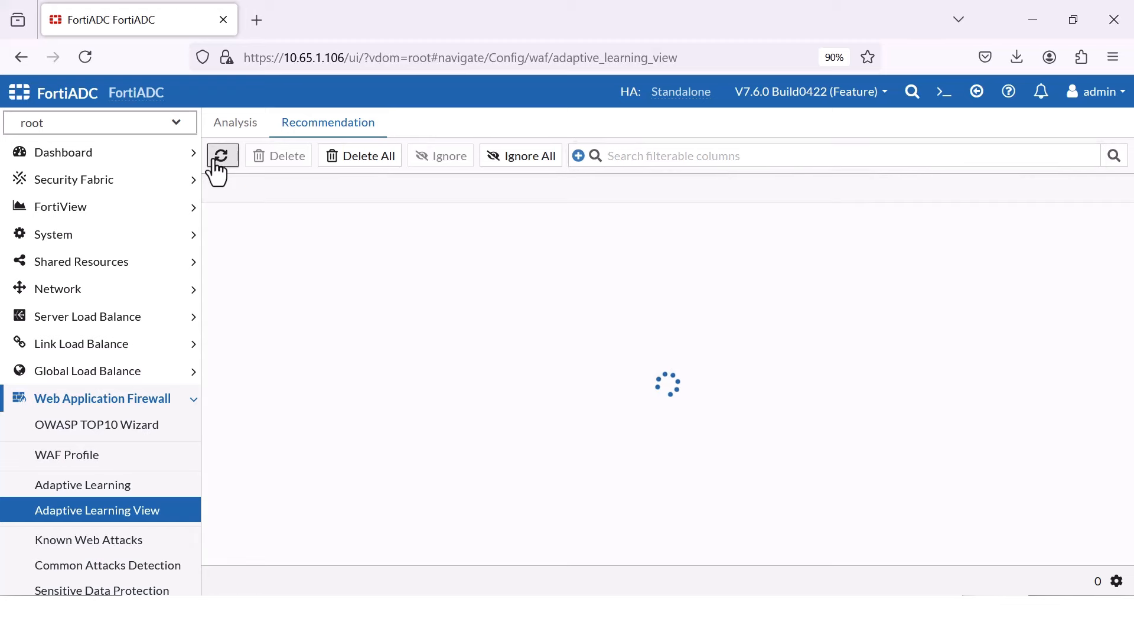
pyautogui.click(222, 156)
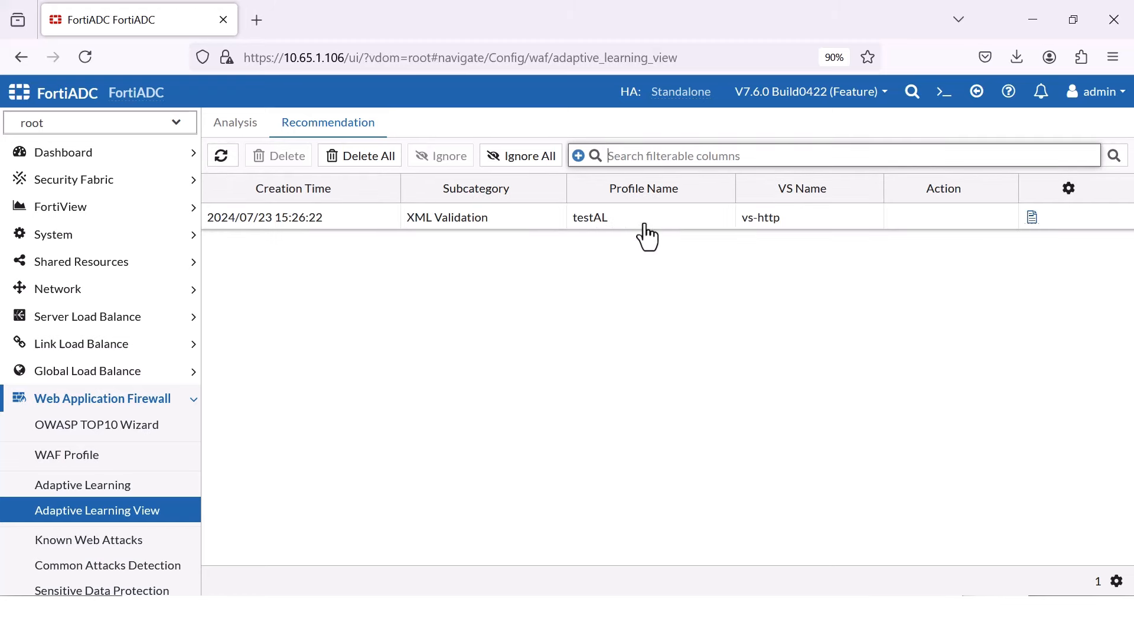
pyautogui.click(1031, 218)
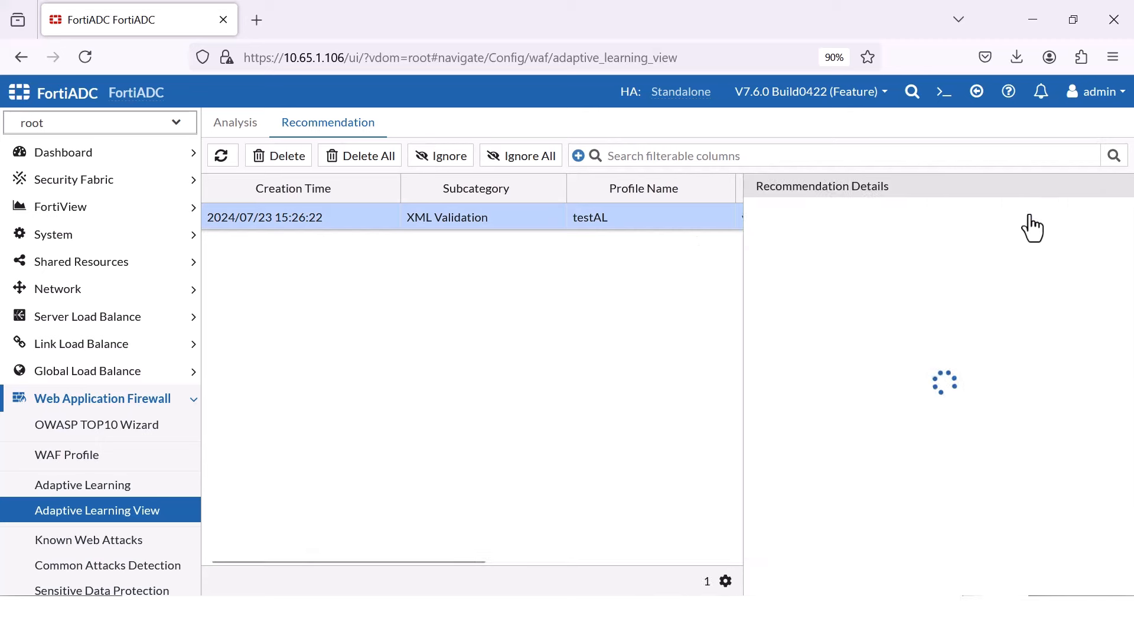
pyautogui.click(434, 217)
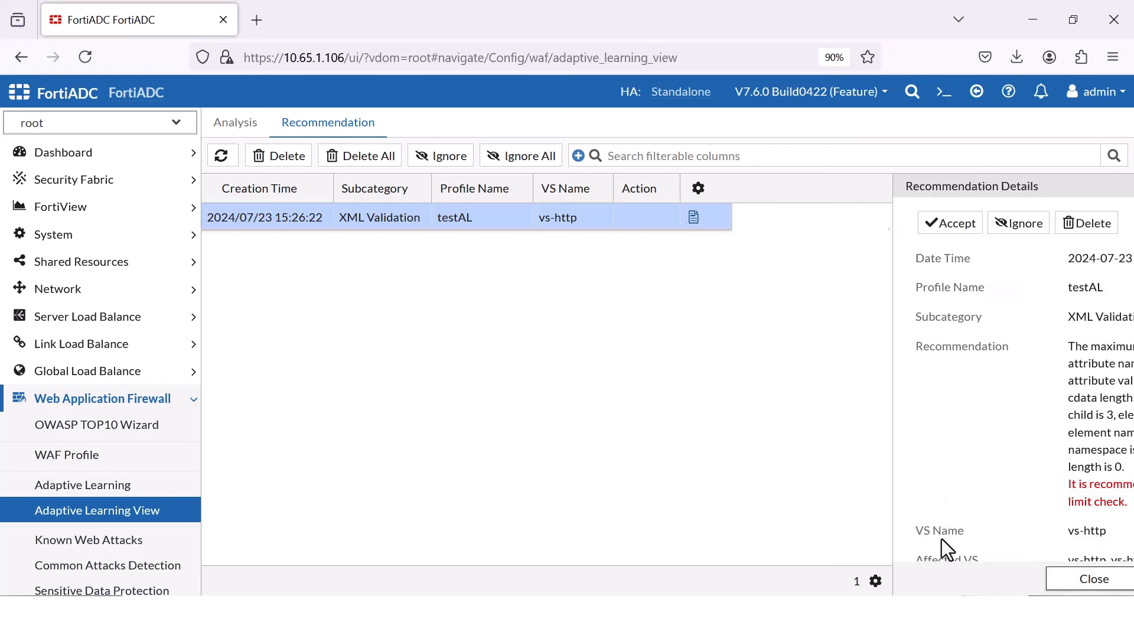
pyautogui.click(1094, 579)
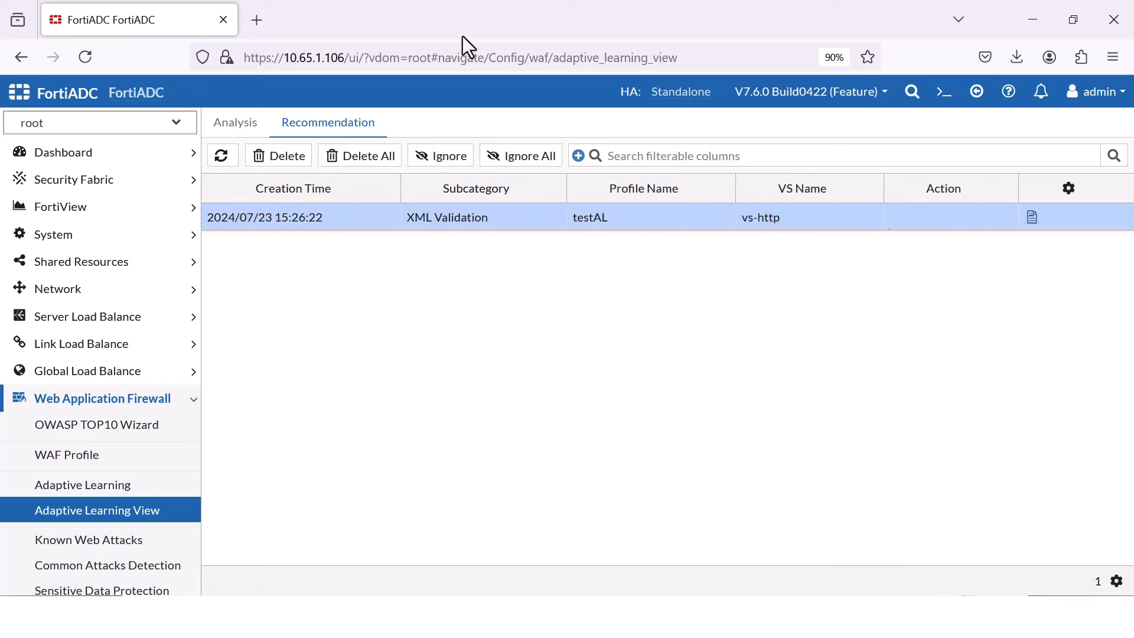
# Step: Send the curl JSON POST to bot_test.html from the terminal
pyautogui.click(235, 122)
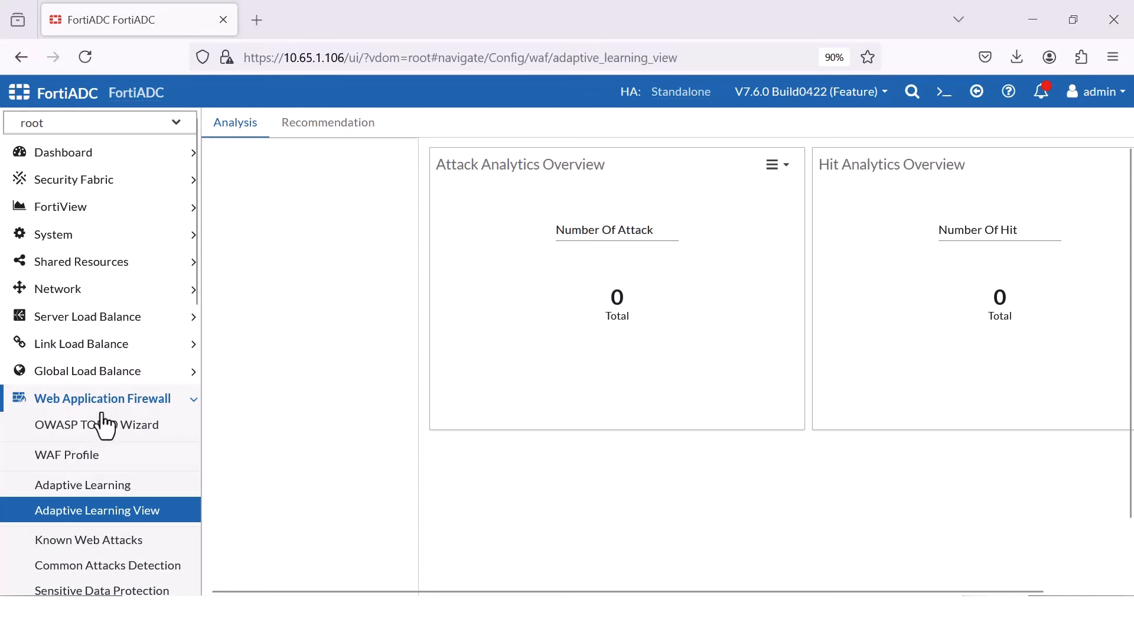
pyautogui.click(102, 398)
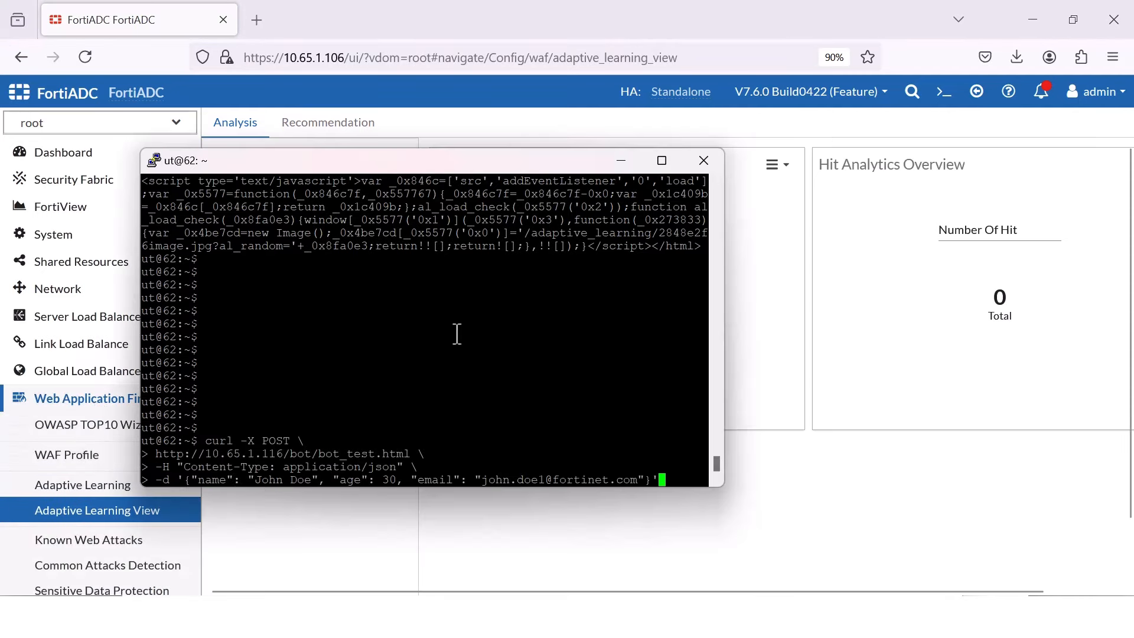
pyautogui.press('Return')
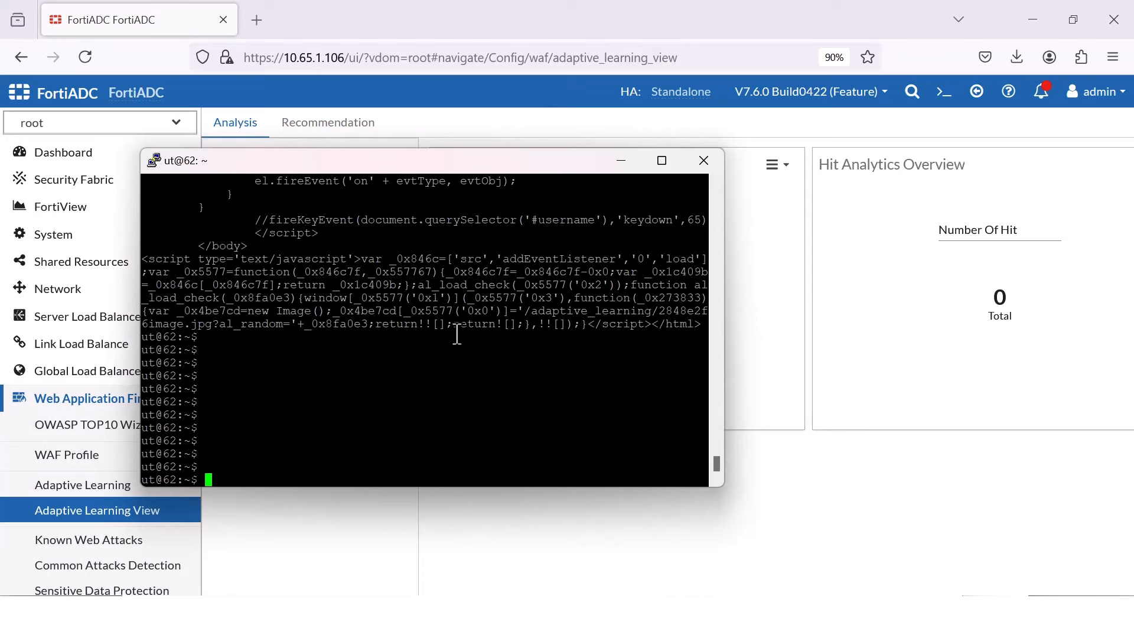
# Step: Reopen the analysis, view bot_test.html statistics under vs-http, then the recommendations
pyautogui.click(82, 484)
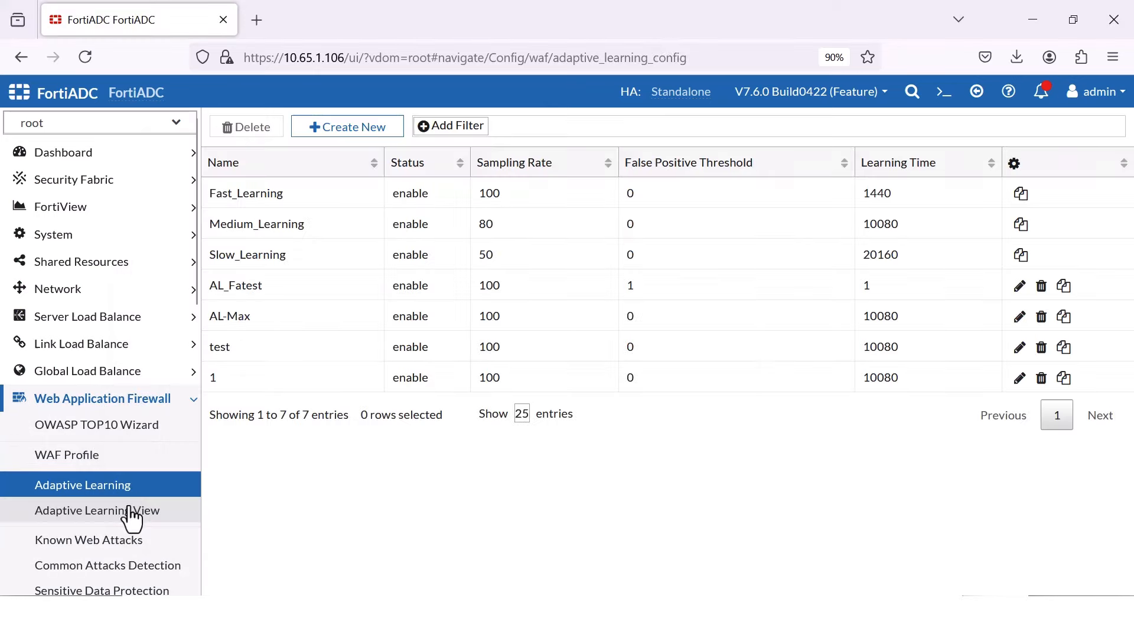
pyautogui.click(96, 510)
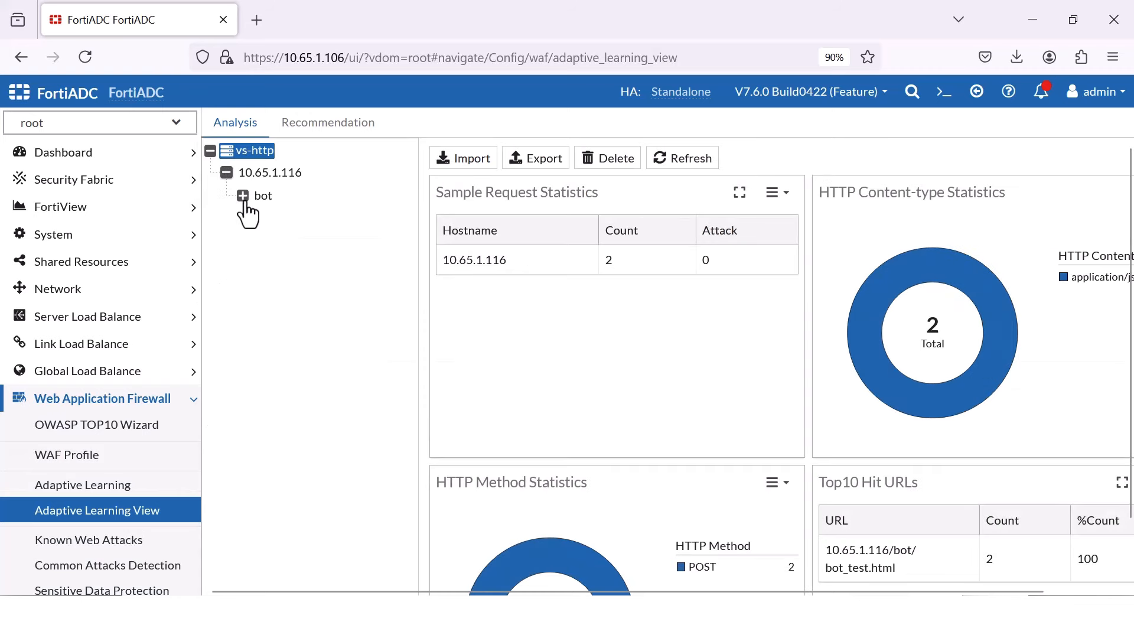
pyautogui.click(264, 195)
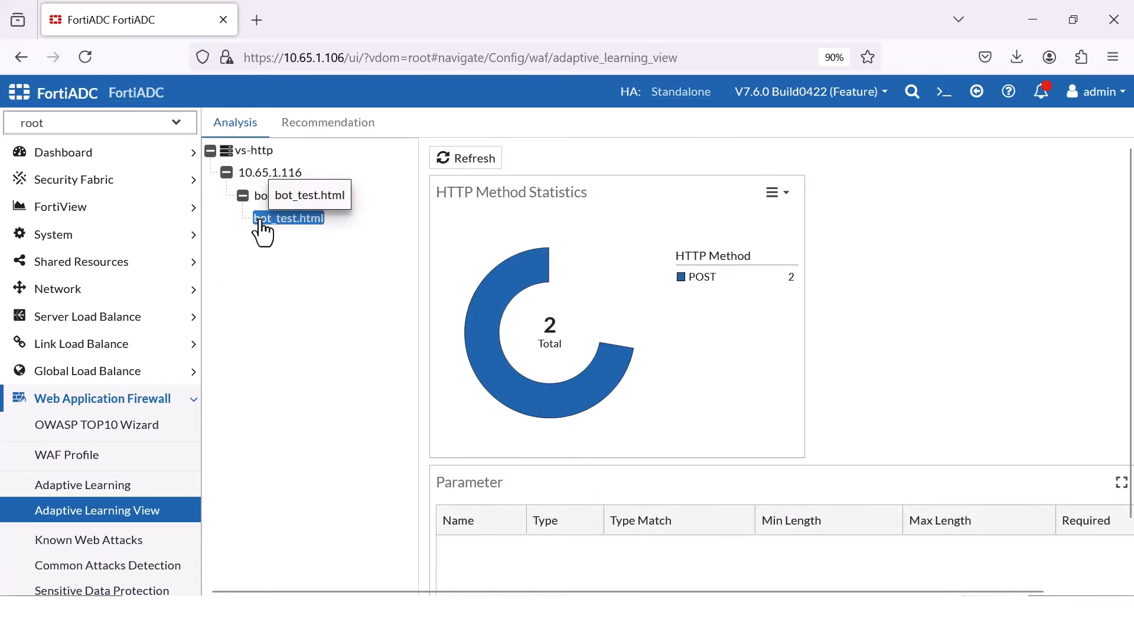
pyautogui.click(327, 121)
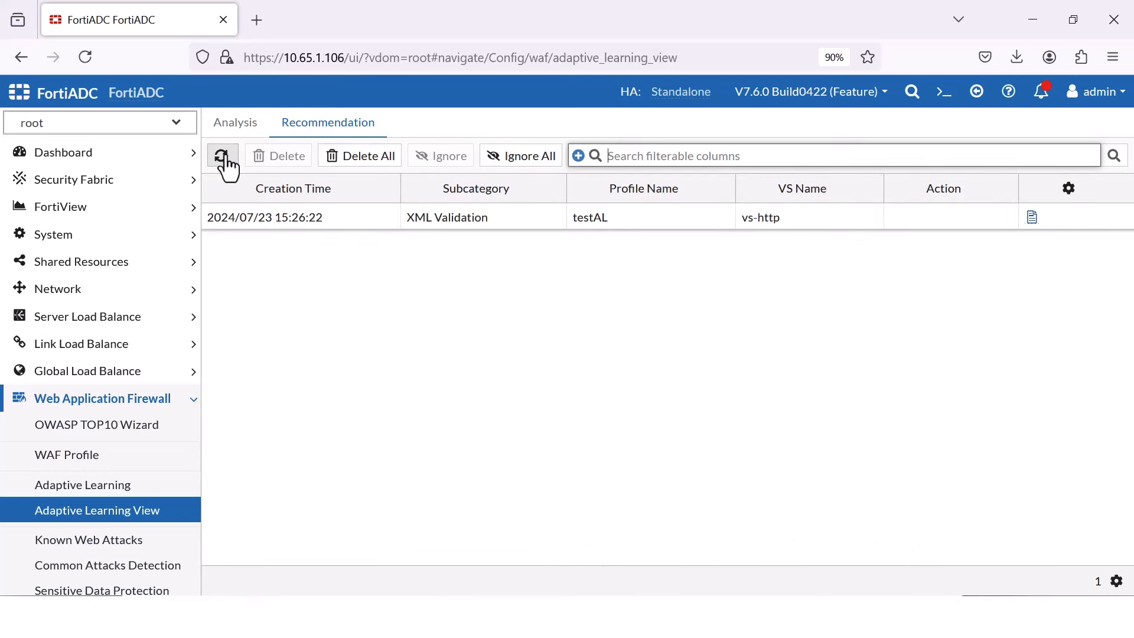
# Step: Refresh recommendations, accept JSON Validation for testAL and view the XML Validation details
pyautogui.click(223, 156)
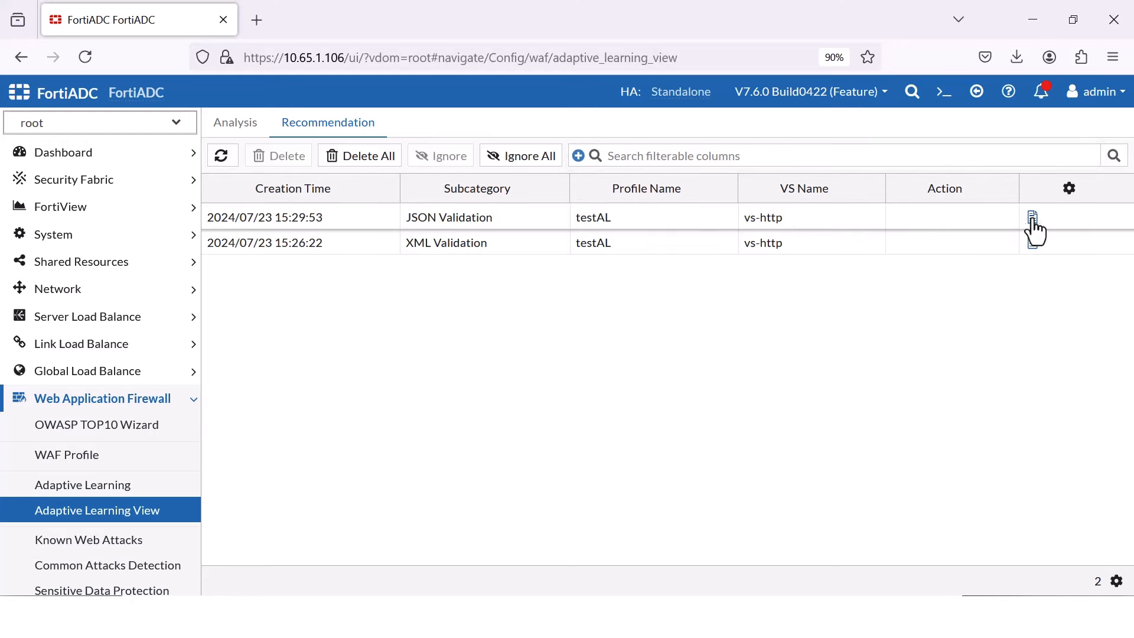
pyautogui.click(1032, 217)
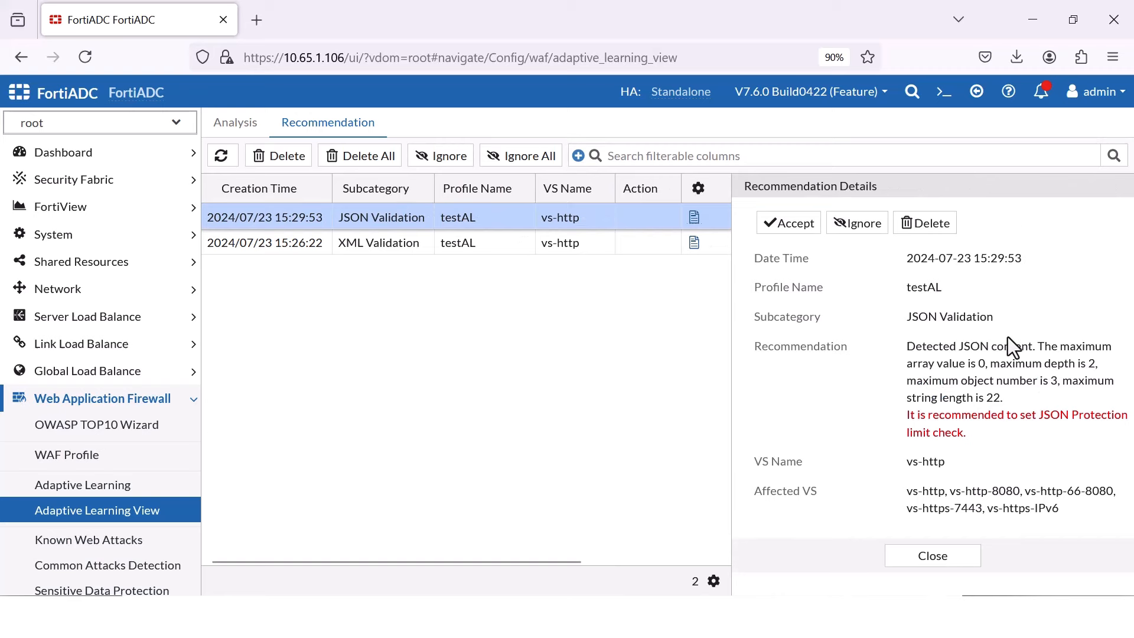
pyautogui.moveTo(553, 153)
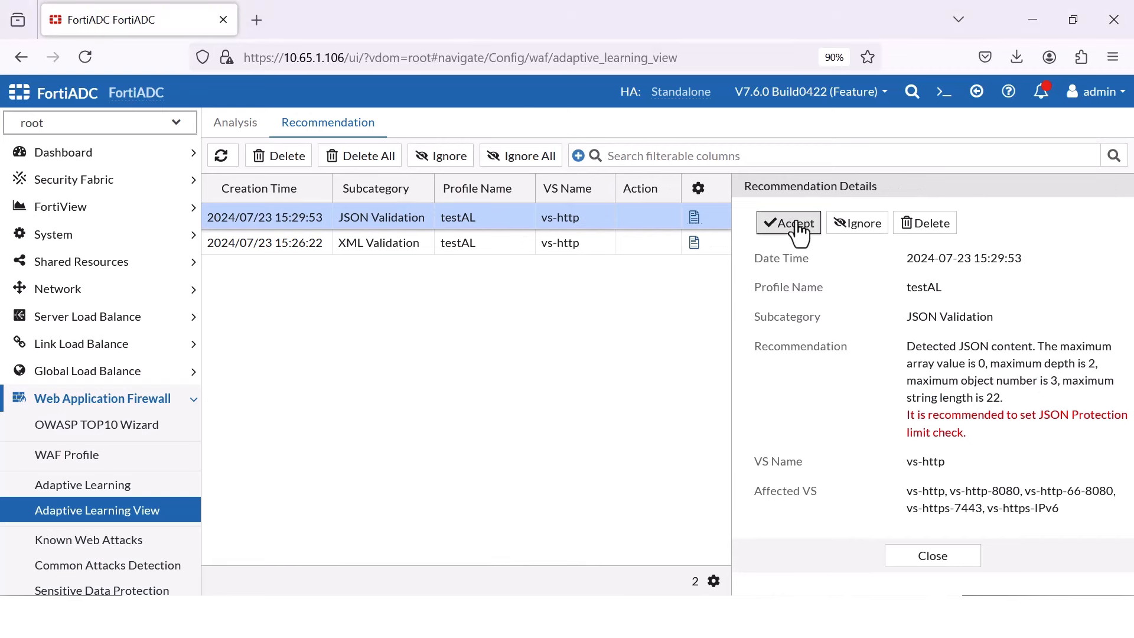
pyautogui.click(787, 223)
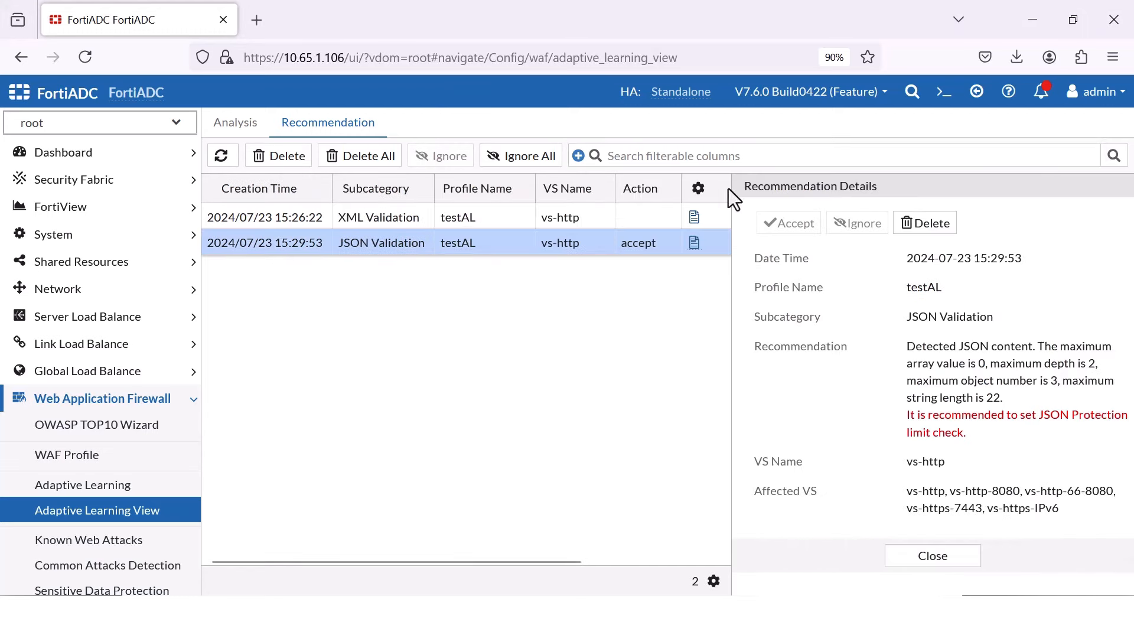
pyautogui.moveTo(857, 189)
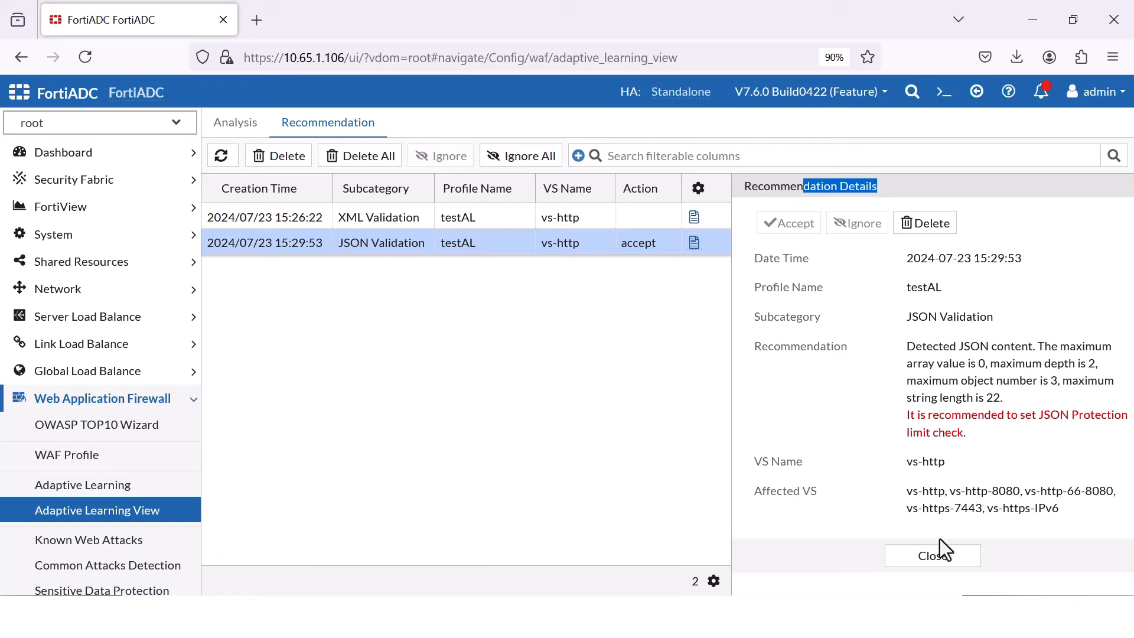
pyautogui.click(931, 555)
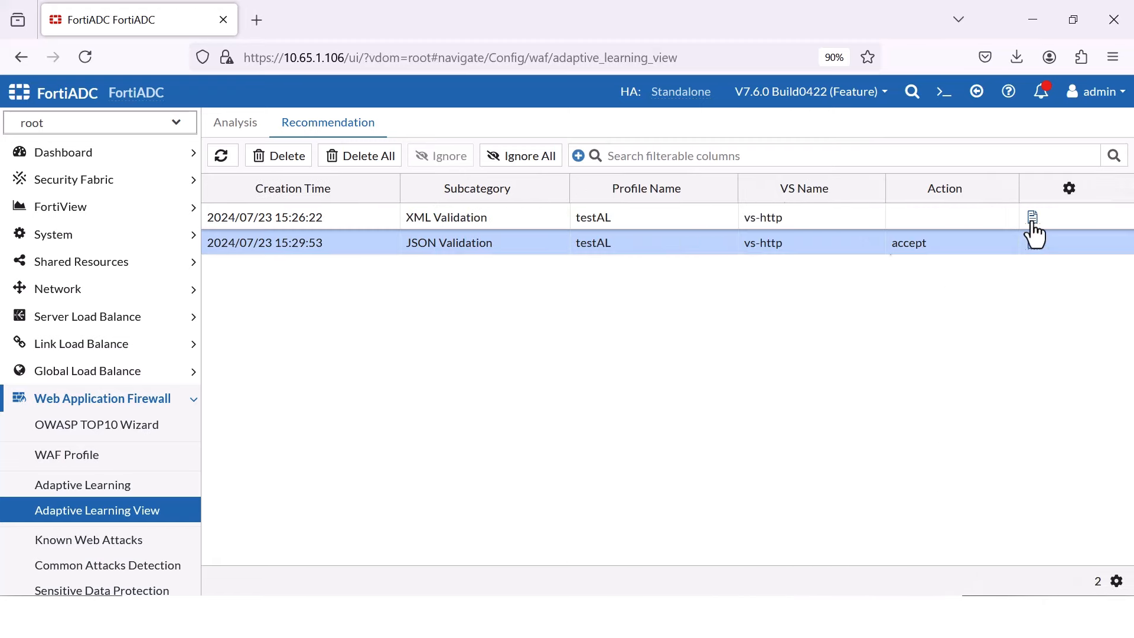
pyautogui.click(1031, 219)
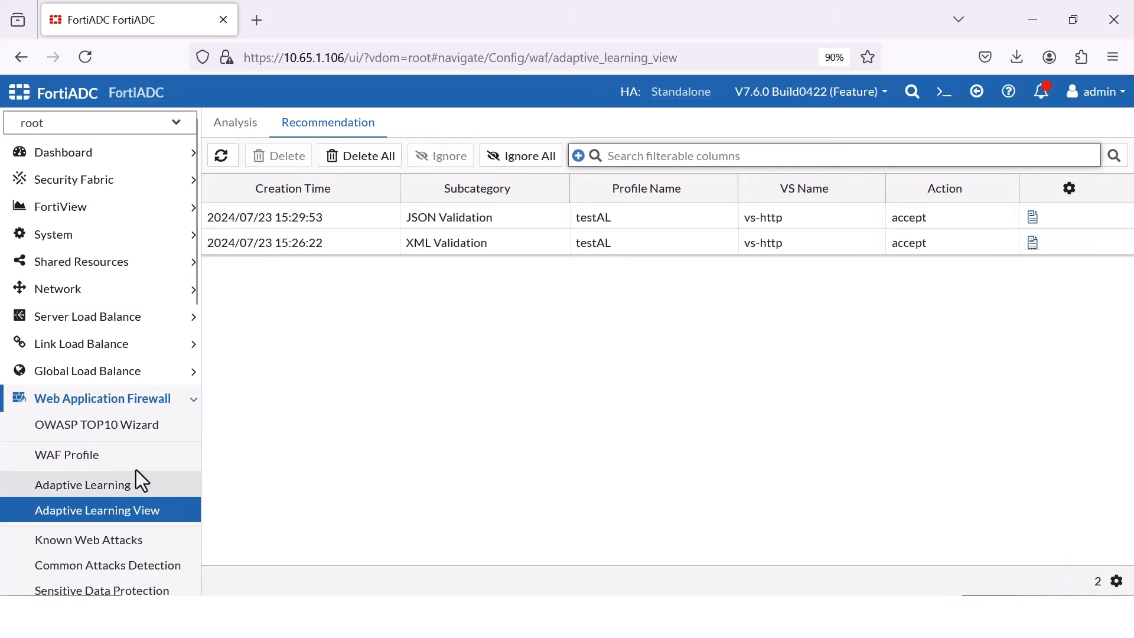
# Step: Add XML Validation to the WAF profile list columns, then return to the analysis view
pyautogui.click(66, 453)
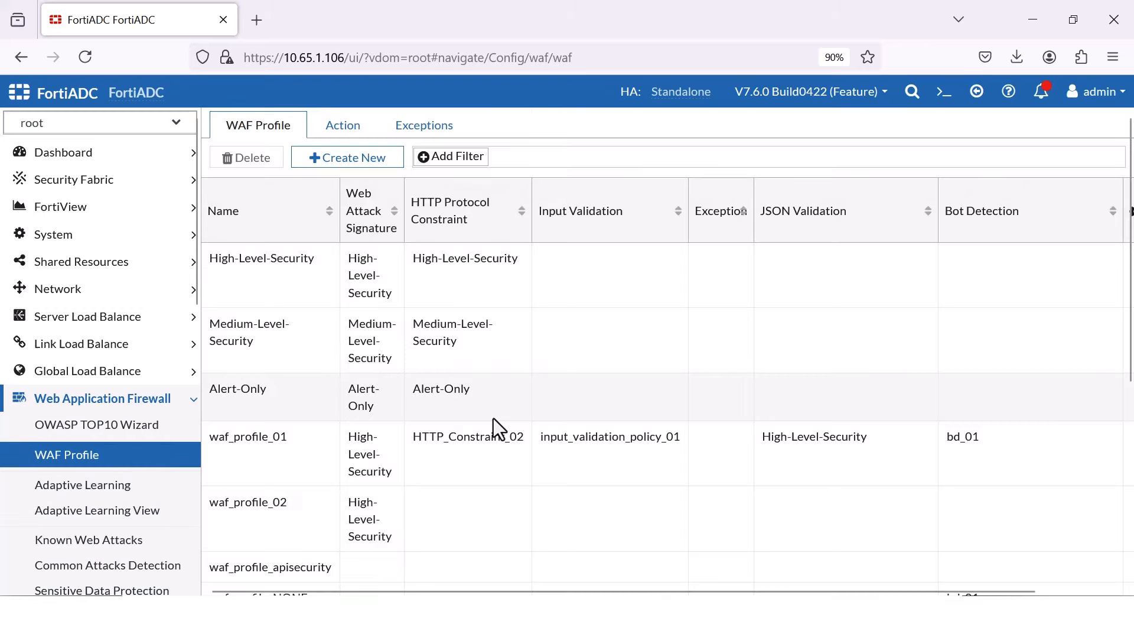
pyautogui.scroll(-3)
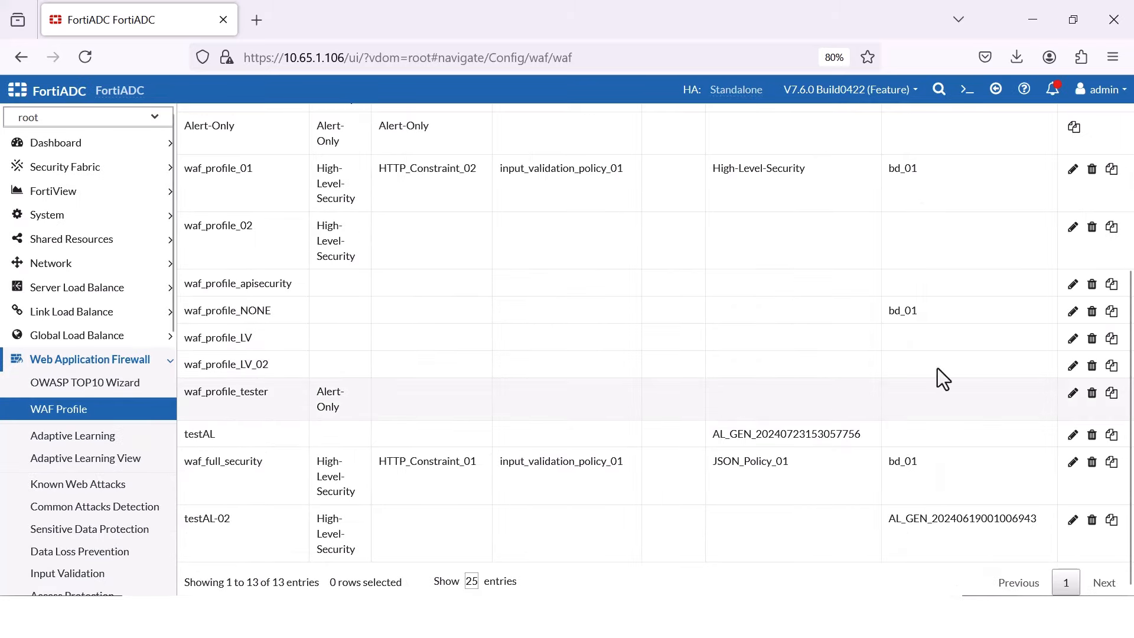
pyautogui.scroll(3)
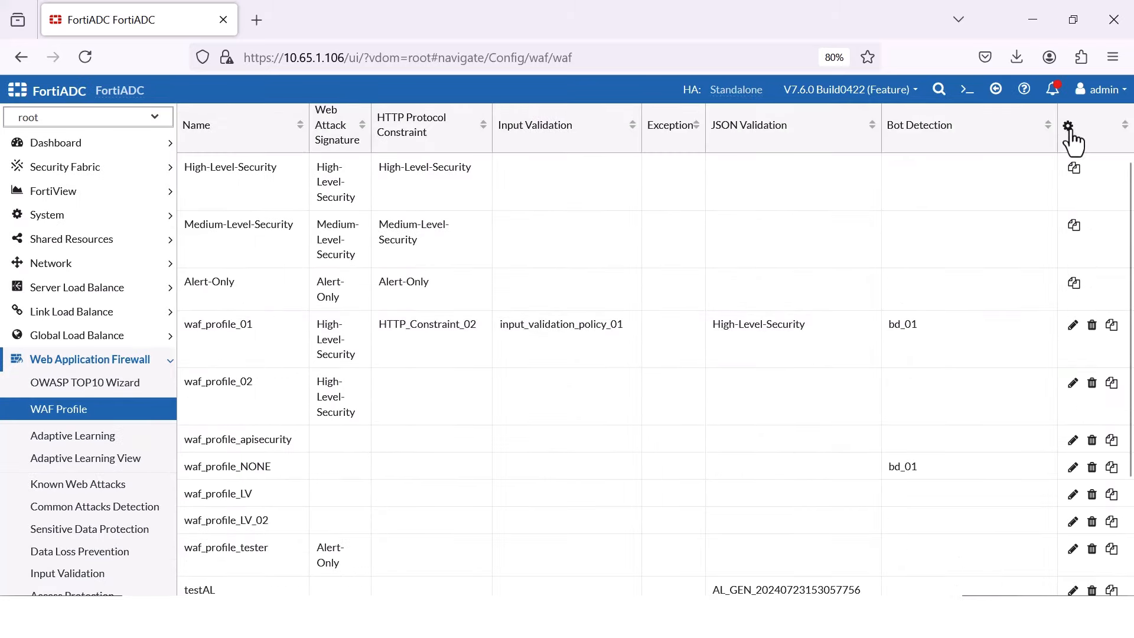
pyautogui.click(1069, 125)
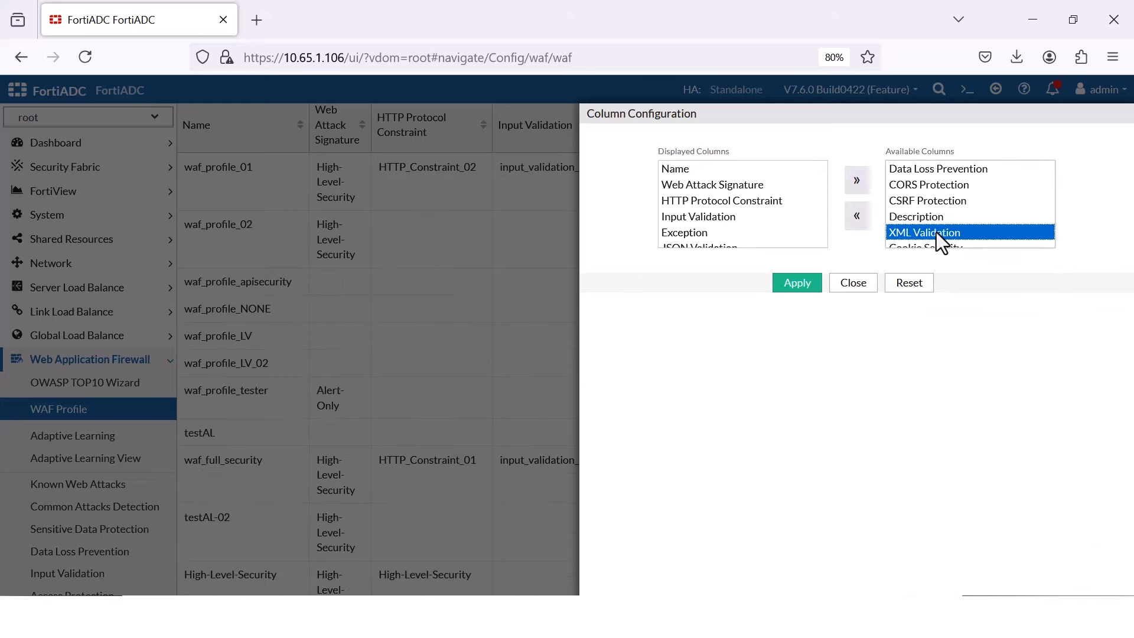
pyautogui.click(796, 283)
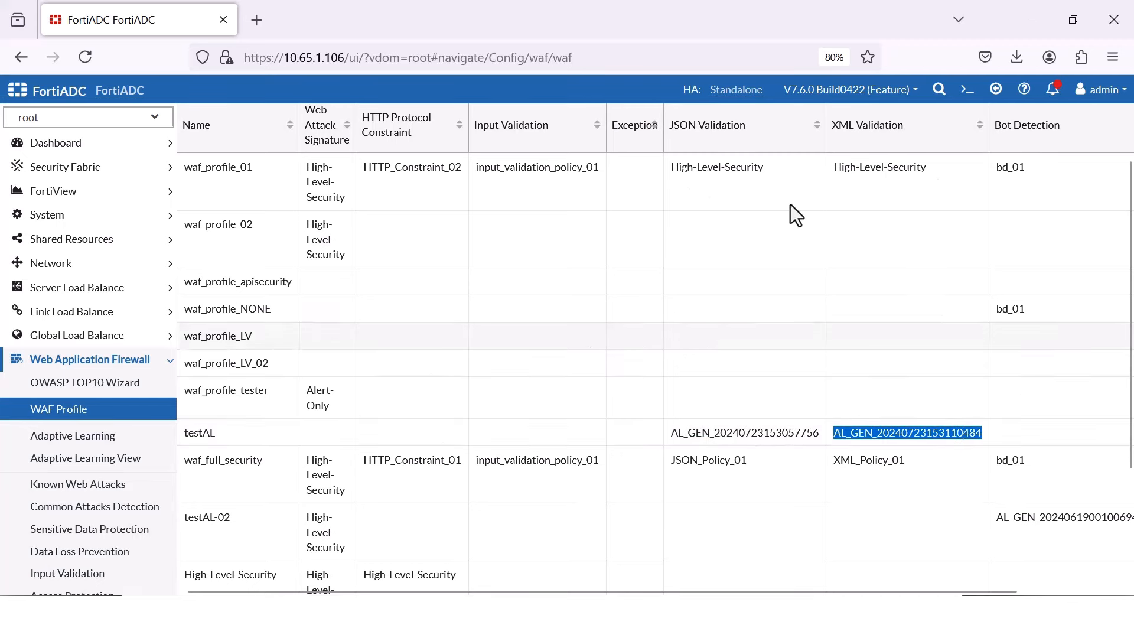
pyautogui.click(85, 458)
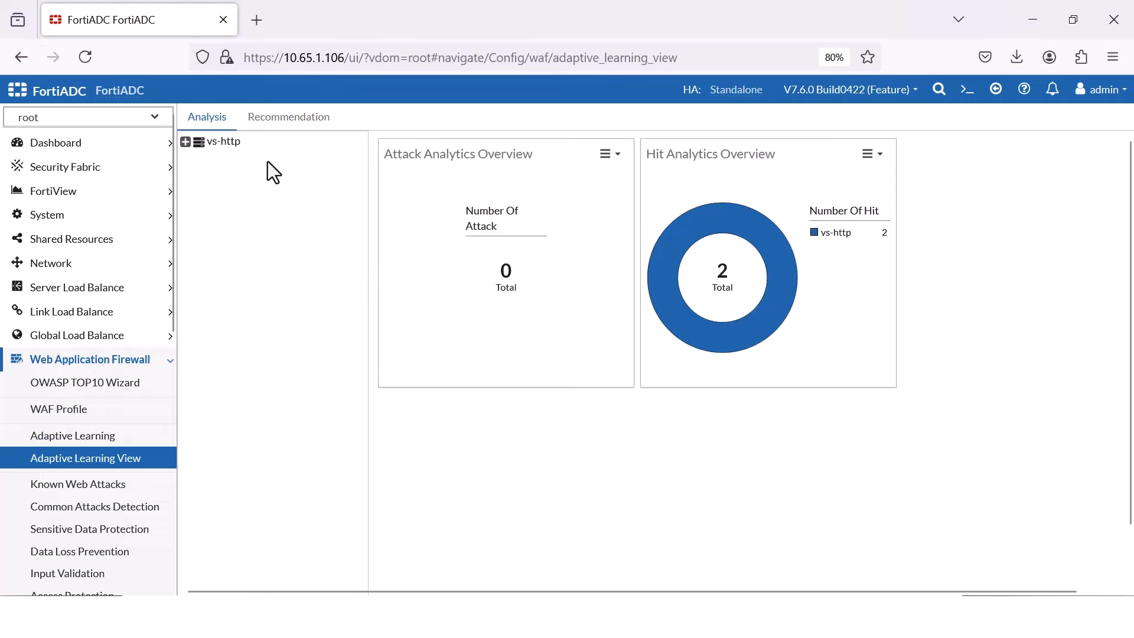
# Step: Delete the learned data for virtual server vs-http in Adaptive Learning View
pyautogui.click(221, 141)
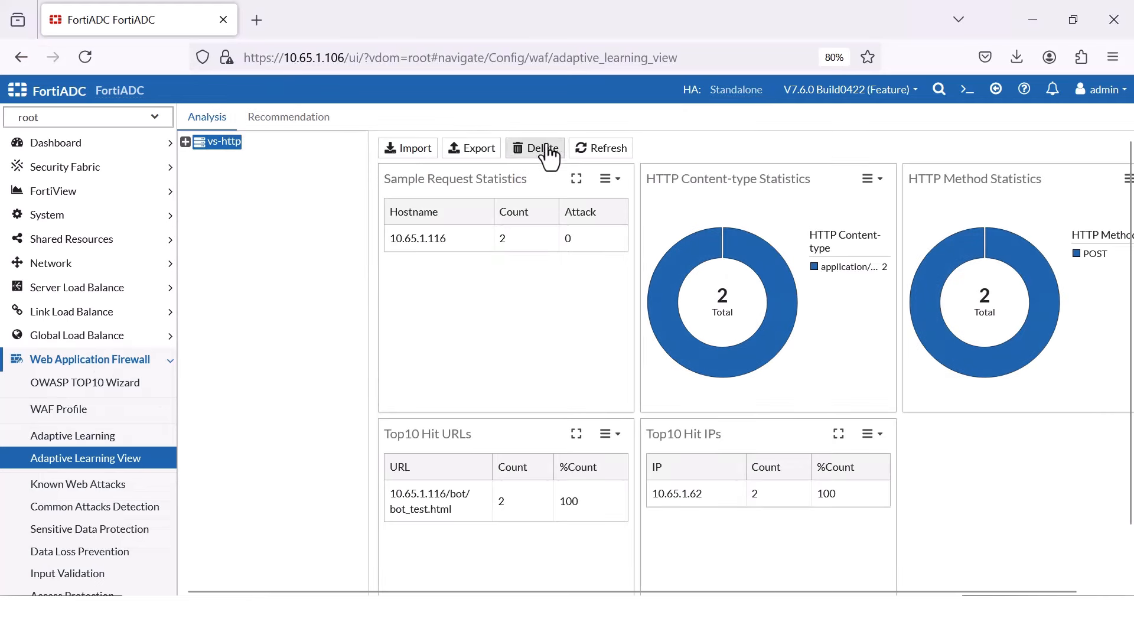
pyautogui.click(534, 147)
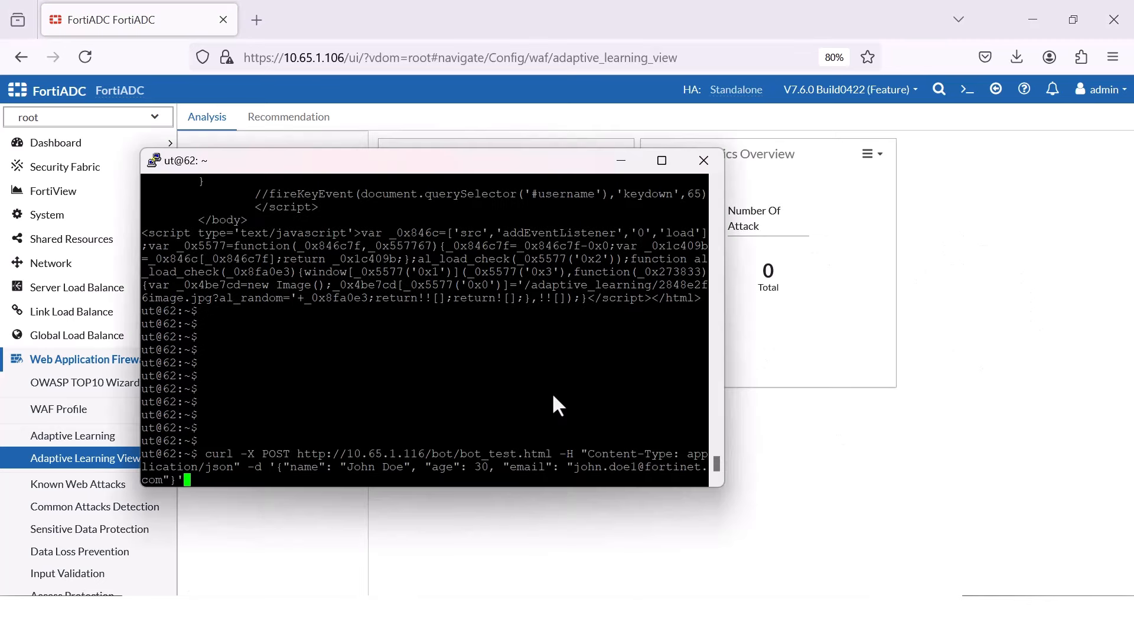
pyautogui.press('Return')
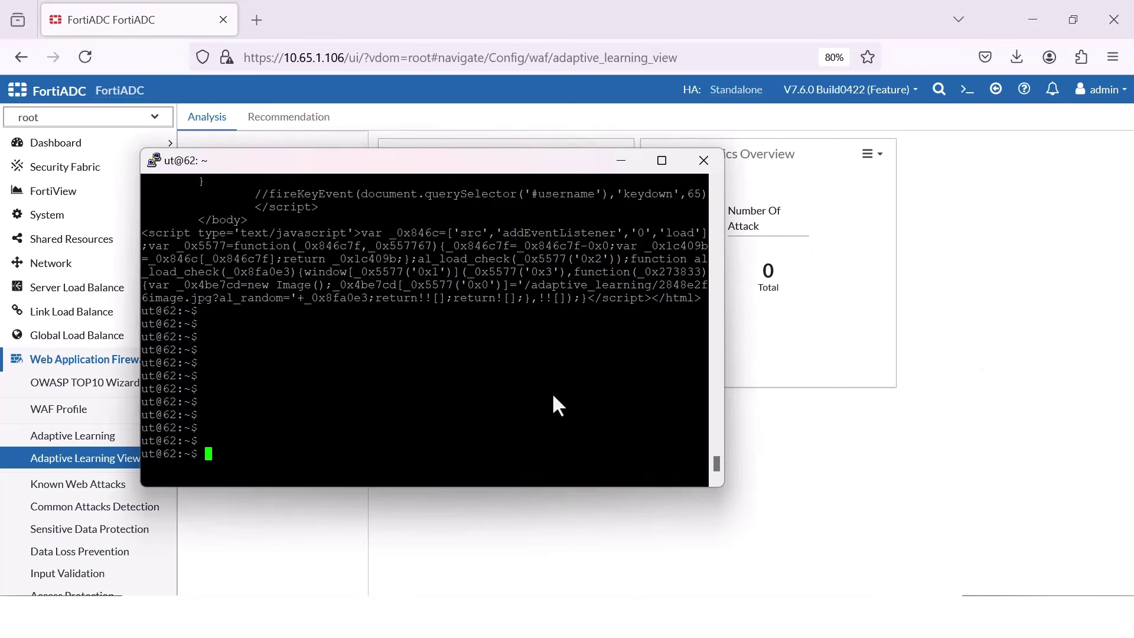
# Step: Send the curl SetupWizard.aspx/tmsrpoc probe (404) and resend the JSON POST to 10.65.1.116
pyautogui.write('curl http://10.65.1.116//SetupWizard.aspx/tmsrpoc')
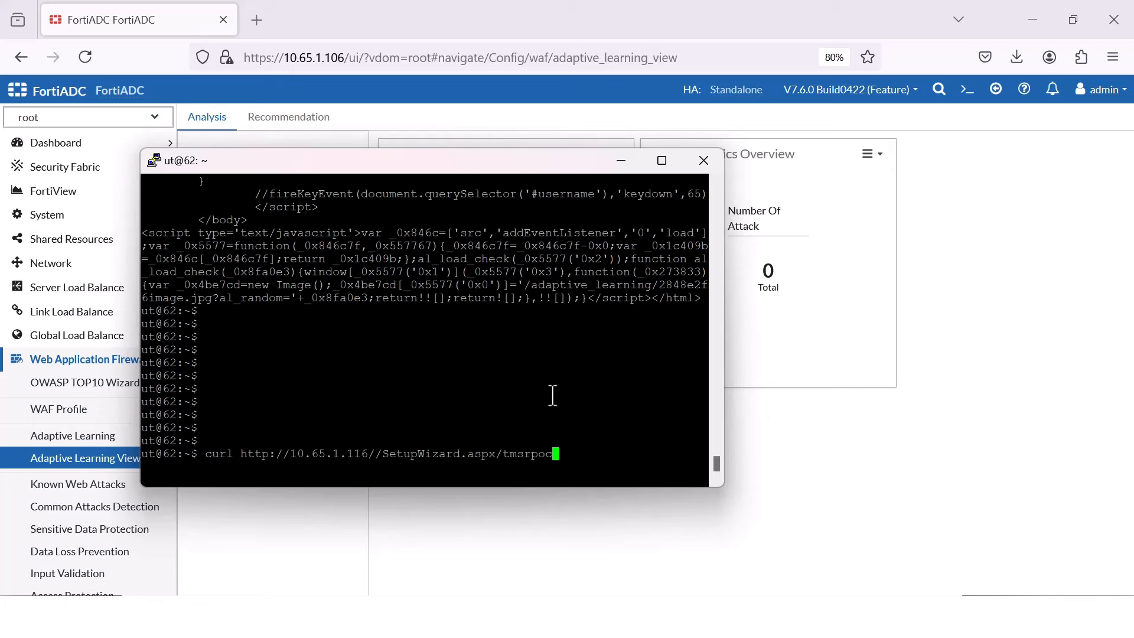
pyautogui.press('Return')
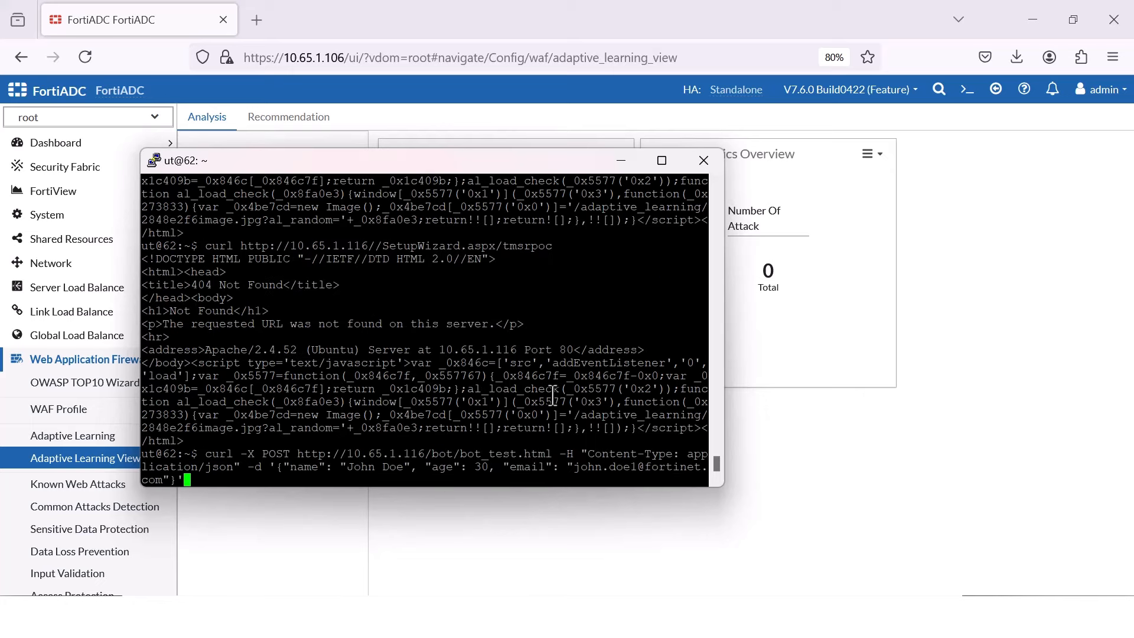
pyautogui.press('Return')
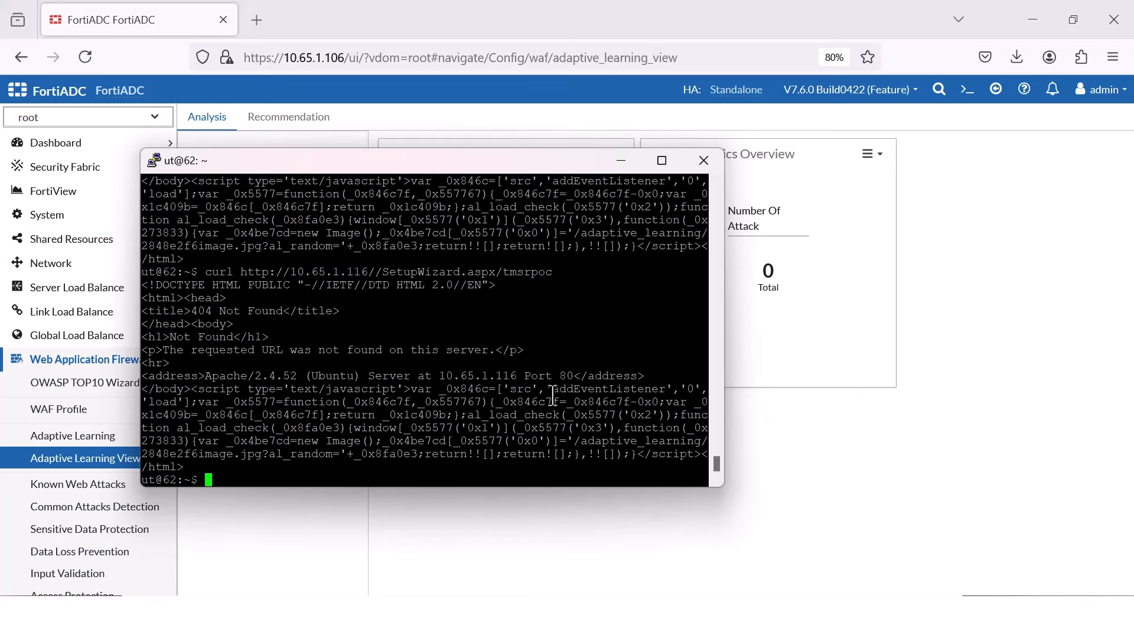
pyautogui.write('curl http://10.65.1.116//SetupWizard.aspx/tmsrpoc')
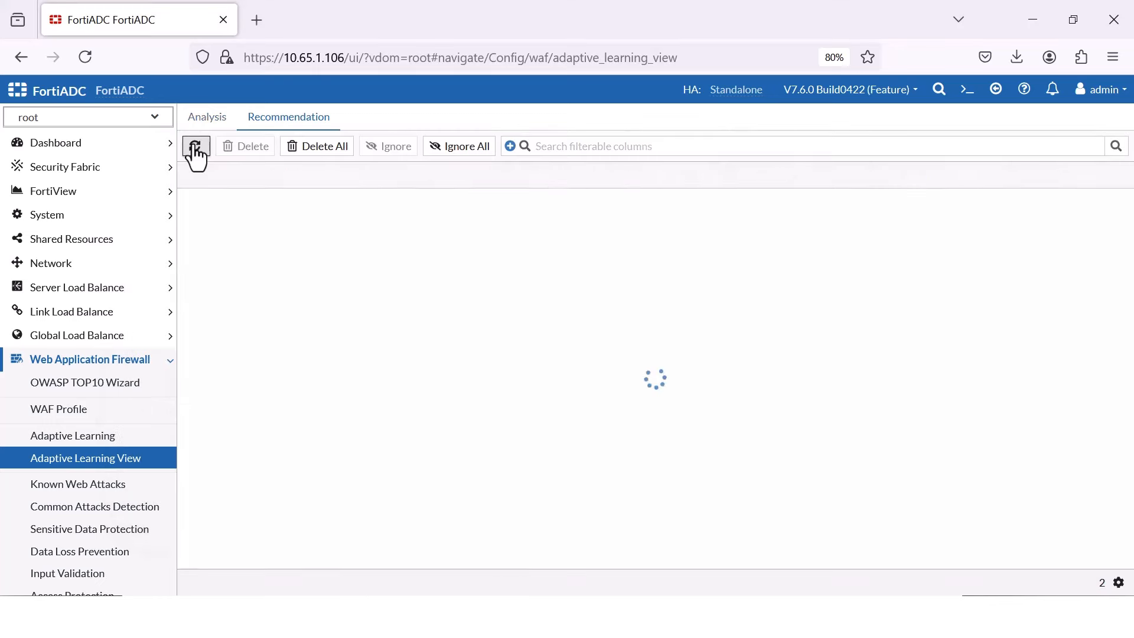
# Step: Review the Analysis statistics for vs-http host 10.65.1.116 and return to Recommendation
pyautogui.click(207, 117)
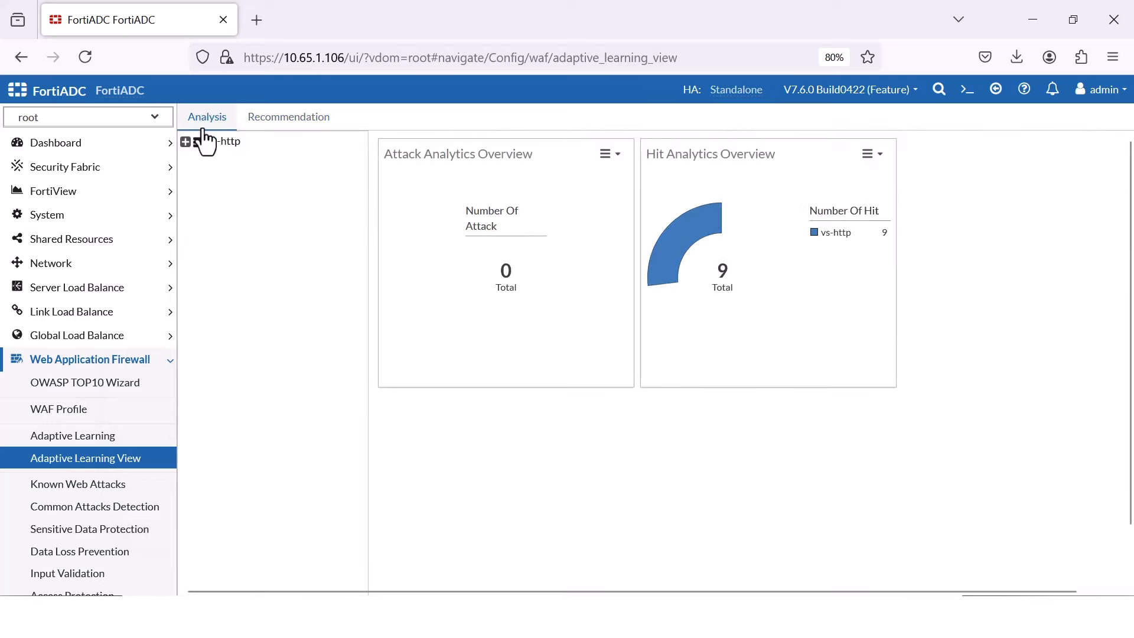
pyautogui.click(185, 142)
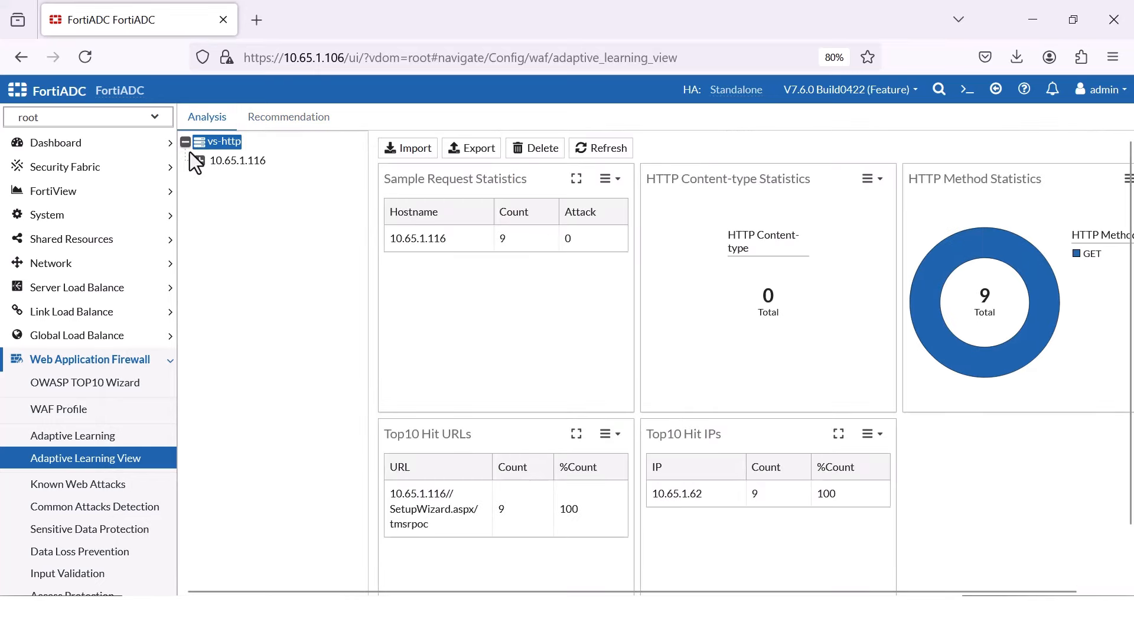
pyautogui.click(238, 160)
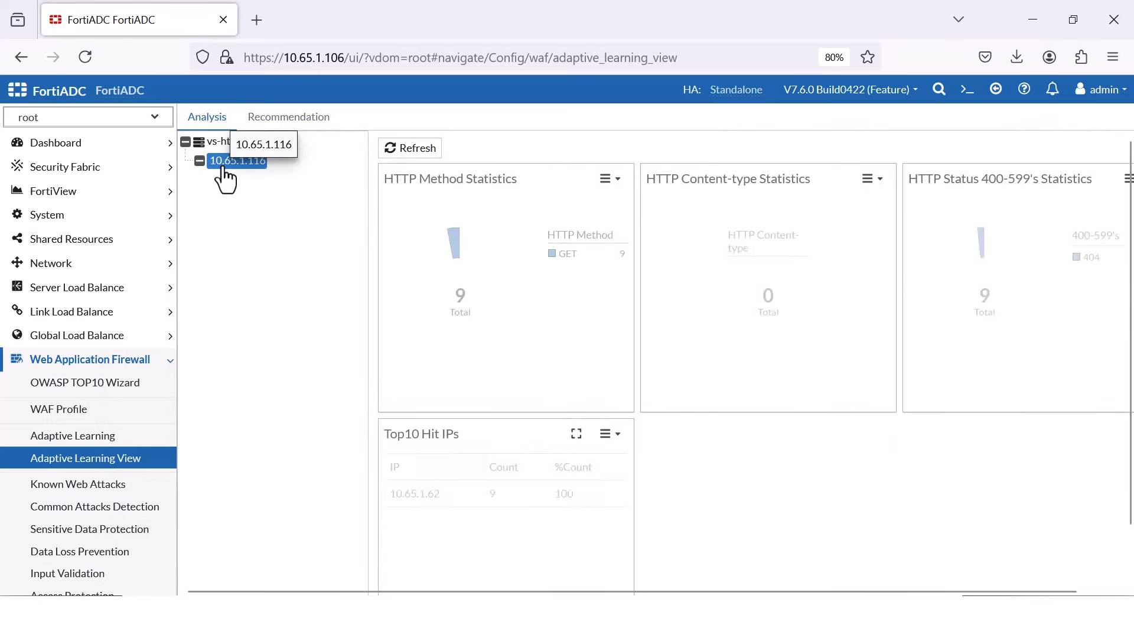
pyautogui.click(288, 117)
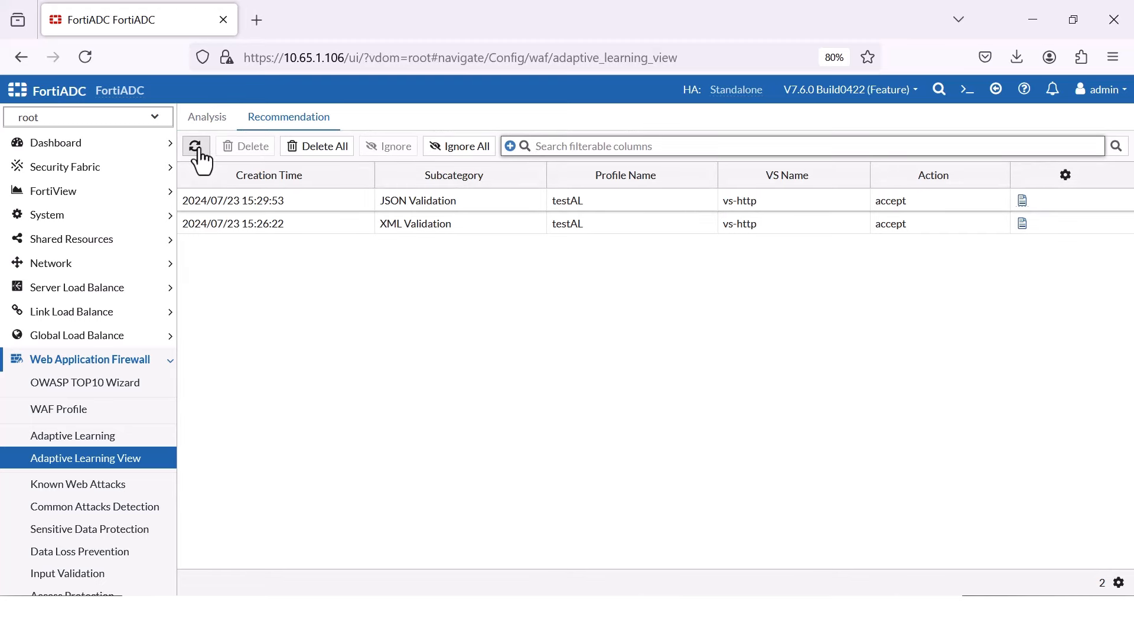
# Step: Refresh the list and accept the new Bot Detection recommendation for profile testAL
pyautogui.click(194, 146)
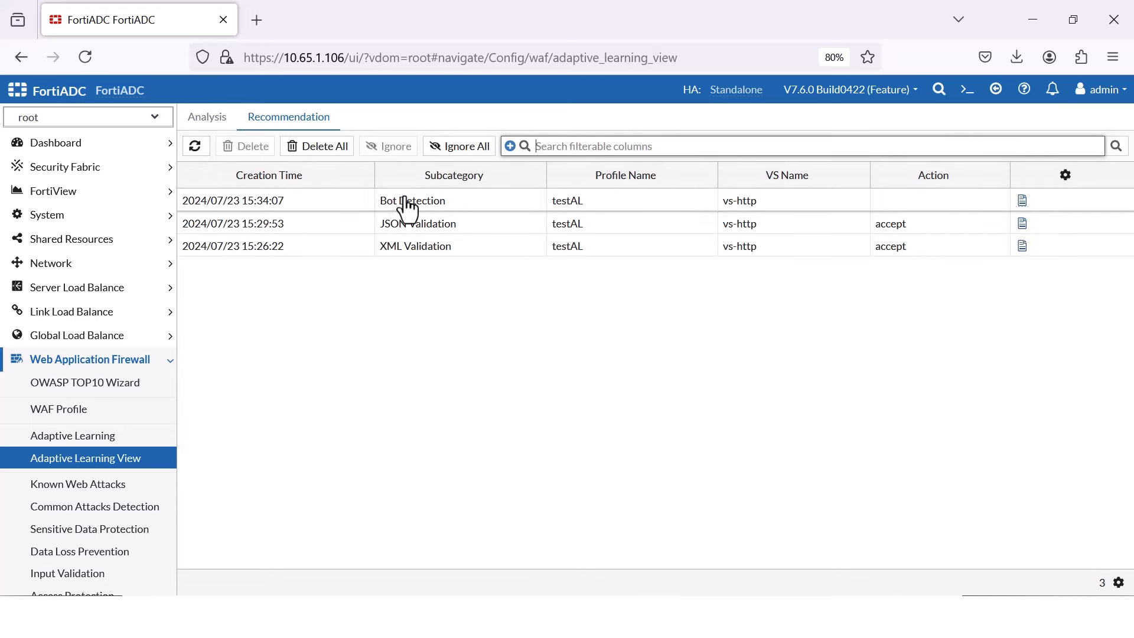
pyautogui.moveTo(1023, 201)
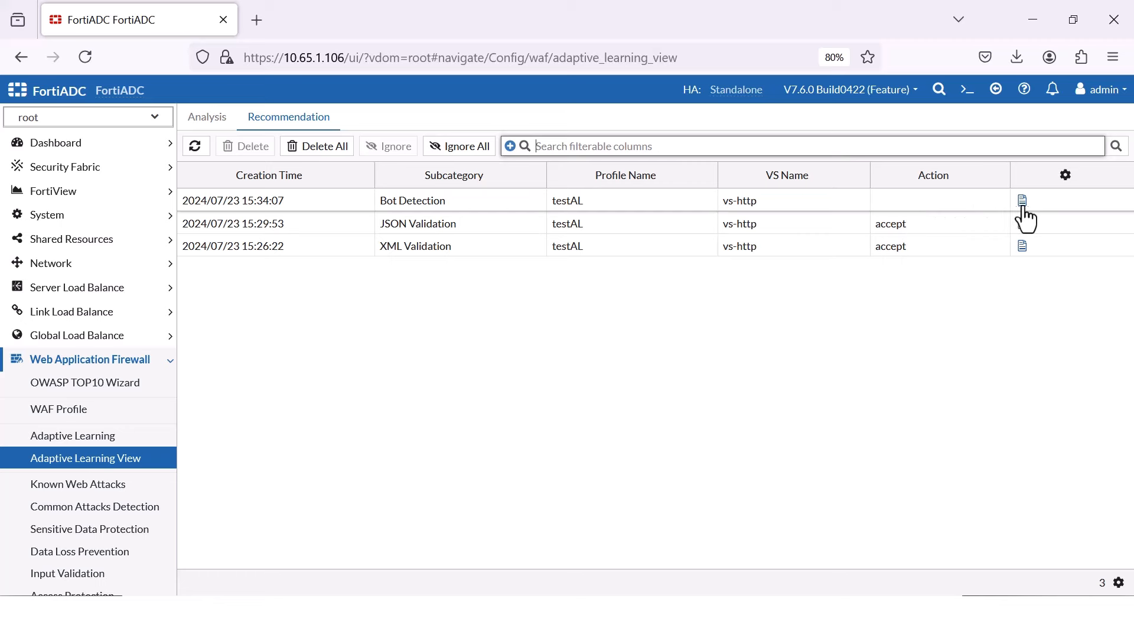
pyautogui.click(1022, 201)
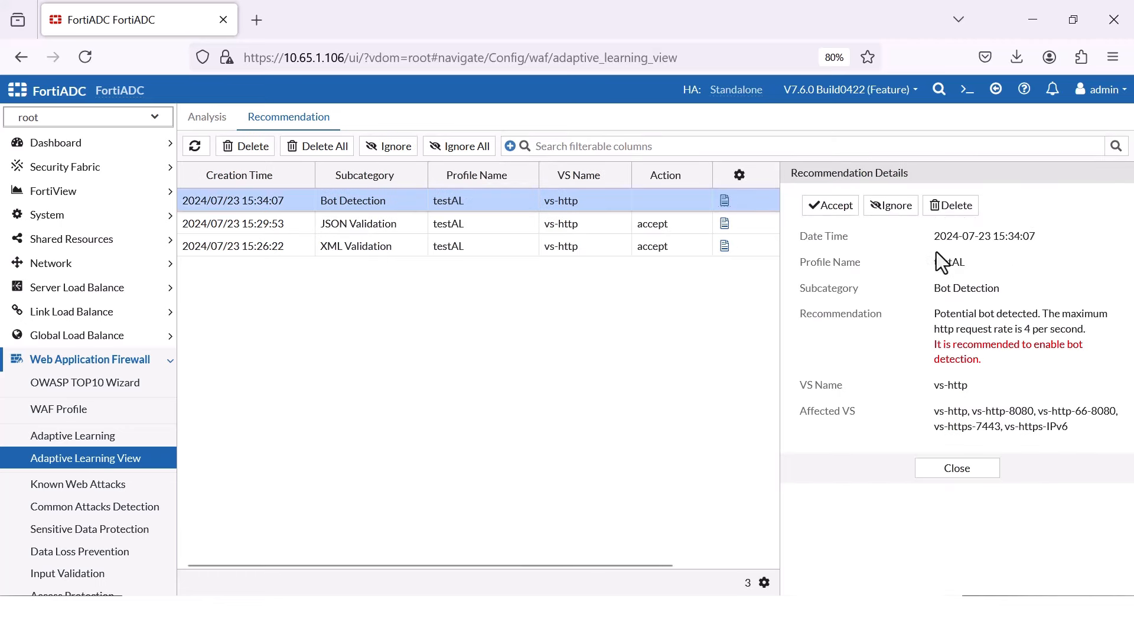
pyautogui.moveTo(940, 346)
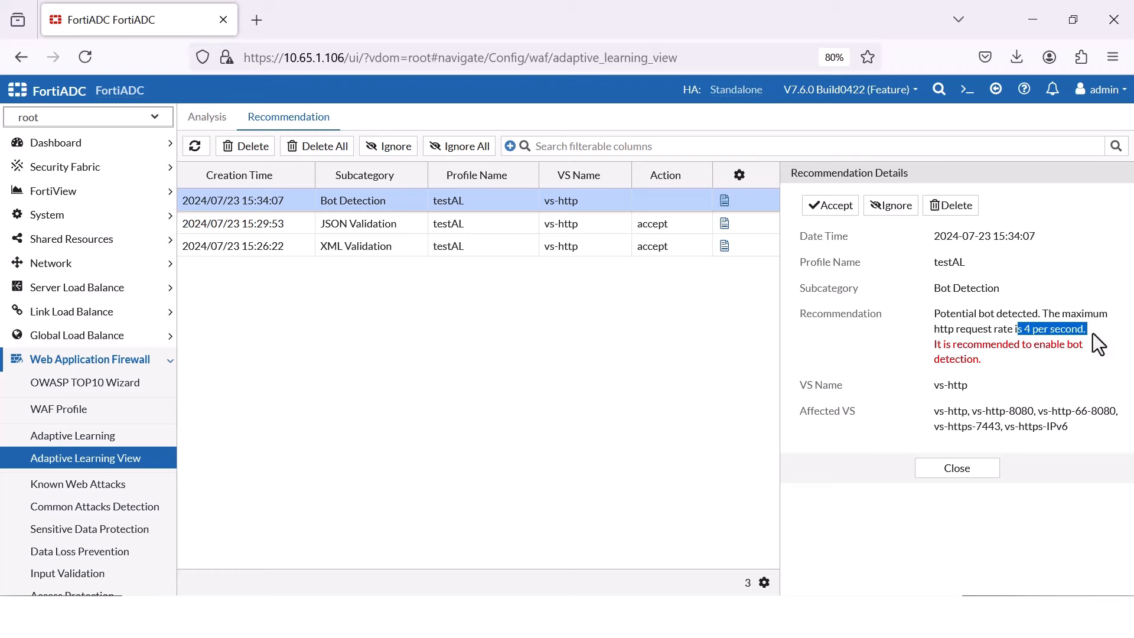
pyautogui.moveTo(856, 228)
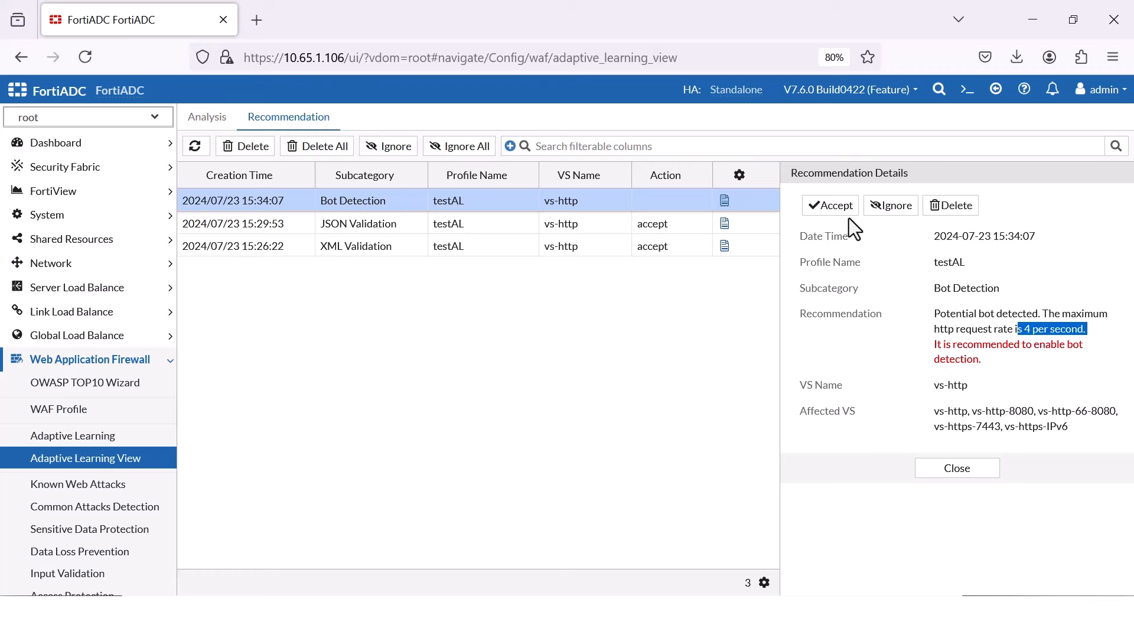
pyautogui.click(829, 205)
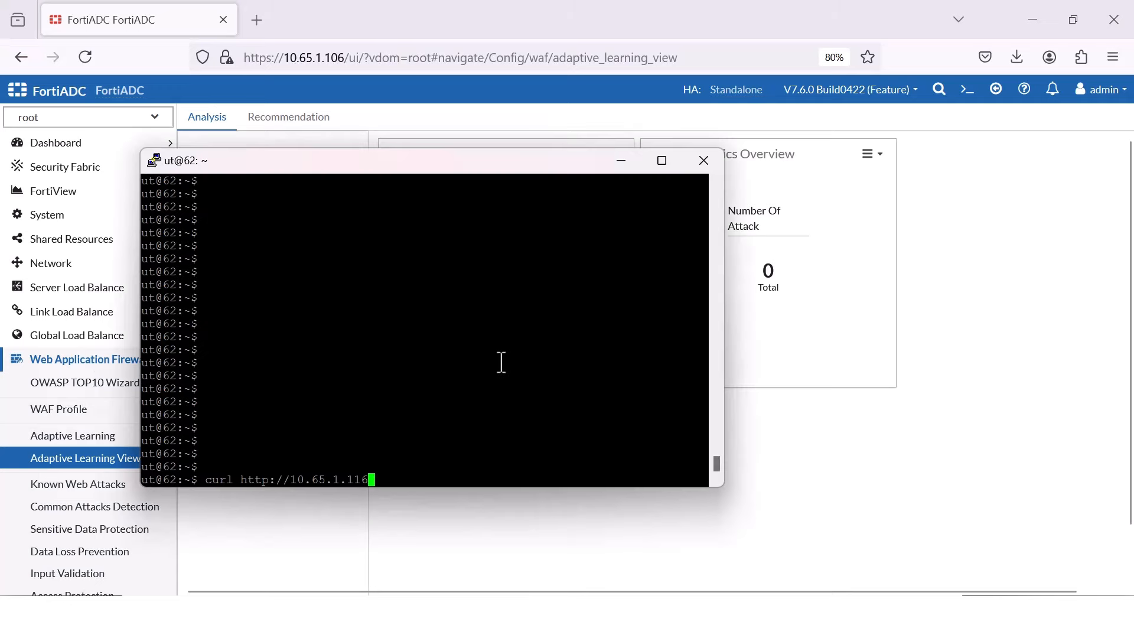
pyautogui.press('Return')
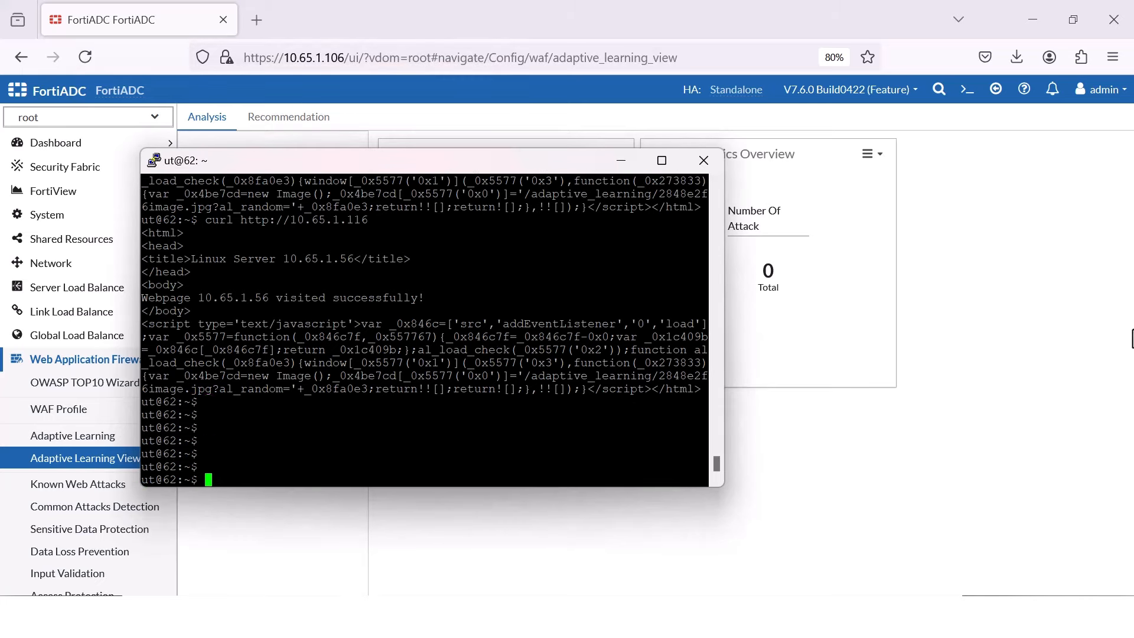
pyautogui.click(701, 159)
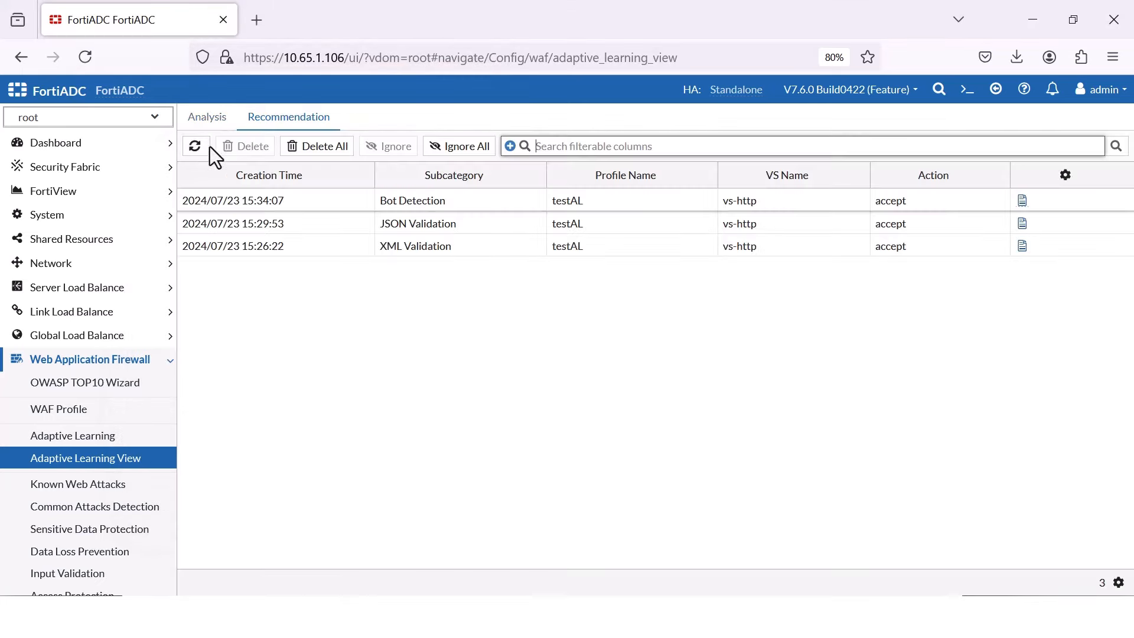
# Step: Refresh the recommendation list until new testAL entries appear
pyautogui.click(195, 147)
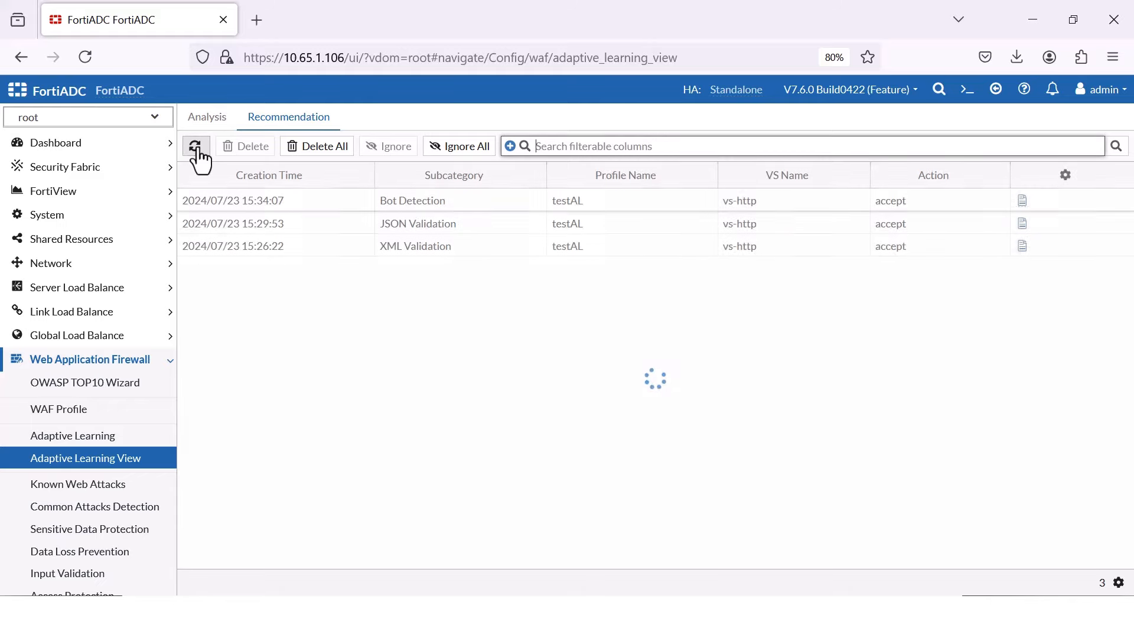
pyautogui.click(195, 146)
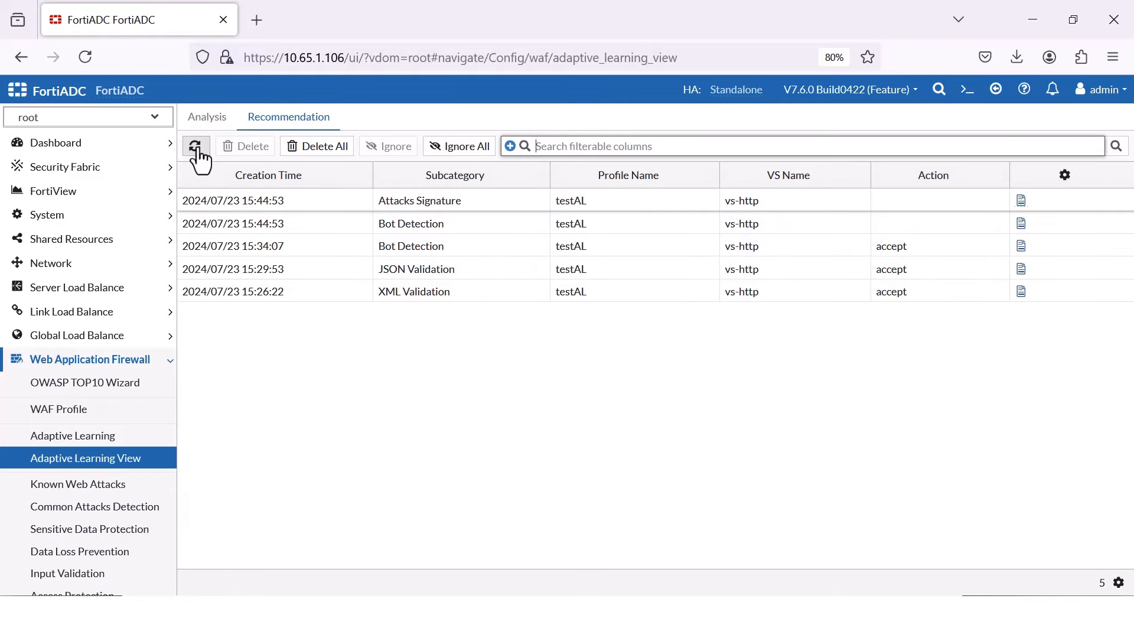
pyautogui.click(195, 146)
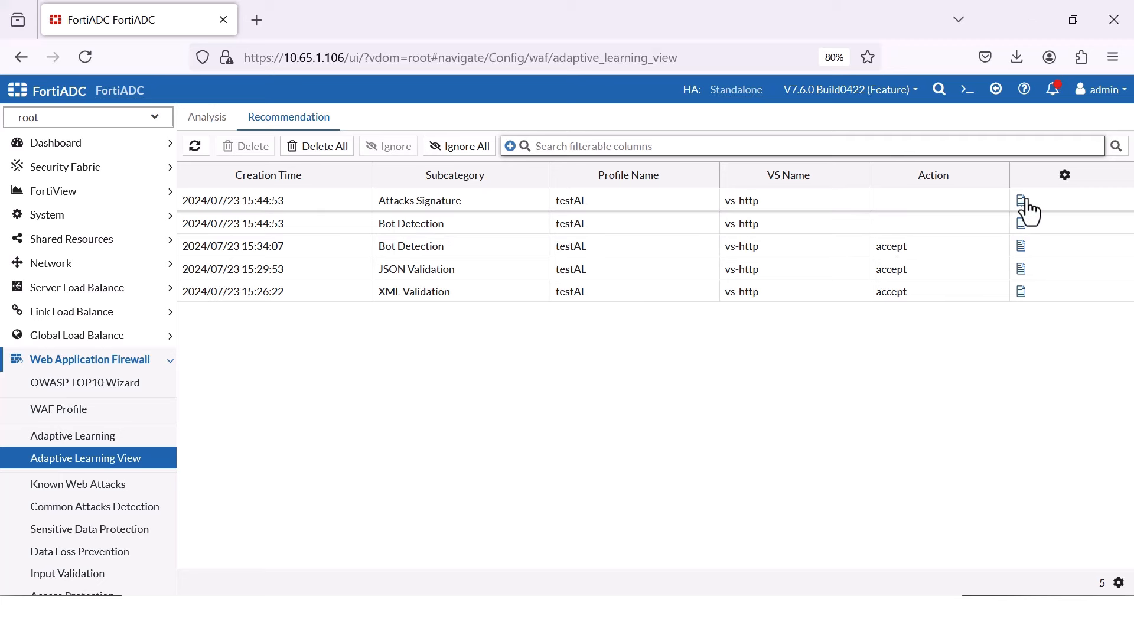
# Step: Accept the new Attacks Signature and second Bot Detection recommendations for testAL
pyautogui.click(1021, 200)
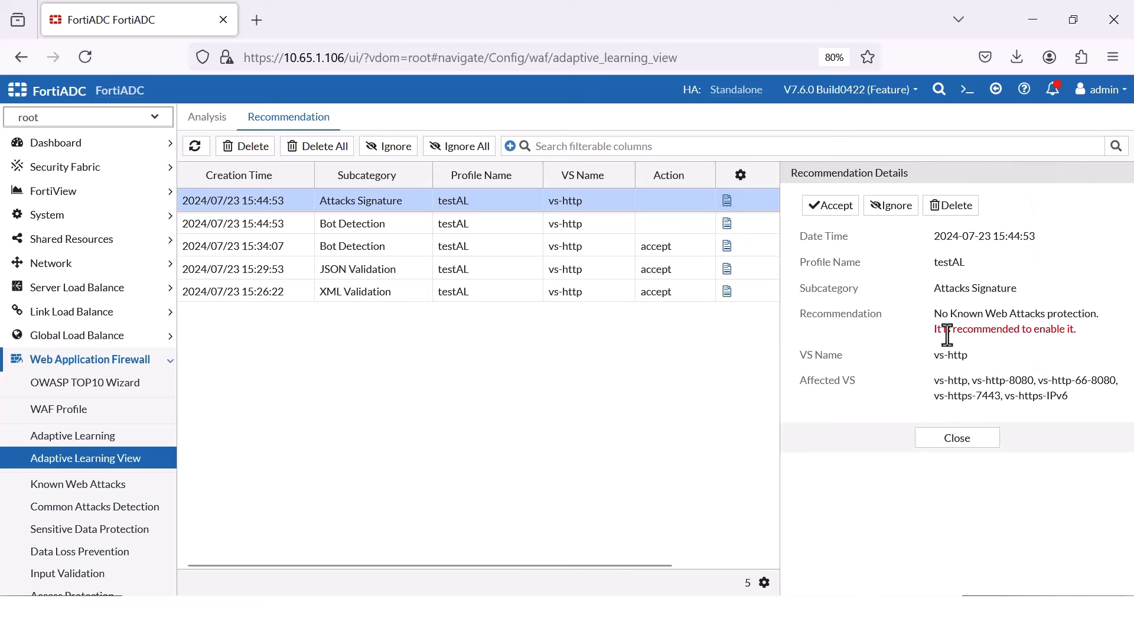
pyautogui.moveTo(1077, 347)
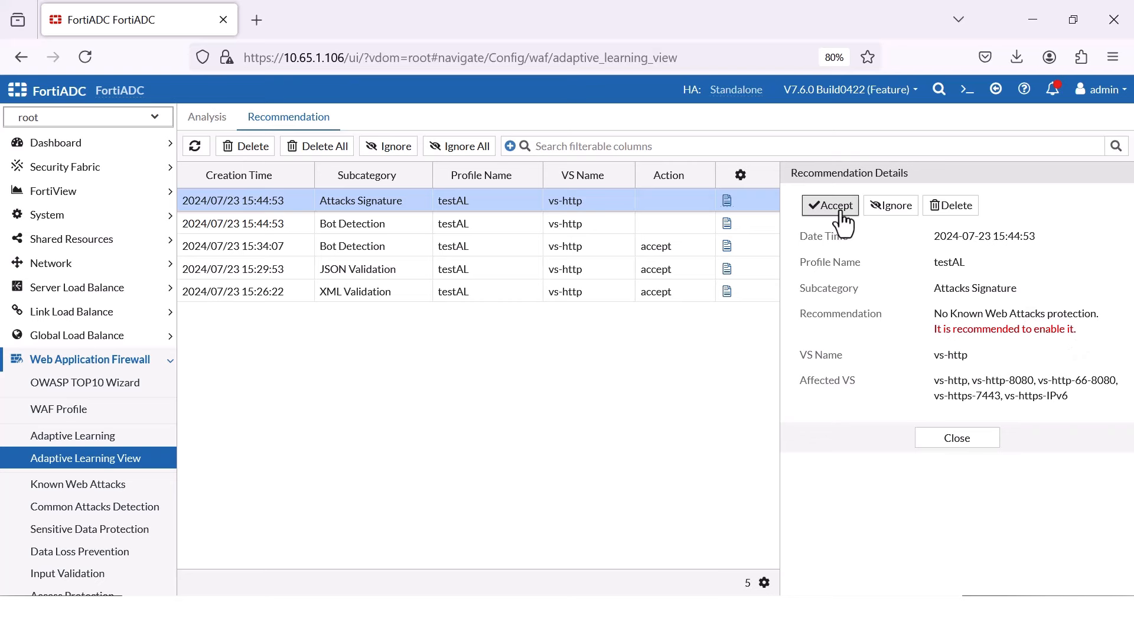
pyautogui.click(829, 204)
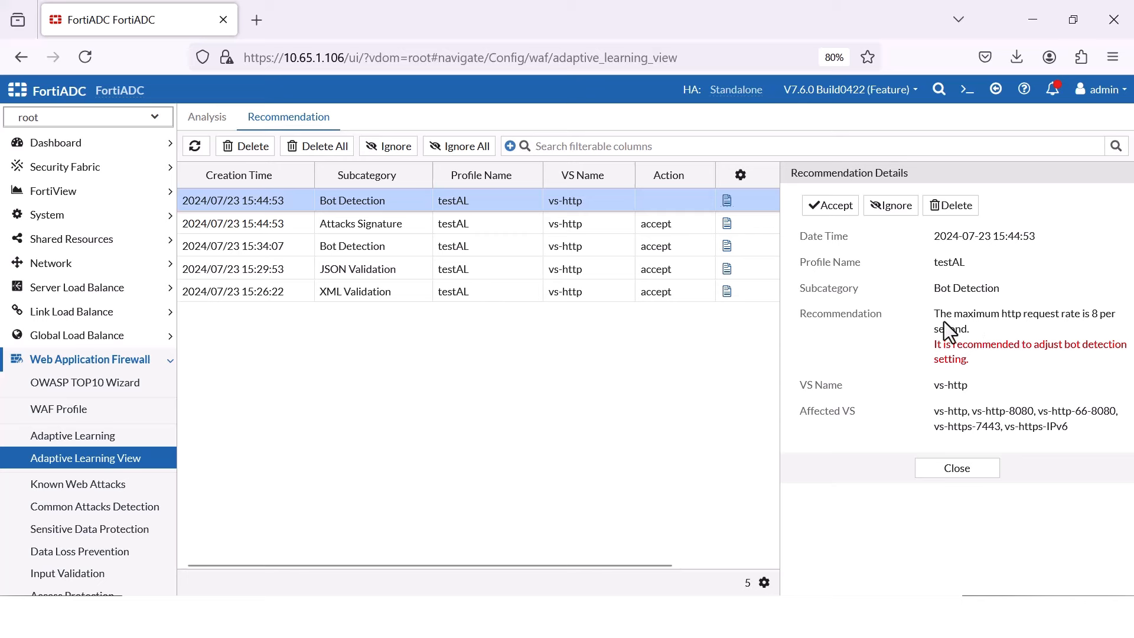
pyautogui.moveTo(1000, 344)
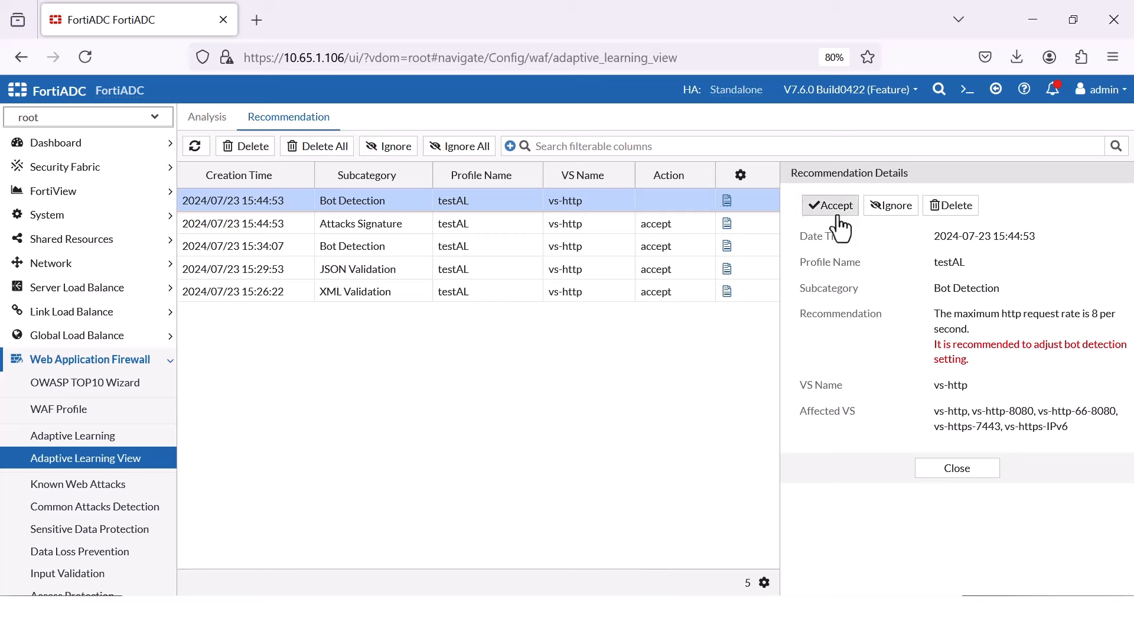
pyautogui.click(829, 204)
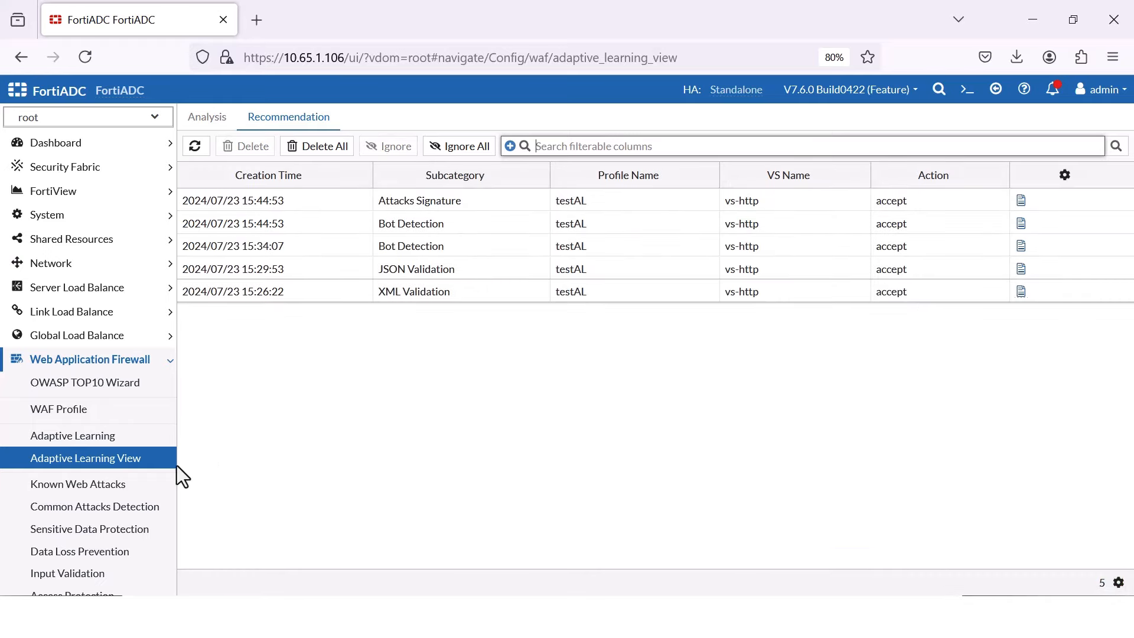
# Step: Confirm in the WAF Profile list that testAL has AL_GEN Attacks Signature, JSON, XML and Bot Detection policies
pyautogui.click(72, 435)
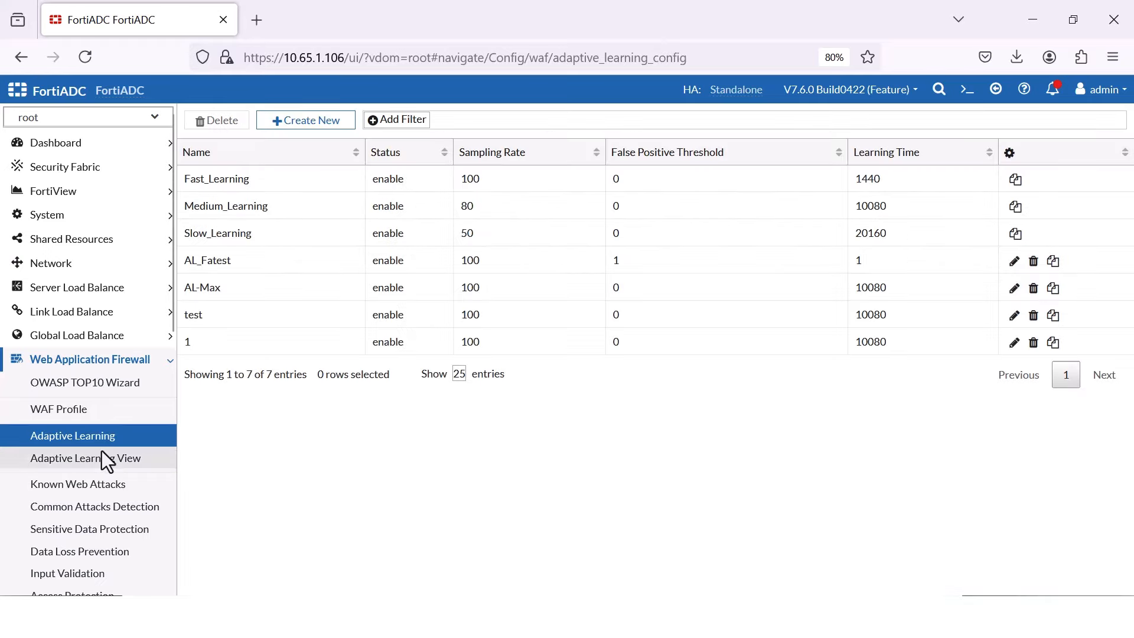
pyautogui.click(85, 459)
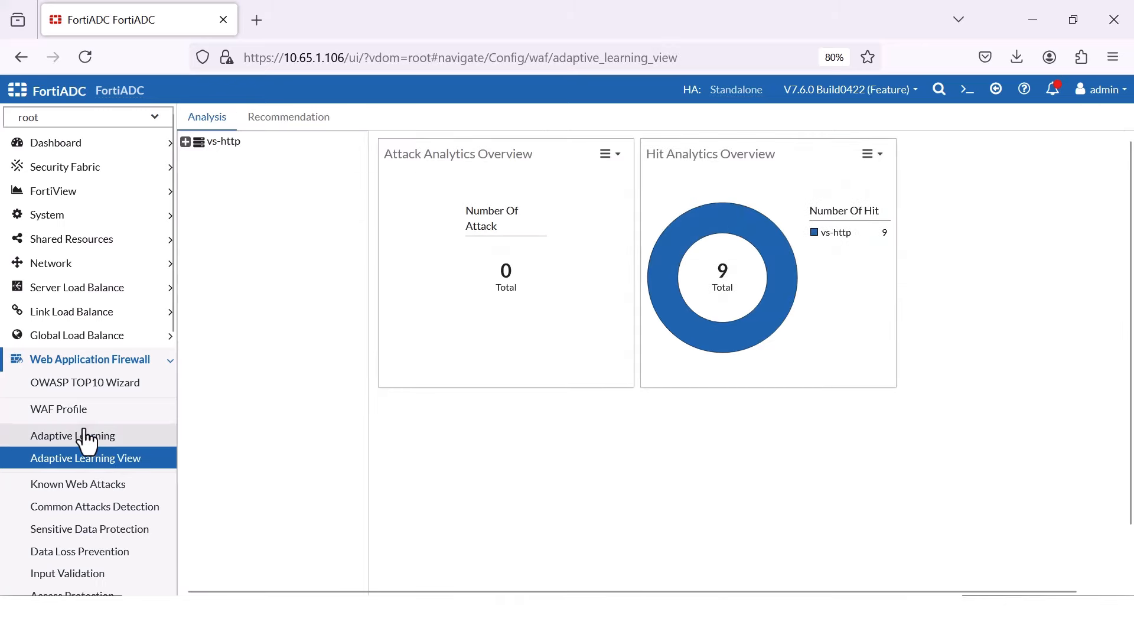
pyautogui.click(59, 408)
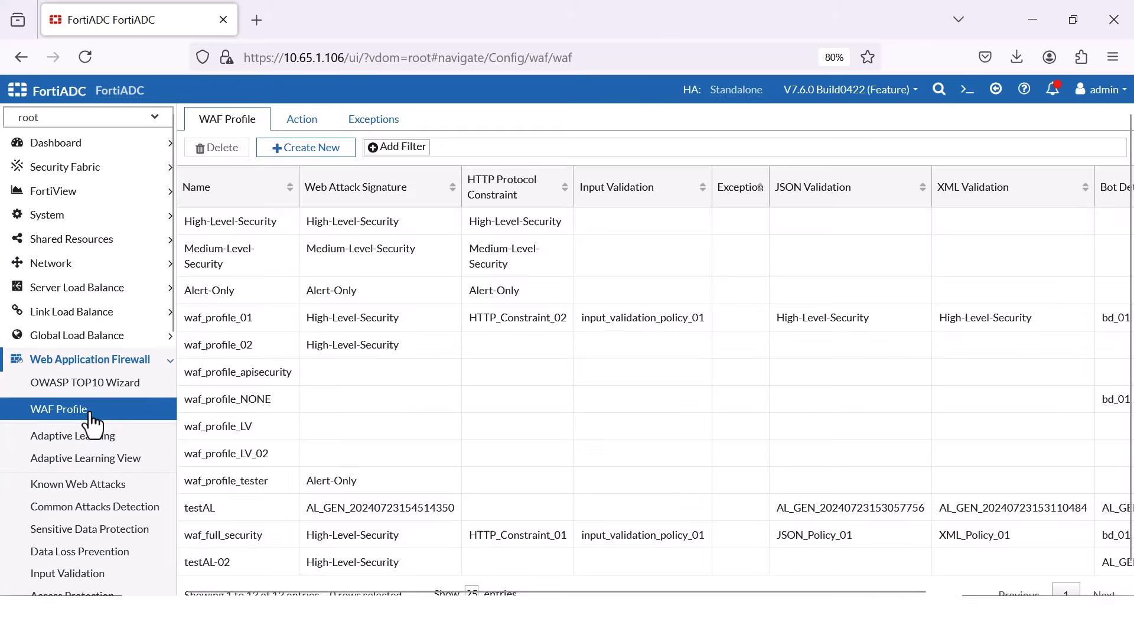
pyautogui.scroll(-3)
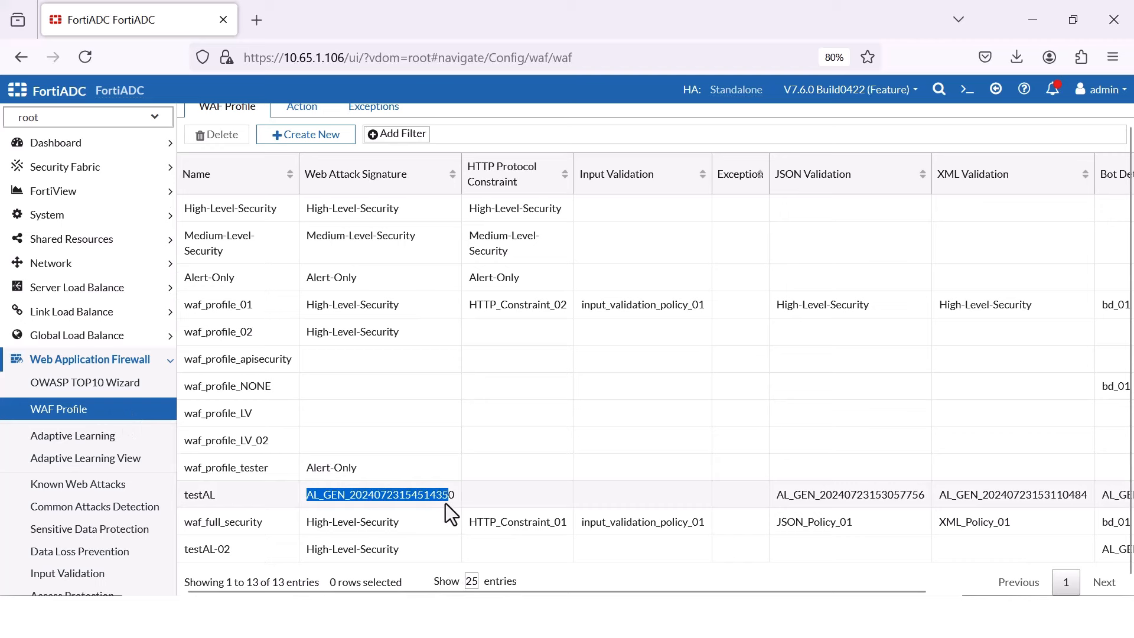
pyautogui.click(821, 494)
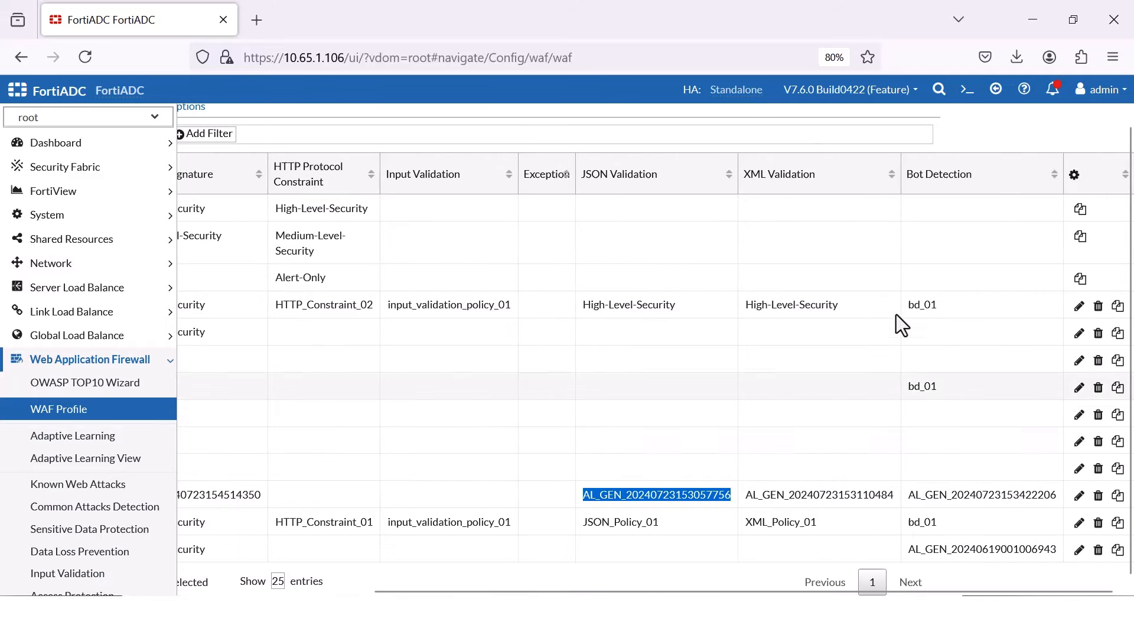
pyautogui.moveTo(936, 199)
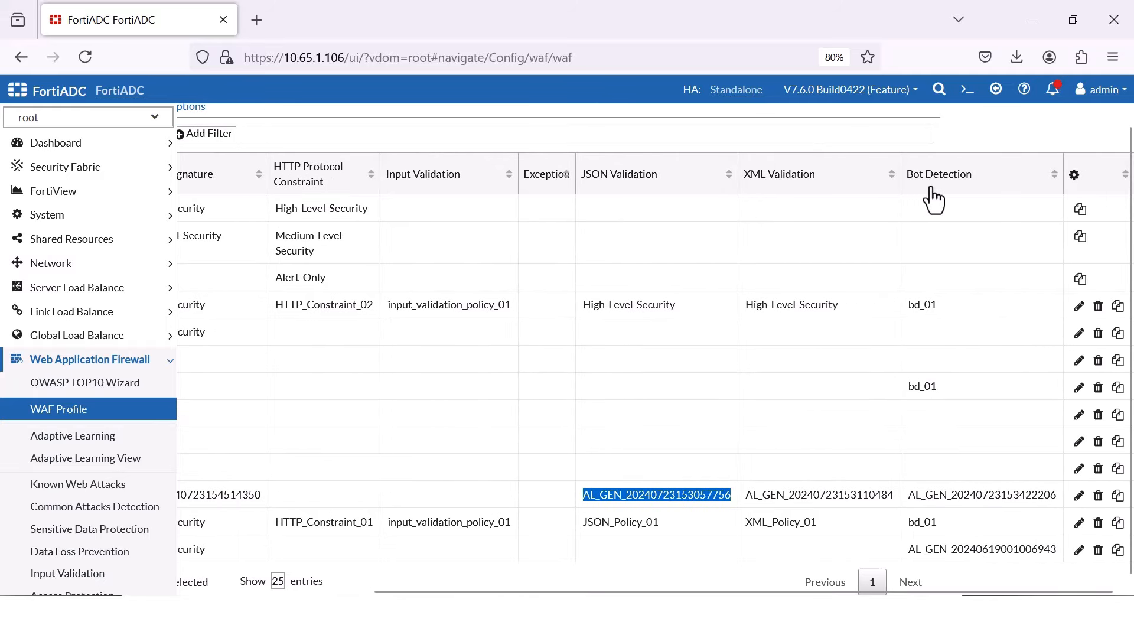